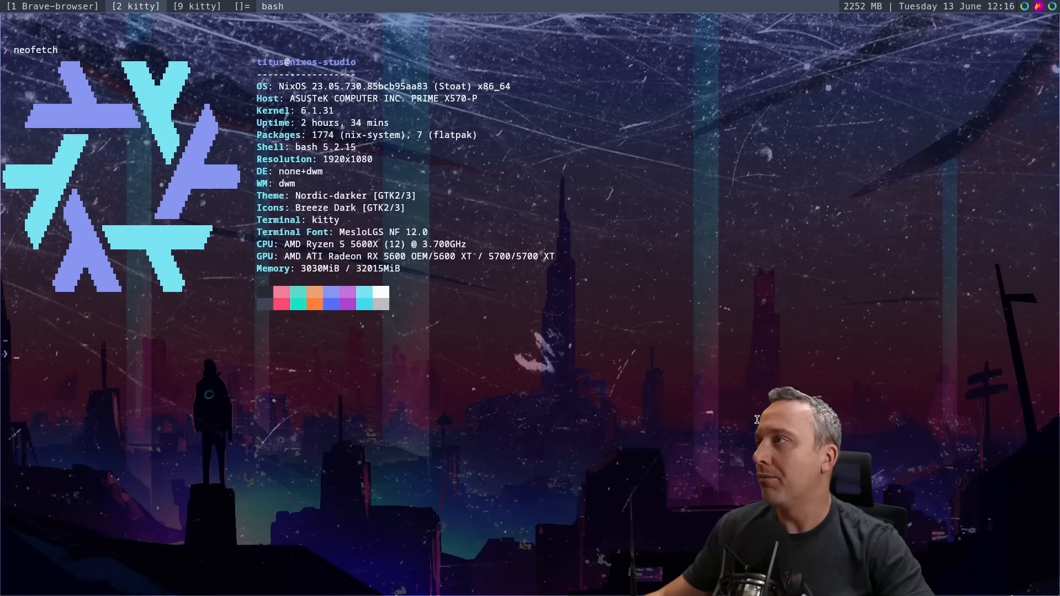
Switch from the kitty neofetch output to the Brave workspace showing nixos.org.
{"action": "left_click", "coordinate": [44, 8]}
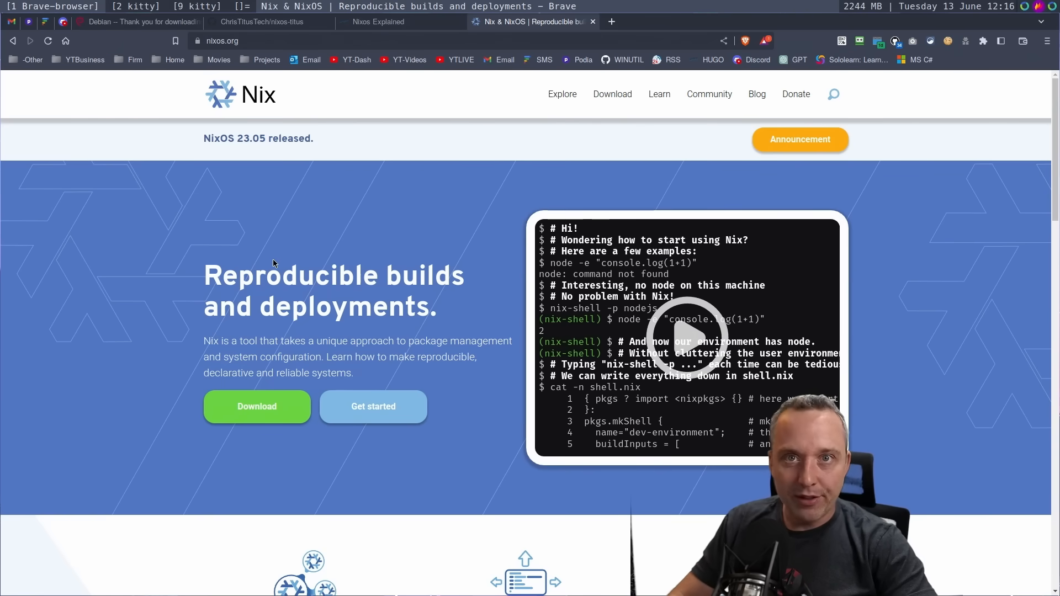
{"action": "mouse_move", "coordinate": [279, 265]}
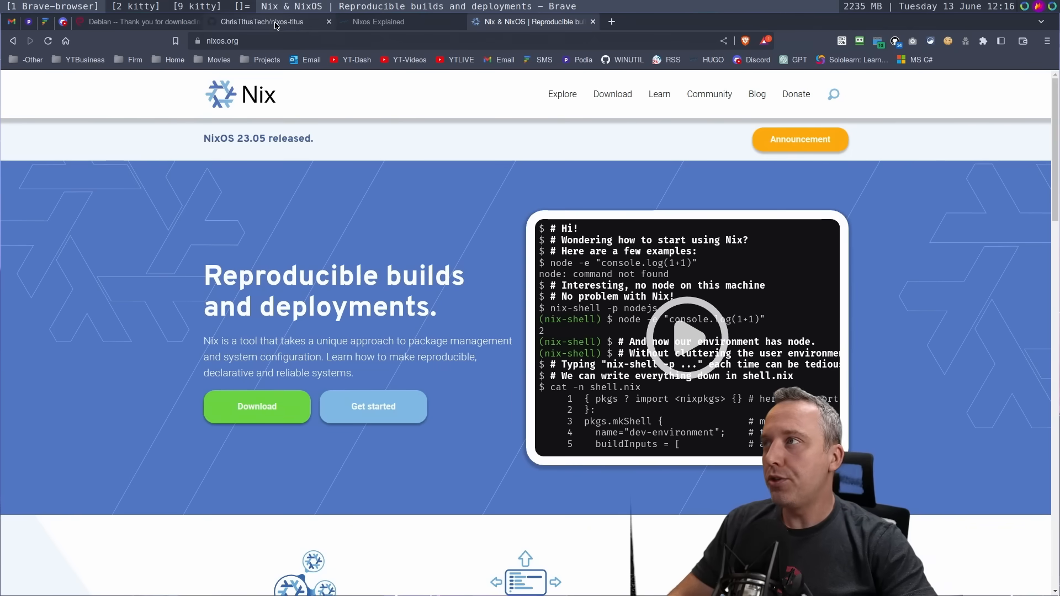
Switch to the locally hosted Nixos Explained tab listing video timestamps.
{"action": "left_click", "coordinate": [377, 21]}
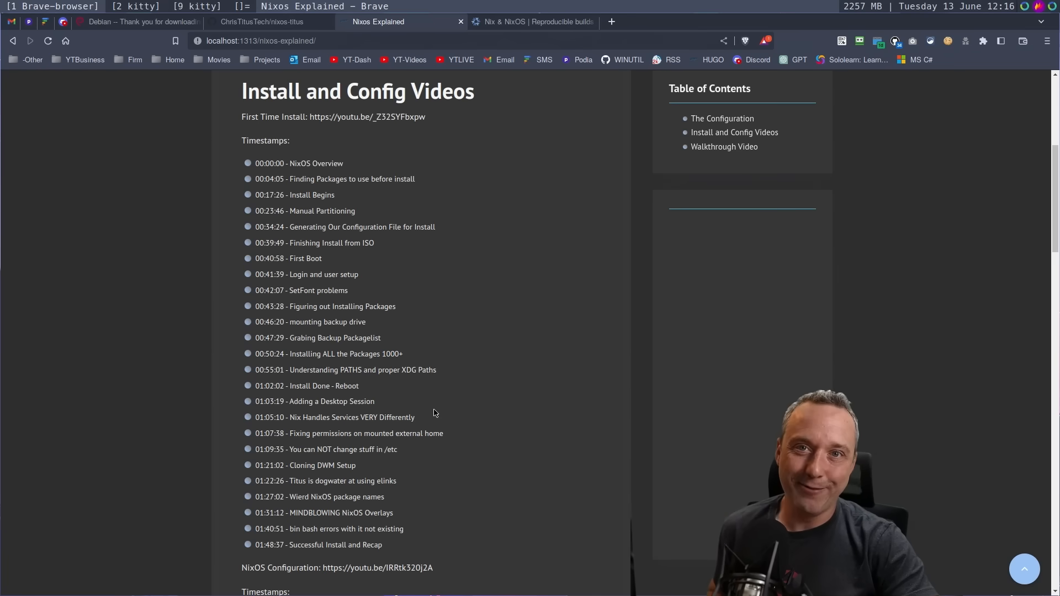
{"action": "mouse_move", "coordinate": [293, 148]}
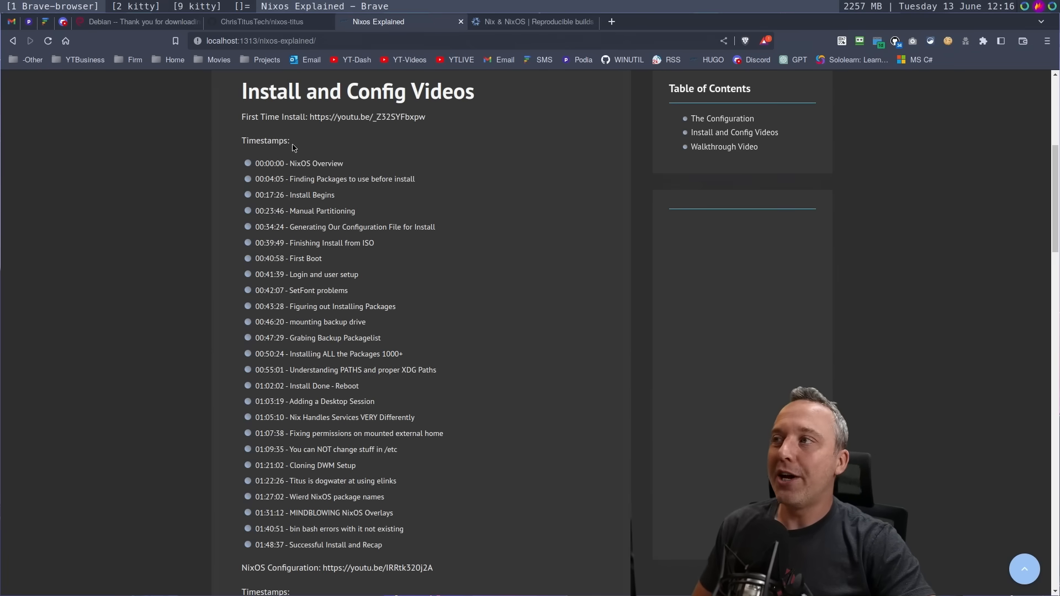
Scroll down the Nixos Explained page to the NixOS Configuration video timestamps.
{"action": "scroll", "scroll_direction": "down", "scroll_amount": 3}
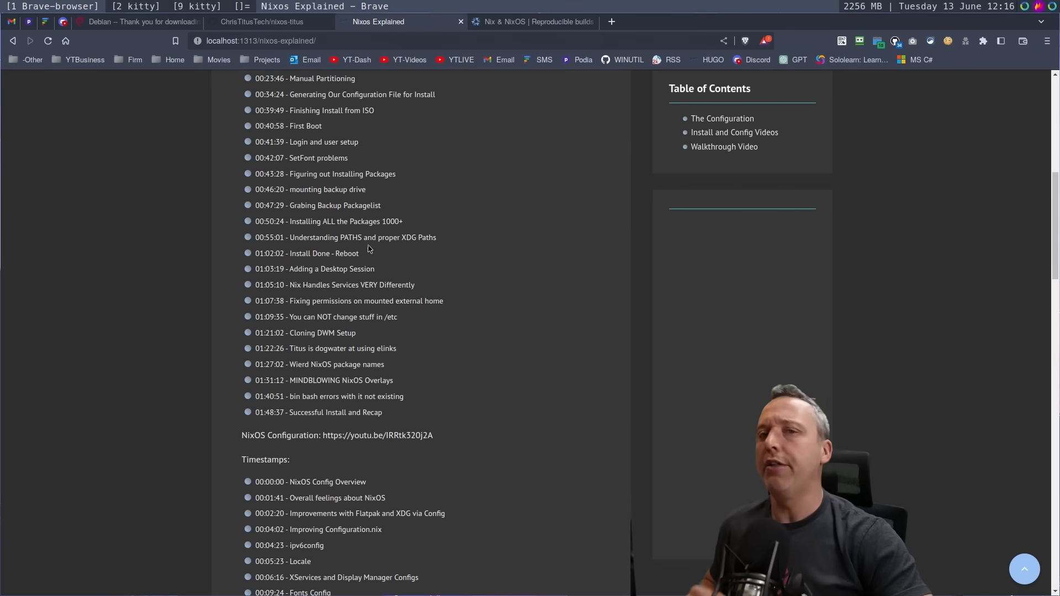
{"action": "mouse_move", "coordinate": [397, 200]}
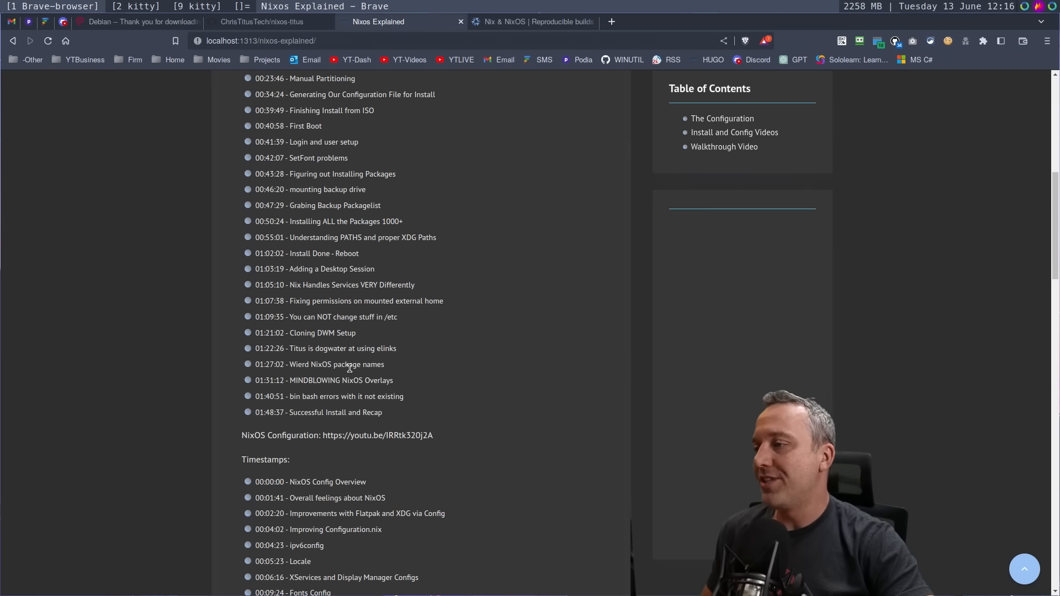
{"action": "scroll", "scroll_direction": "down", "scroll_amount": 3}
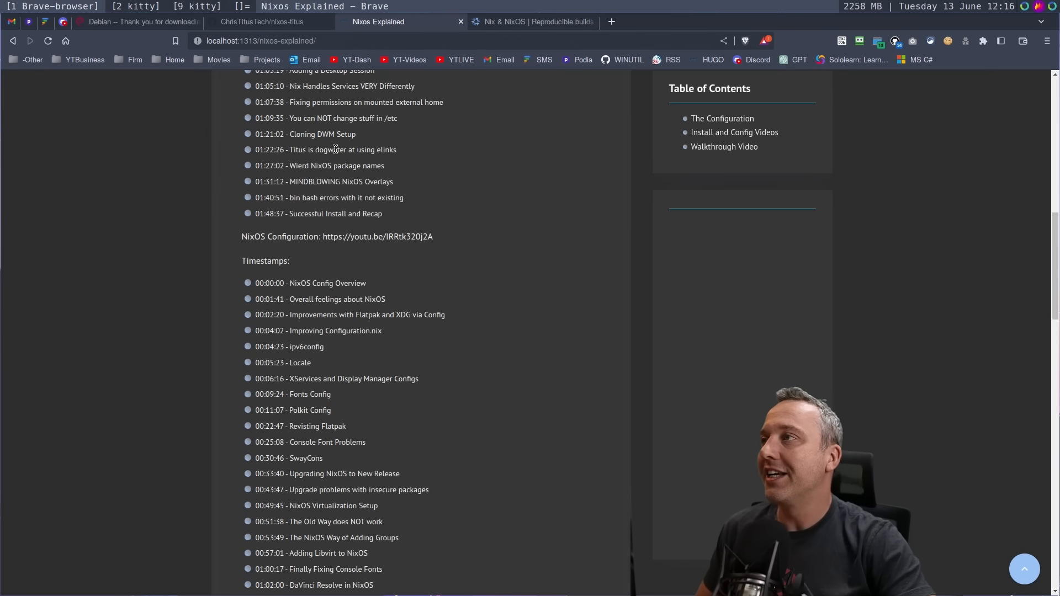
View the ChrisTitusTech/nixos-titus GitHub README, then return to the nixos.org homepage.
{"action": "left_click", "coordinate": [262, 22]}
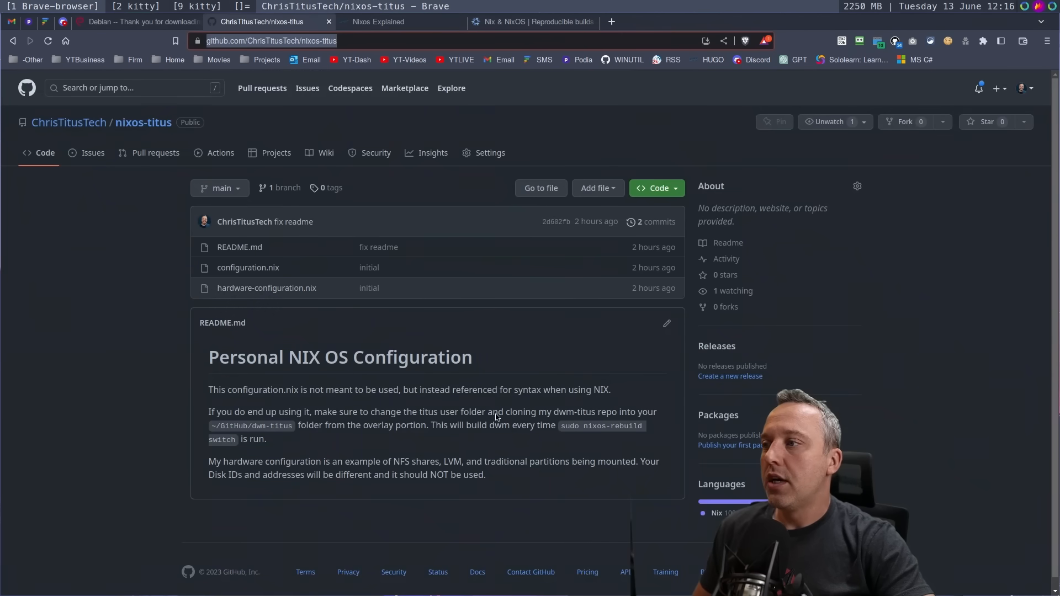
{"action": "mouse_move", "coordinate": [443, 321]}
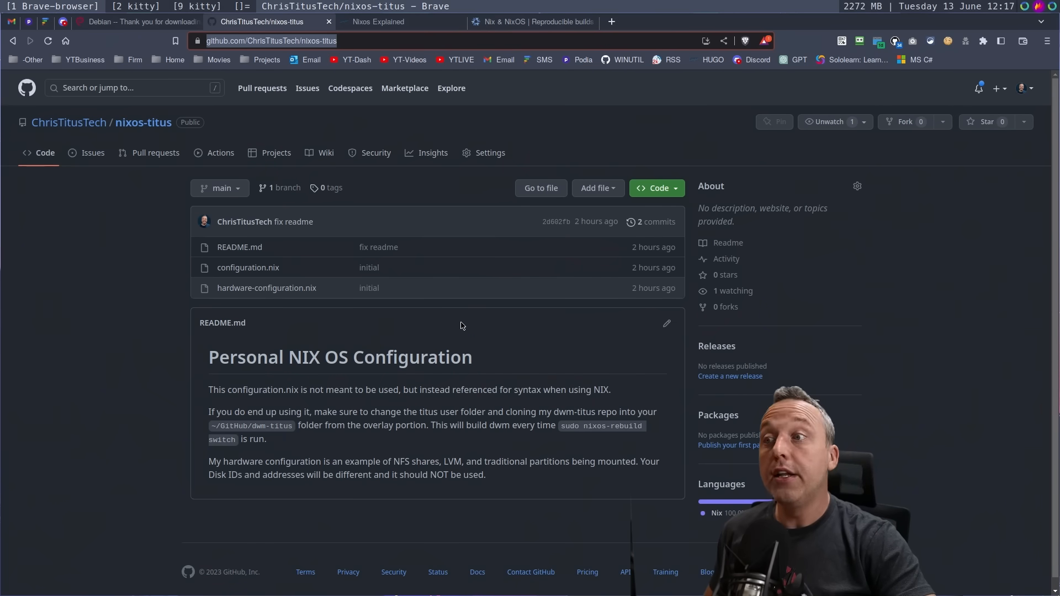
{"action": "mouse_move", "coordinate": [359, 388]}
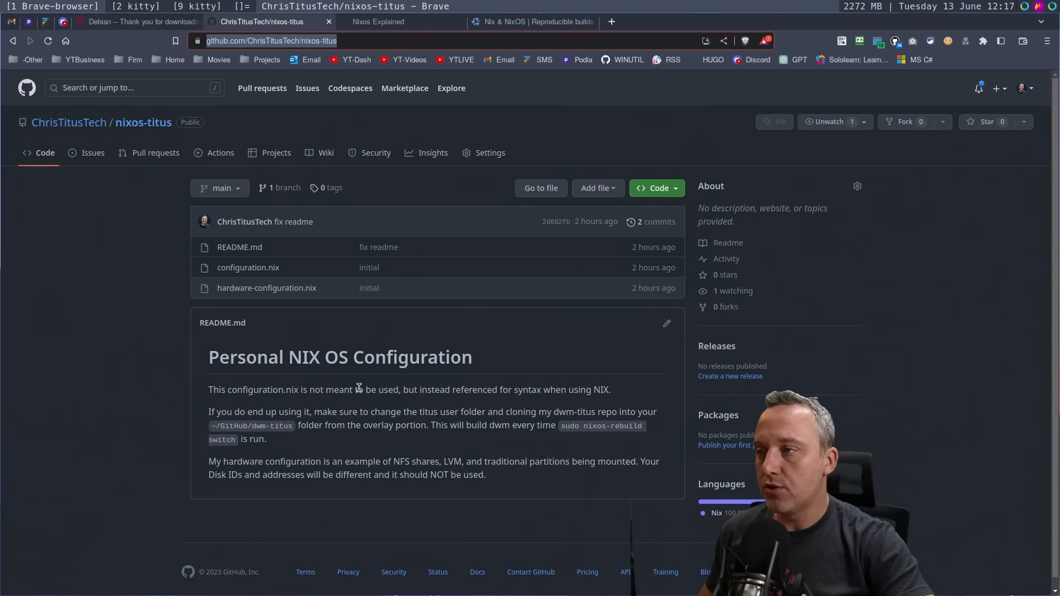
{"action": "left_click", "coordinate": [533, 21]}
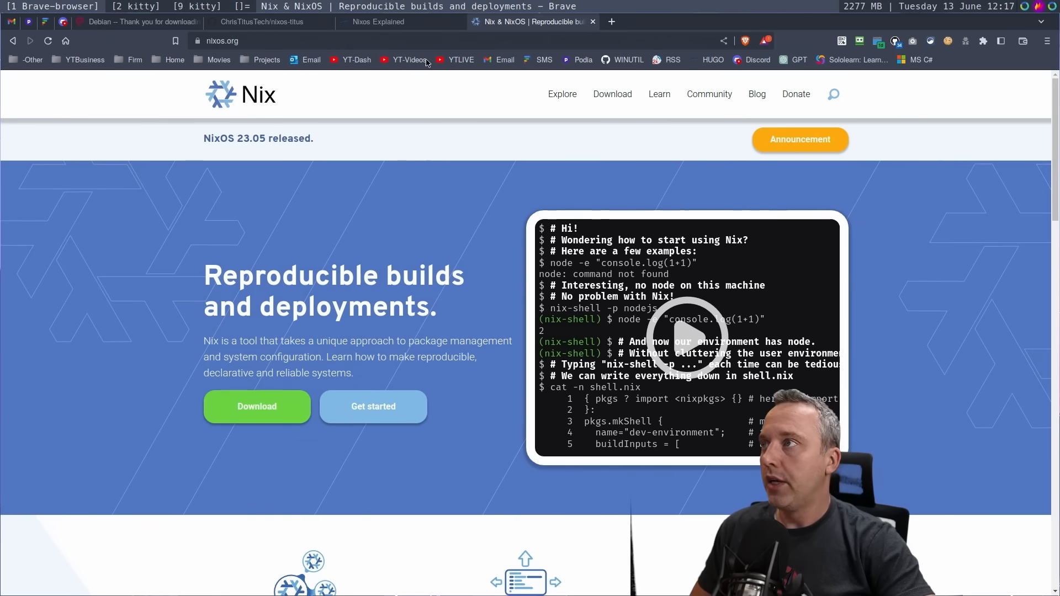
Return to the Nixos Explained tab at its configuration overview at the top.
{"action": "left_click", "coordinate": [379, 21]}
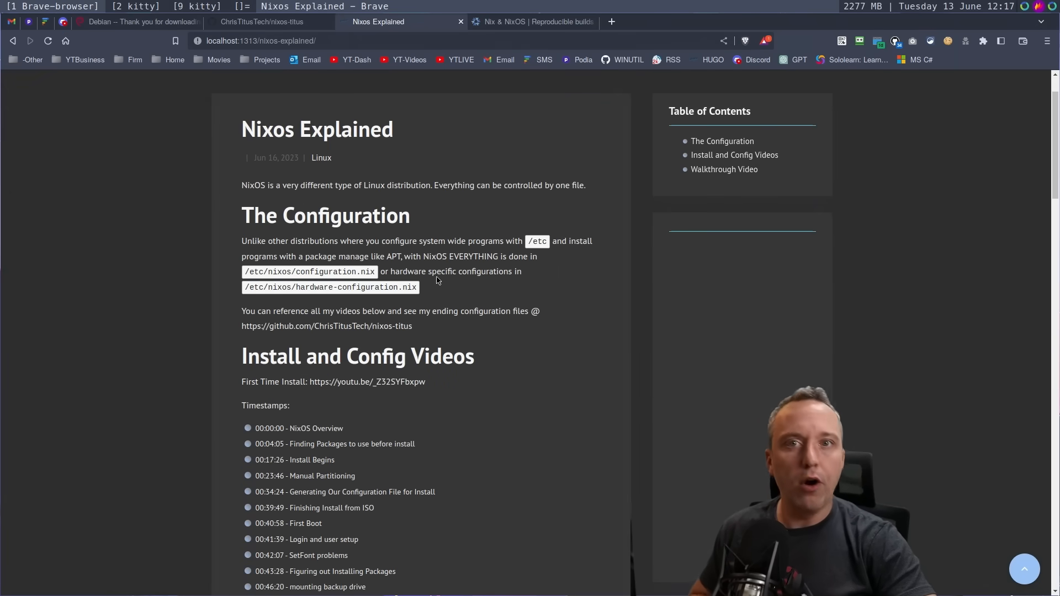
{"action": "mouse_move", "coordinate": [470, 285]}
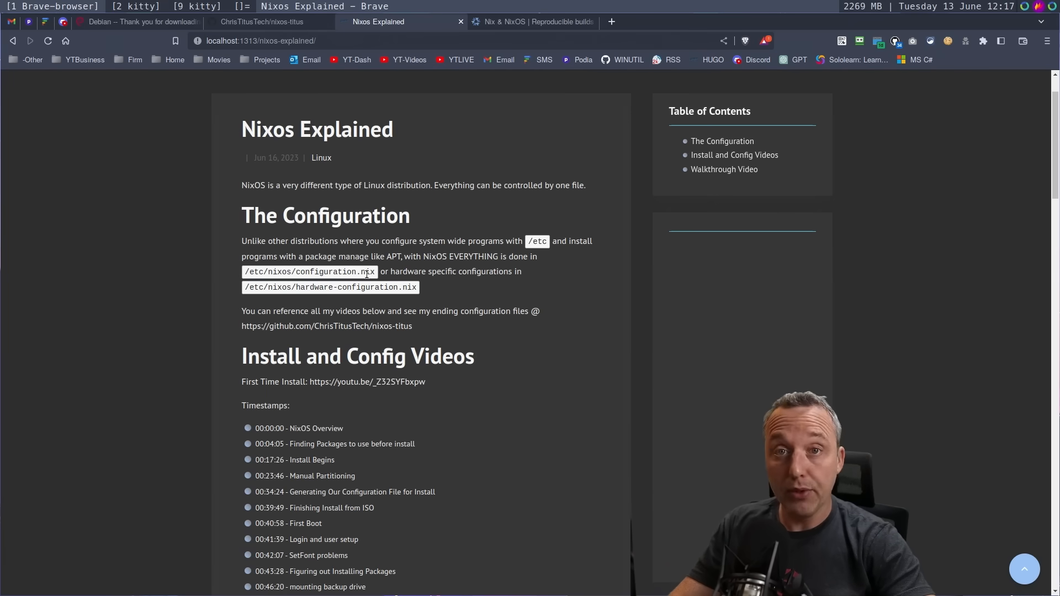
{"action": "mouse_move", "coordinate": [543, 378]}
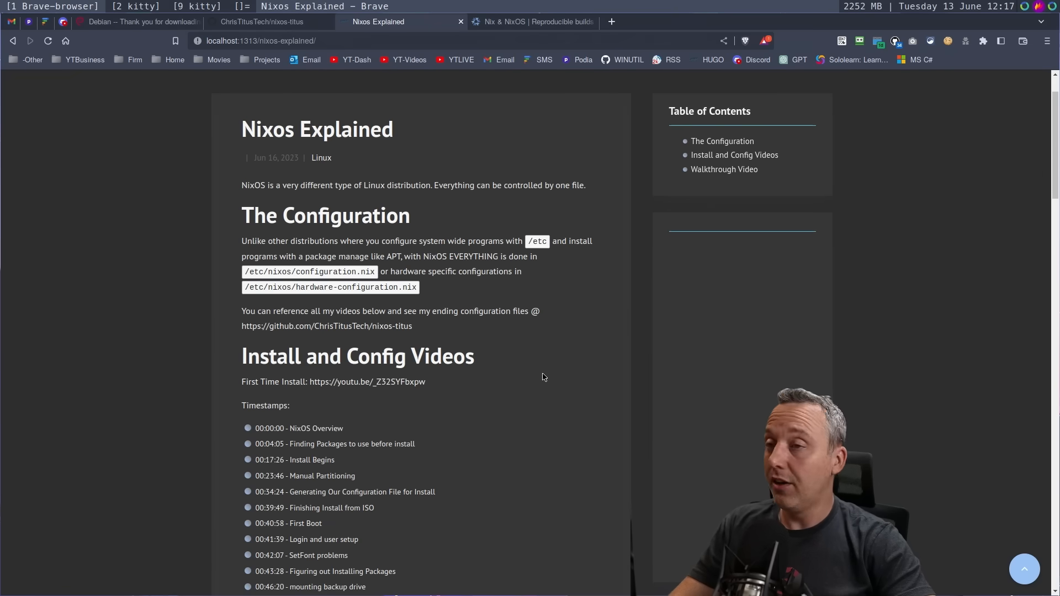
{"action": "mouse_move", "coordinate": [507, 375]}
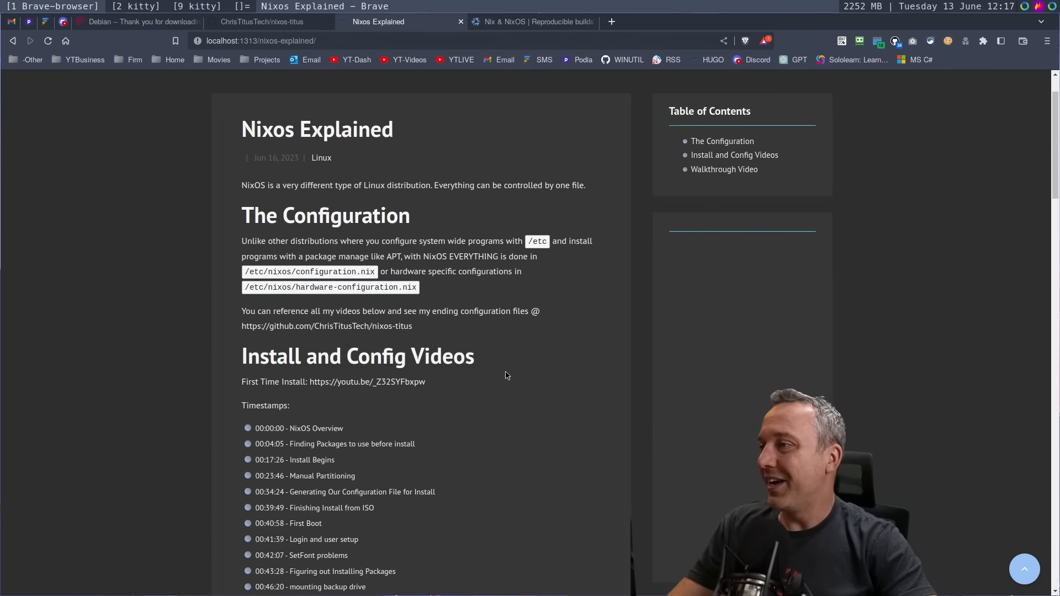
Scroll through the remaining video timestamps down to the Walkthrough Video section.
{"action": "scroll", "scroll_direction": "down", "scroll_amount": 3}
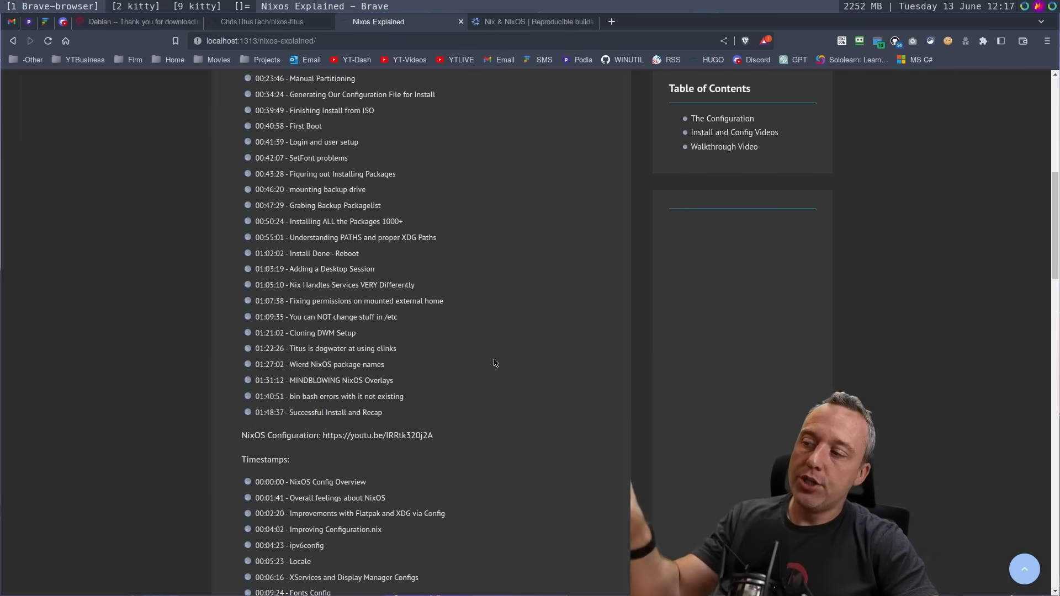
{"action": "scroll", "scroll_direction": "down", "scroll_amount": 3}
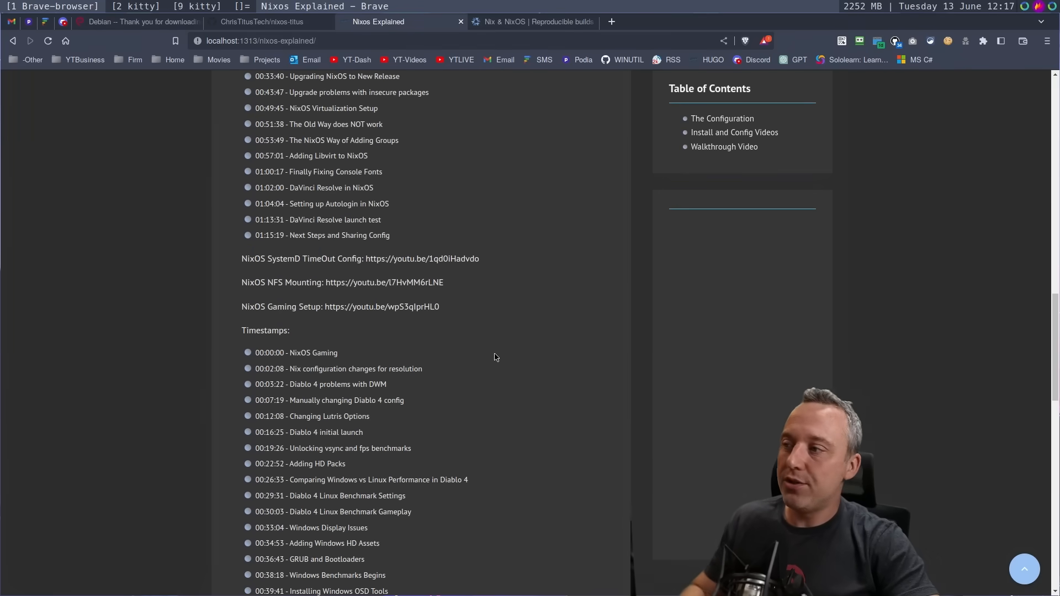
{"action": "mouse_move", "coordinate": [497, 363]}
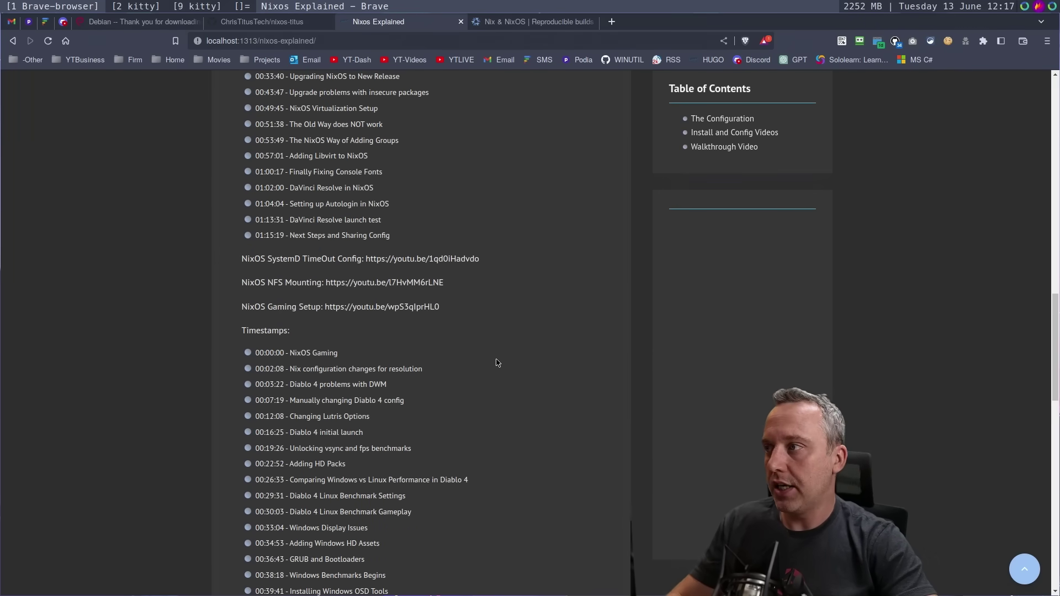
{"action": "scroll", "scroll_direction": "down", "scroll_amount": 3}
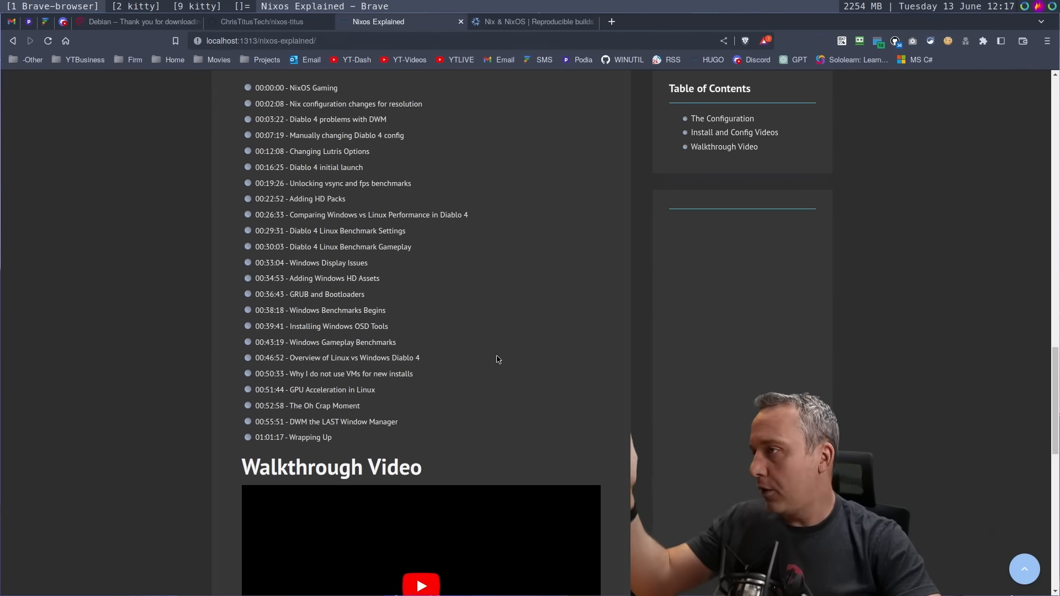
{"action": "scroll", "scroll_direction": "down", "scroll_amount": 3}
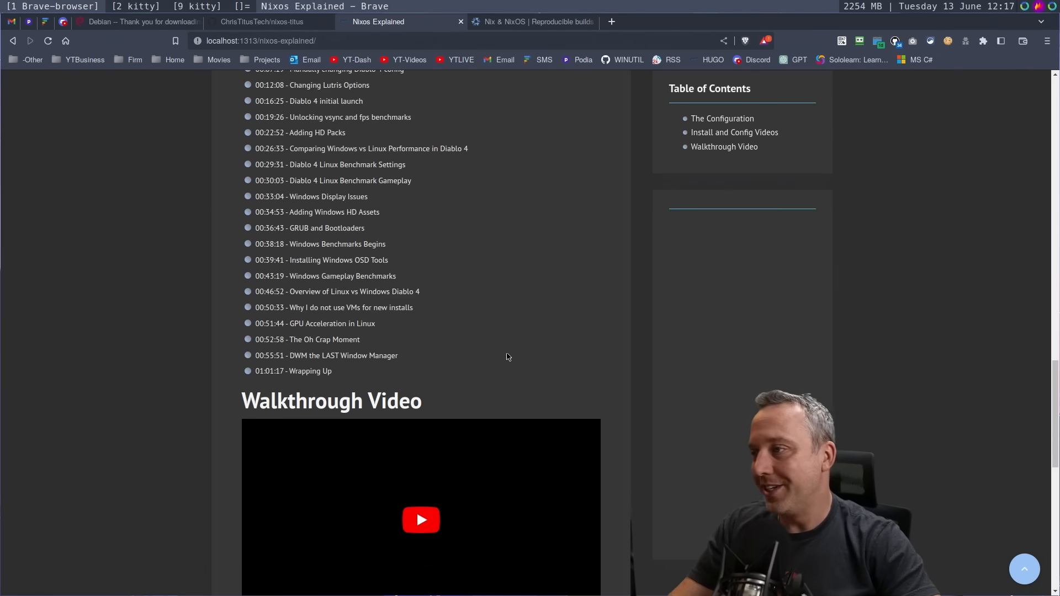
{"action": "scroll", "scroll_direction": "down", "scroll_amount": 3}
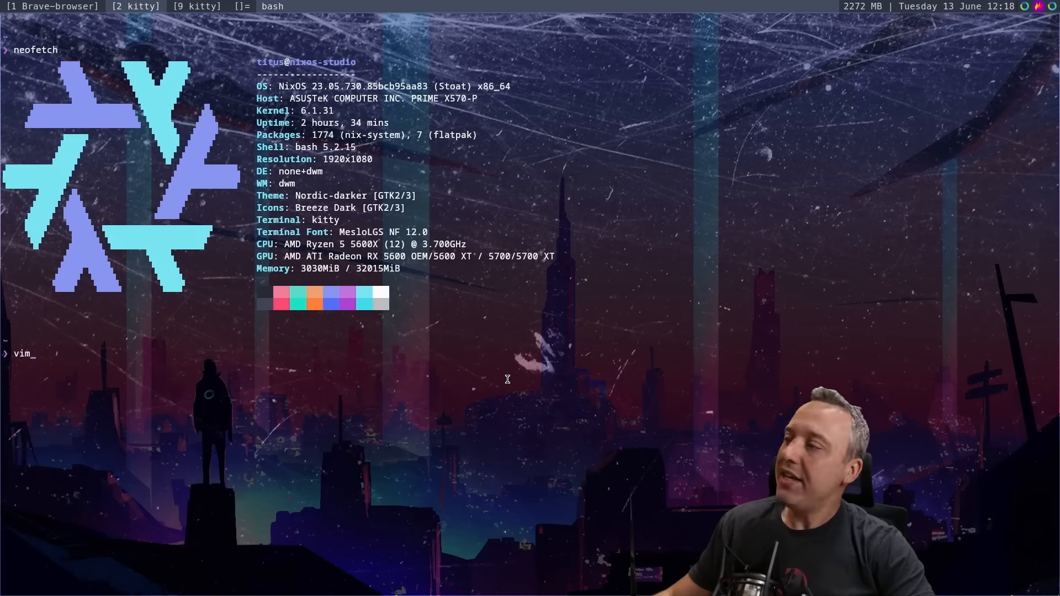
Open /etc/nixos/configuration.nix in vim at the top of the file.
{"action": "type", "text": "/etc/nix"}
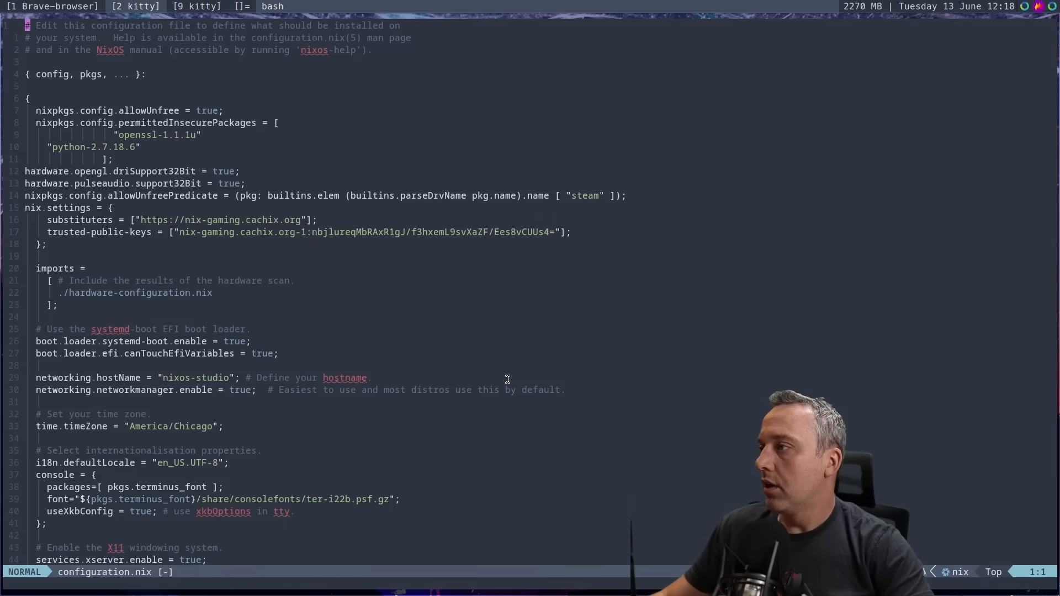
{"action": "mouse_move", "coordinate": [97, 151]}
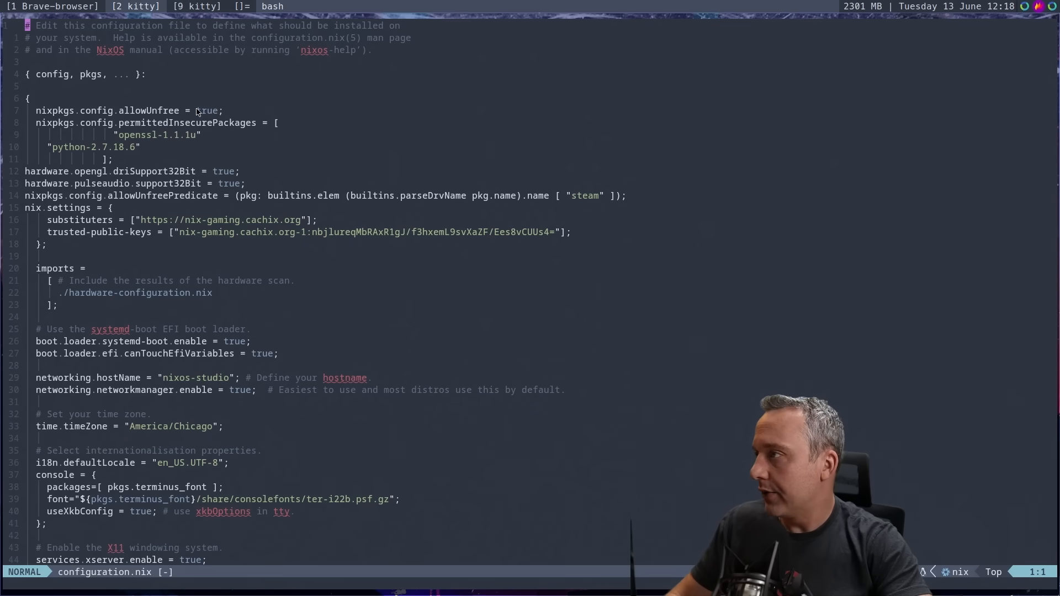
{"action": "mouse_move", "coordinate": [91, 223]}
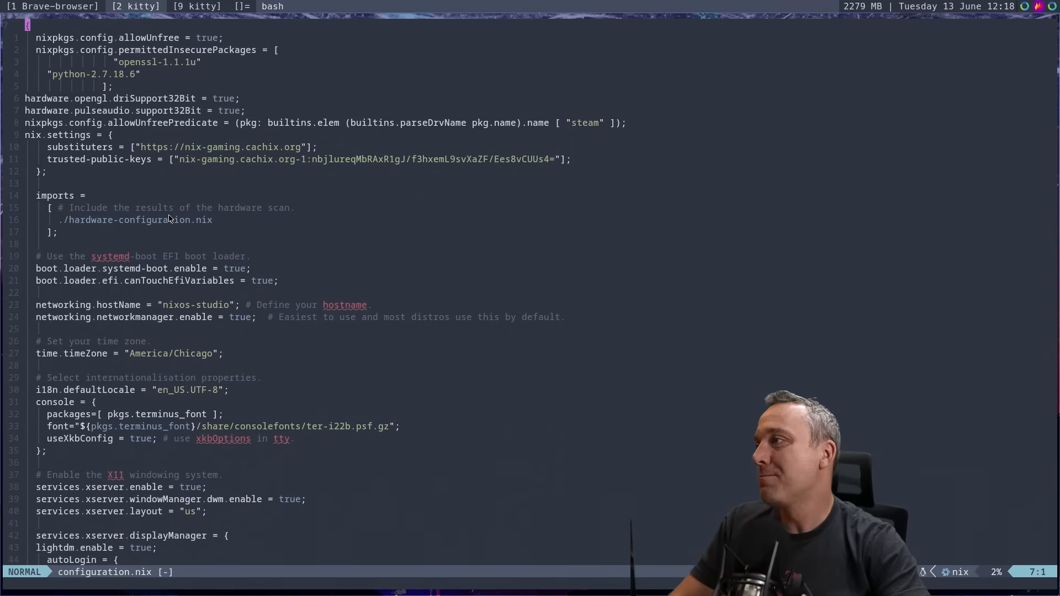
{"action": "mouse_move", "coordinate": [147, 227]}
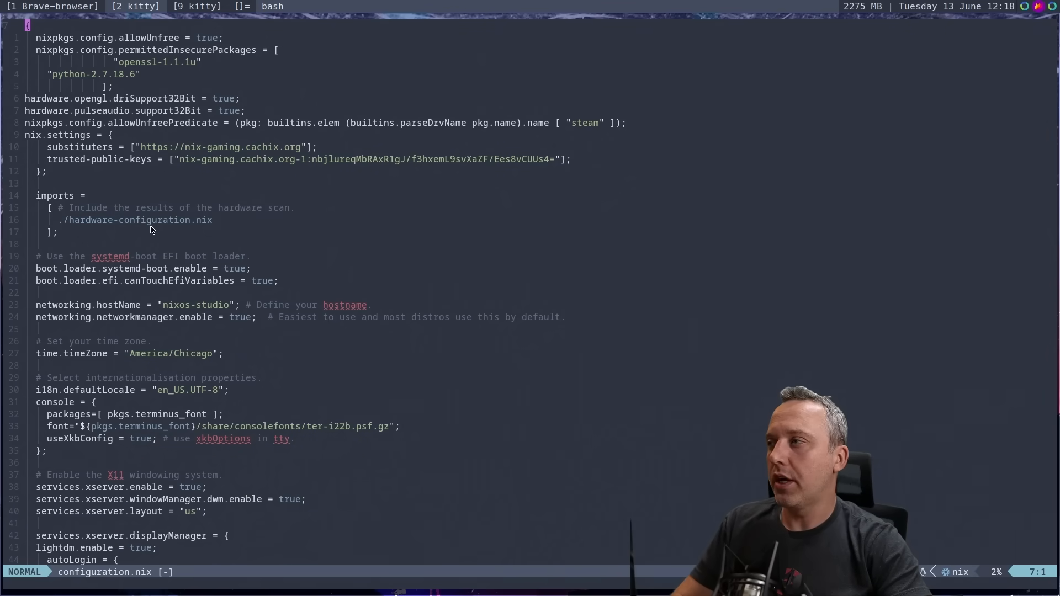
{"action": "mouse_move", "coordinate": [157, 252]}
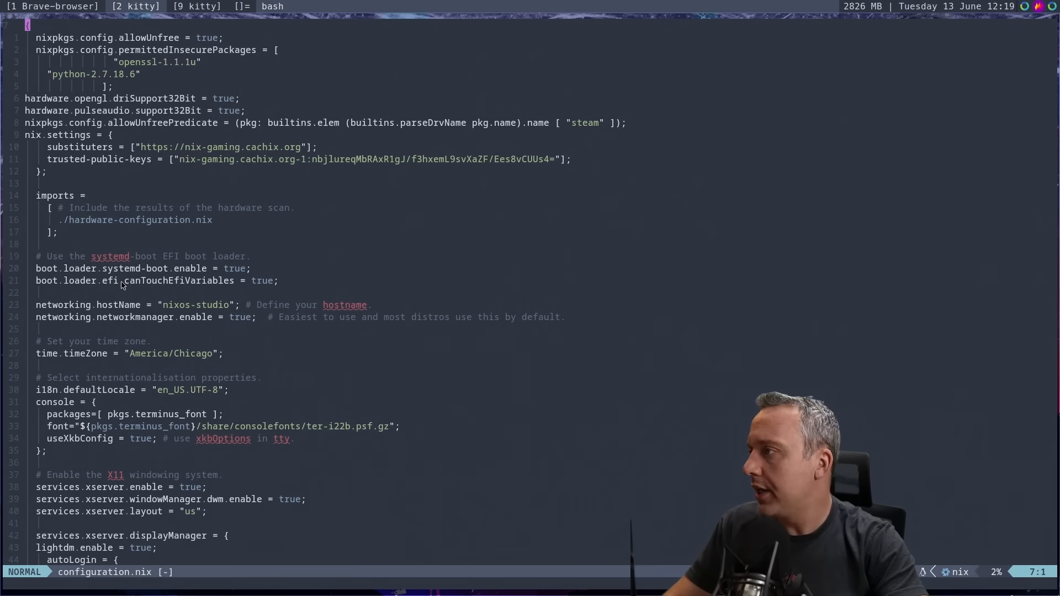
{"action": "mouse_move", "coordinate": [215, 270]}
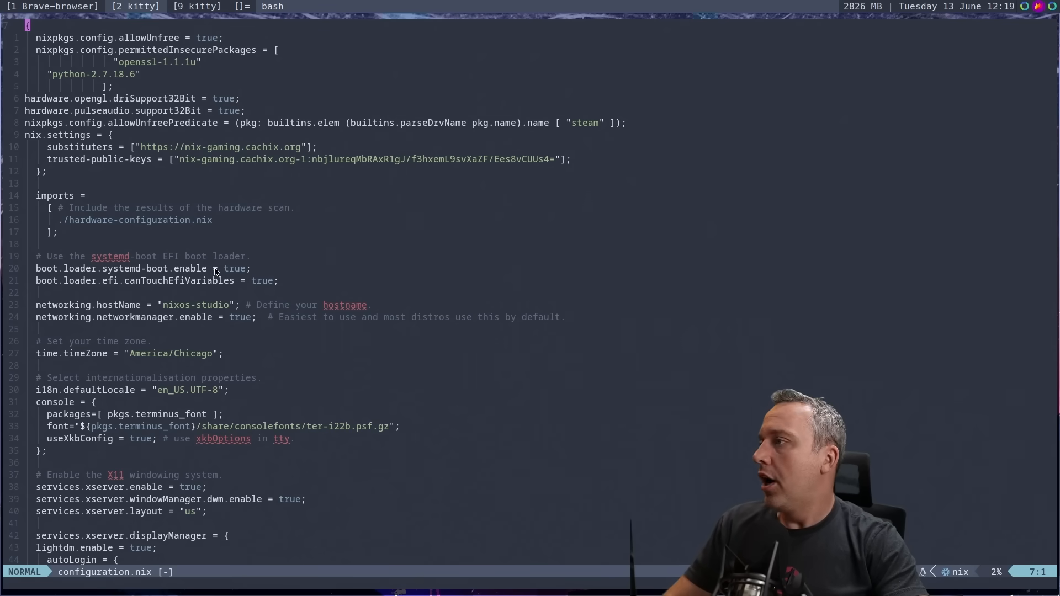
{"action": "mouse_move", "coordinate": [178, 288]}
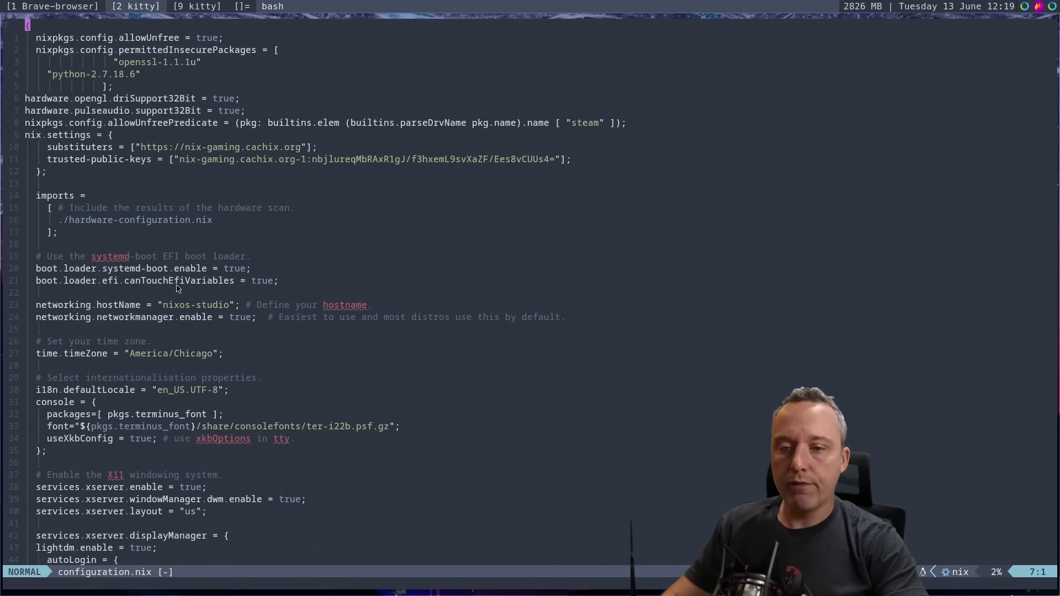
{"action": "mouse_move", "coordinate": [175, 280]}
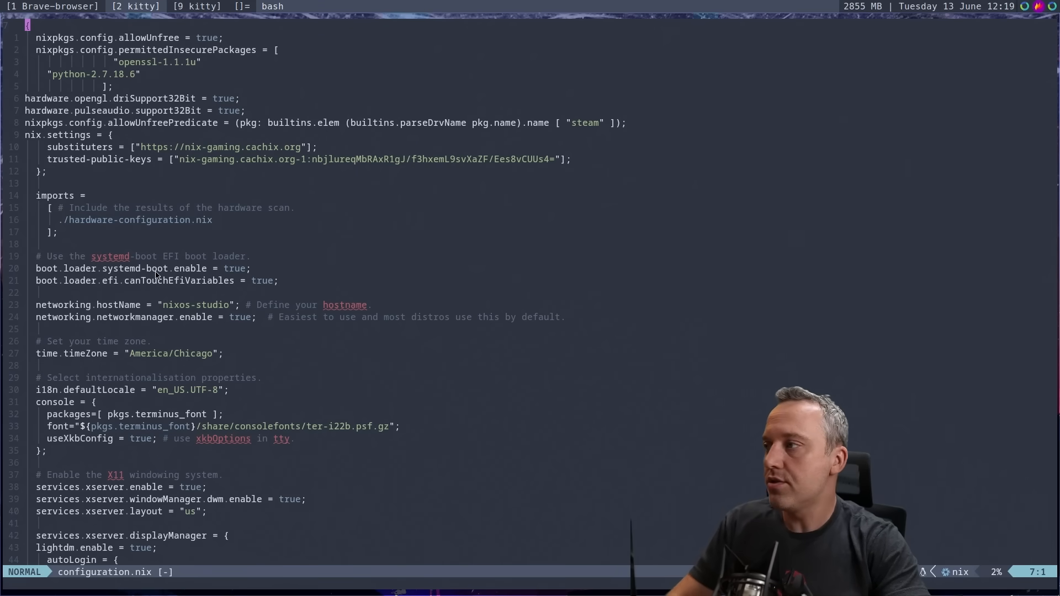
{"action": "mouse_move", "coordinate": [161, 285]}
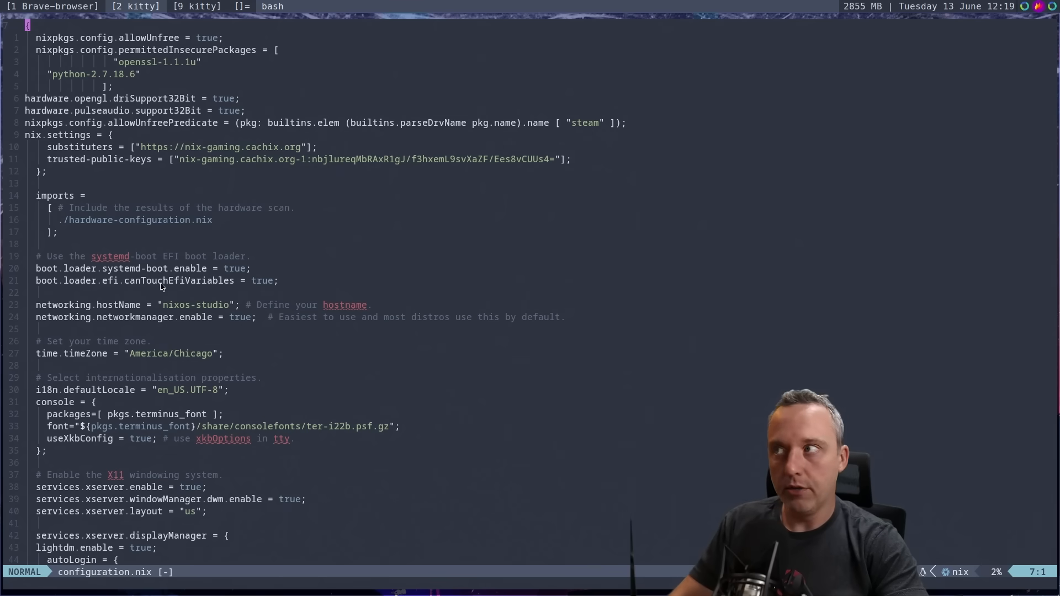
{"action": "mouse_move", "coordinate": [174, 296]}
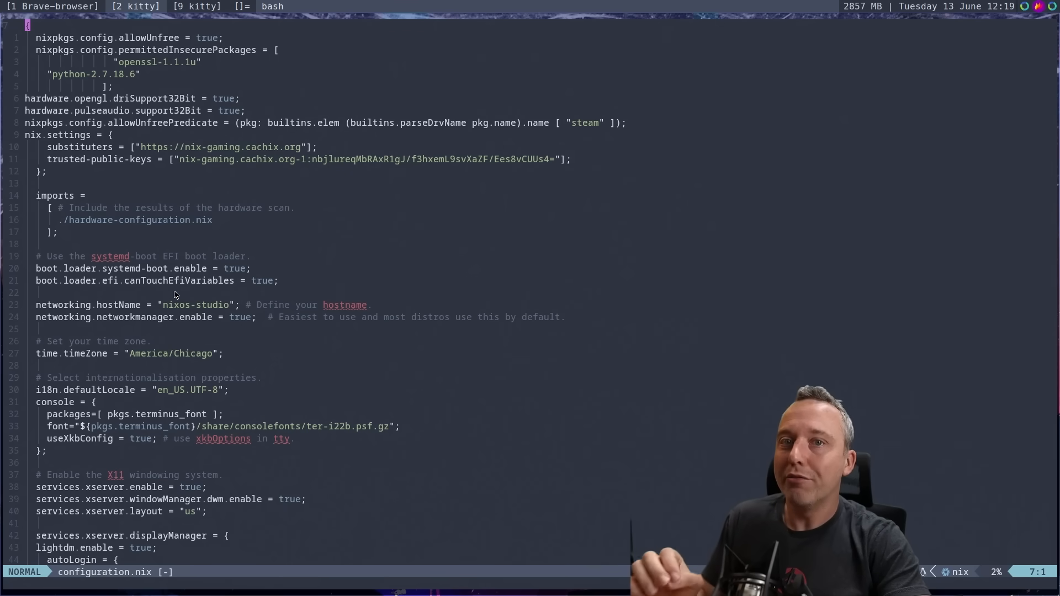
{"action": "scroll", "scroll_direction": "down", "scroll_amount": 3}
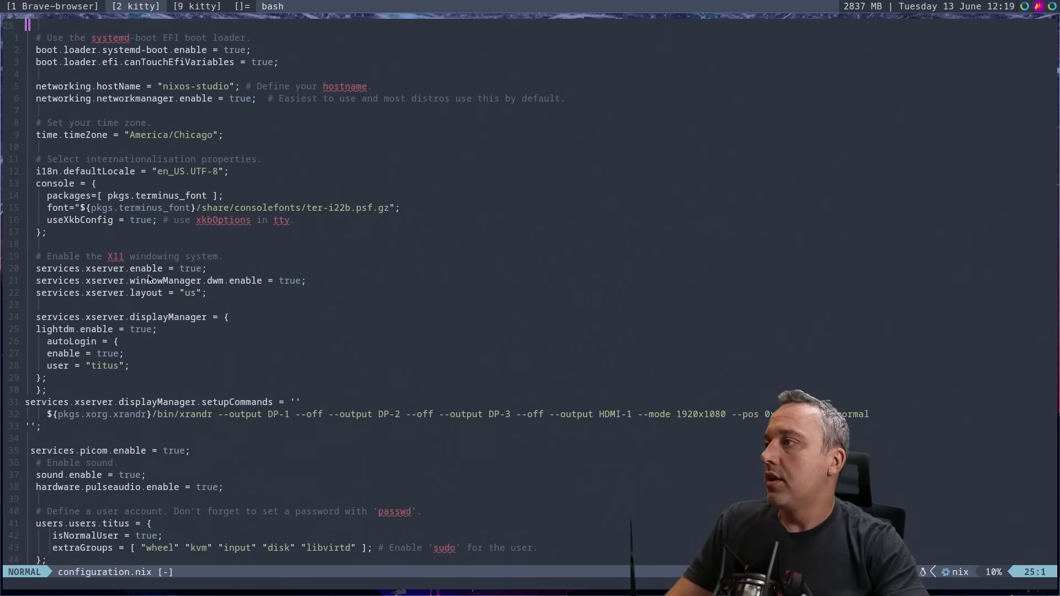
{"action": "scroll", "scroll_direction": "down", "scroll_amount": 3}
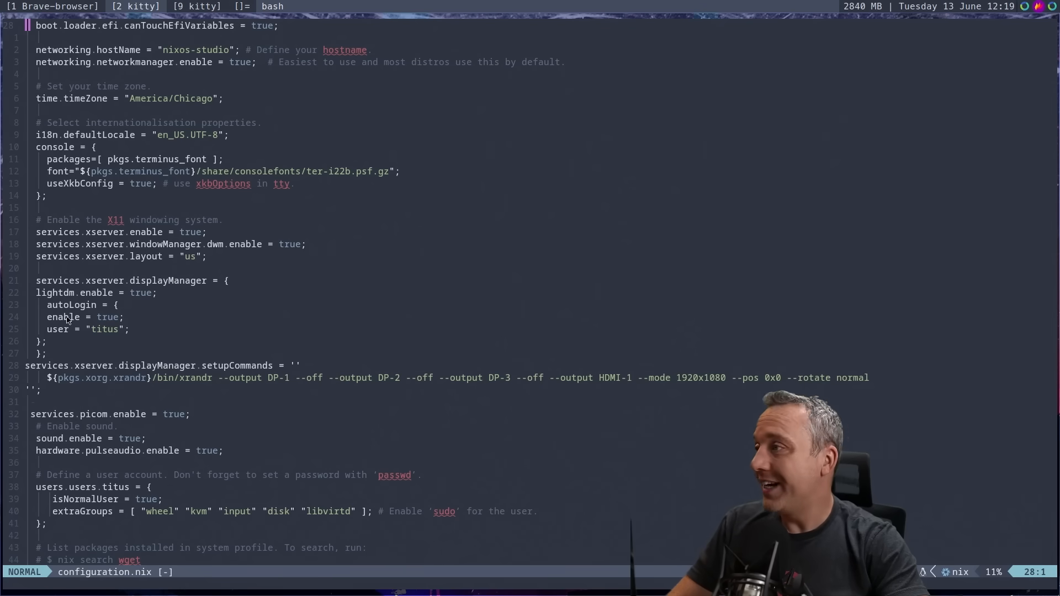
{"action": "mouse_move", "coordinate": [105, 329]}
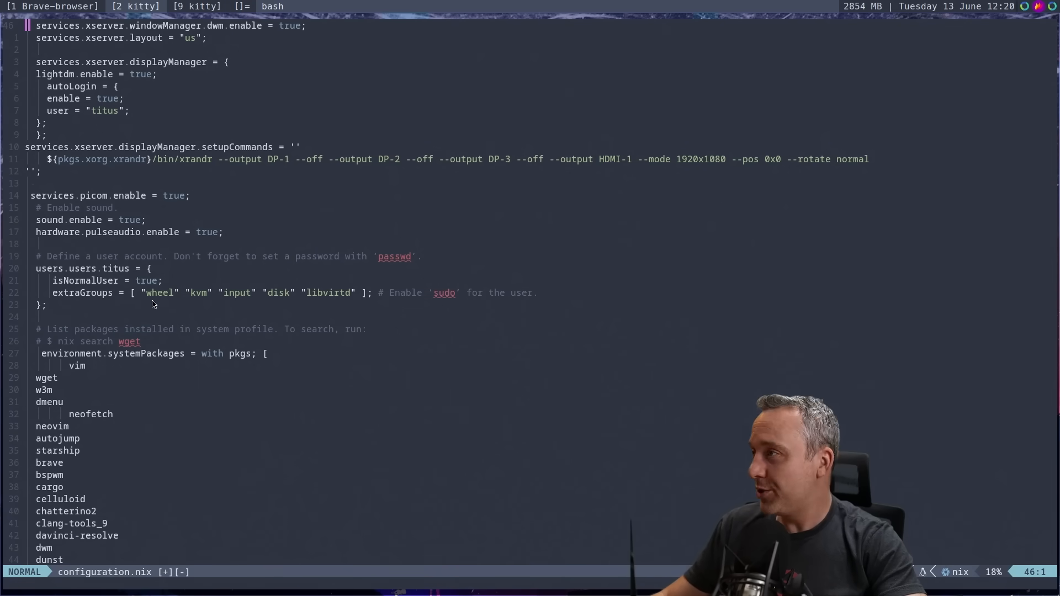
{"action": "mouse_move", "coordinate": [573, 141]}
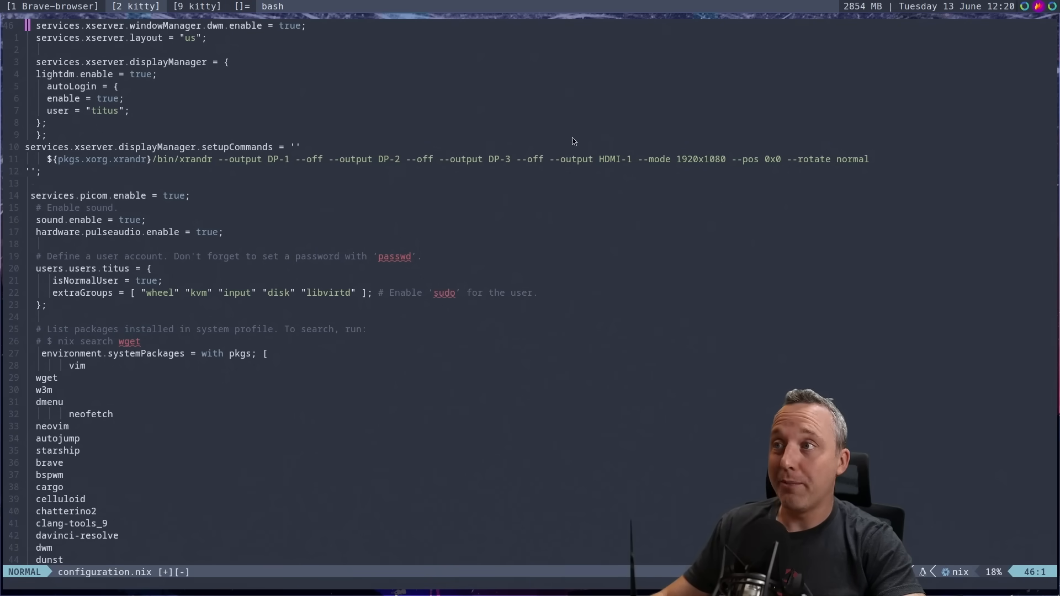
{"action": "mouse_move", "coordinate": [907, 155]}
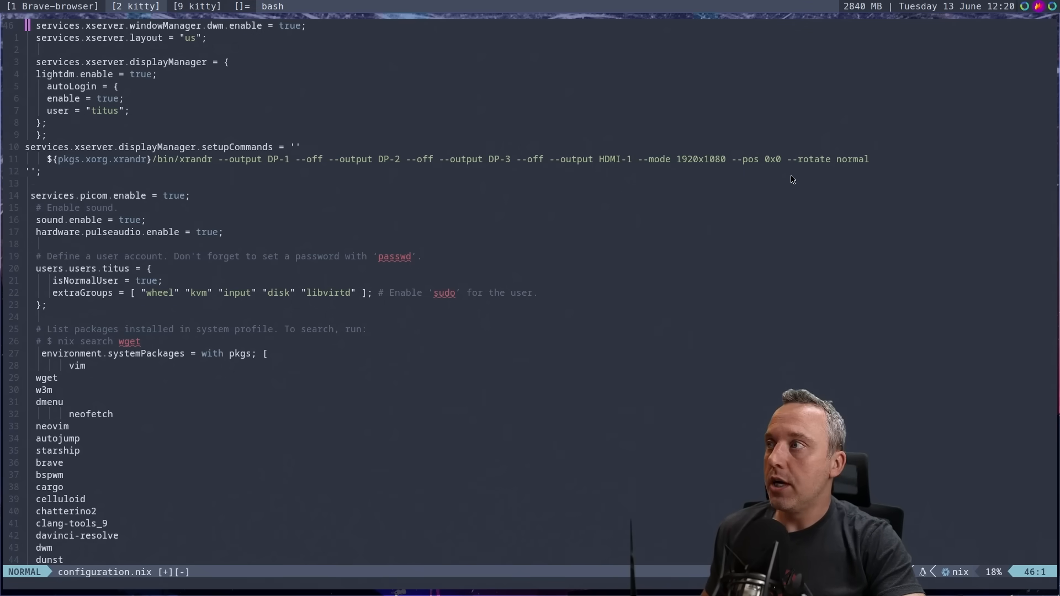
{"action": "mouse_move", "coordinate": [413, 310]}
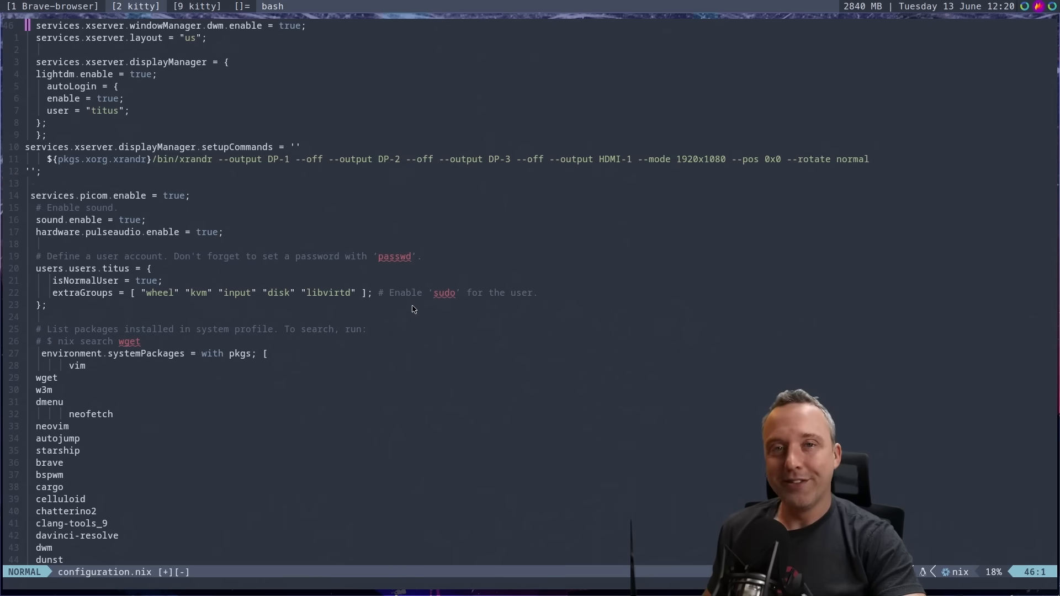
Add terminator to systemPackages on a new line after terminus-nerdfont.
{"action": "scroll", "scroll_direction": "down", "scroll_amount": 3}
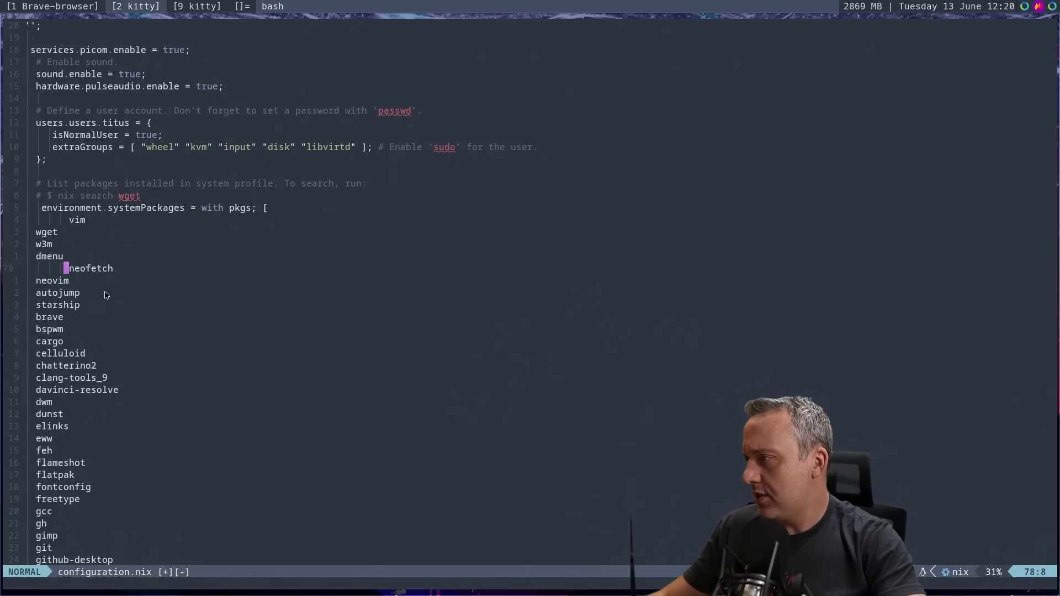
{"action": "scroll", "scroll_direction": "down", "scroll_amount": 3}
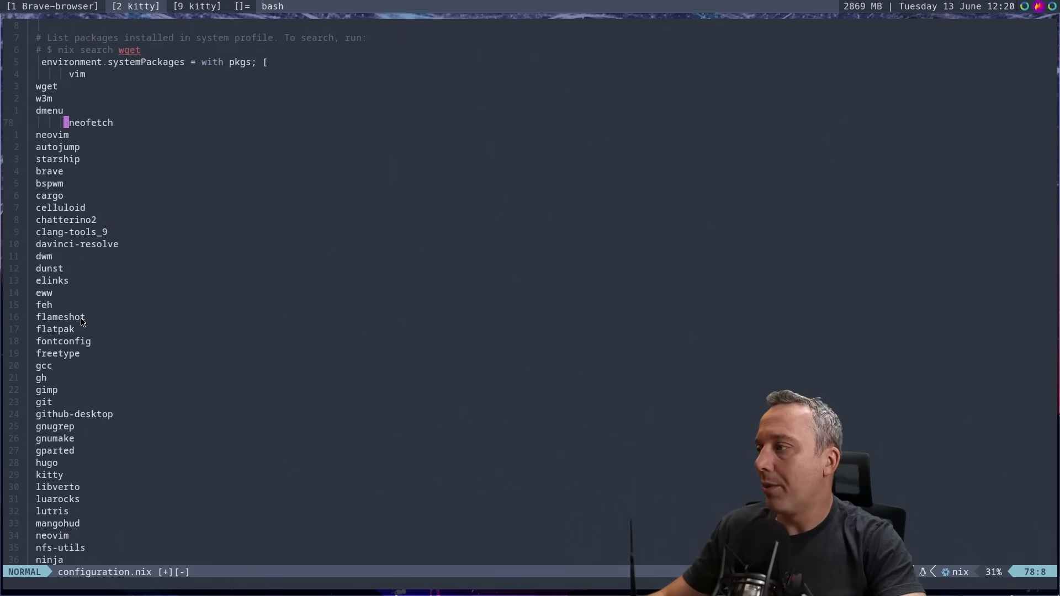
{"action": "scroll", "scroll_direction": "down", "scroll_amount": 3}
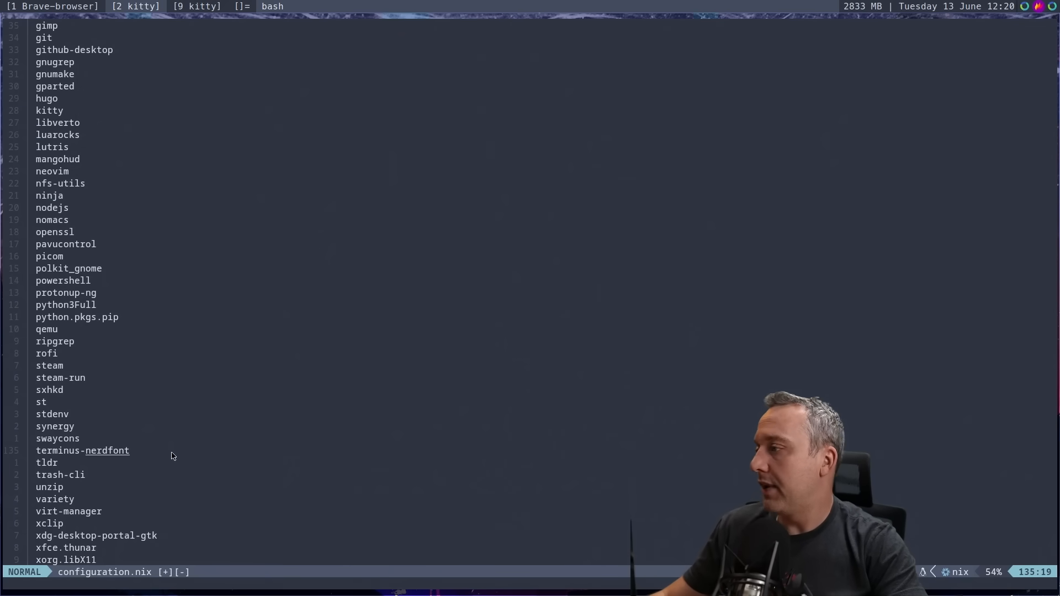
{"action": "type", "text": "terminat"}
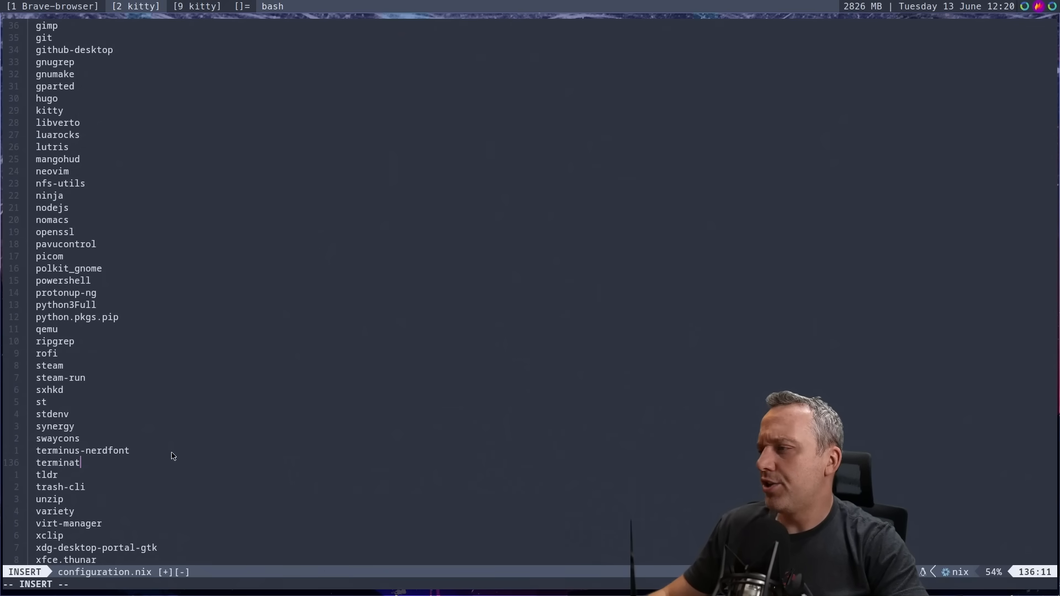
{"action": "key", "text": "Escape"}
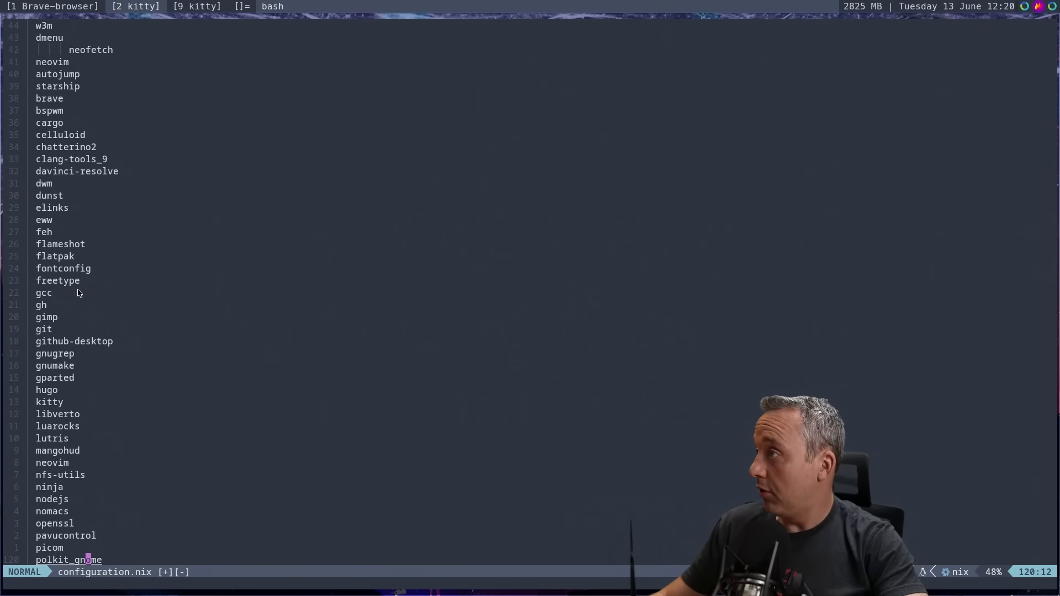
{"action": "mouse_move", "coordinate": [133, 255]}
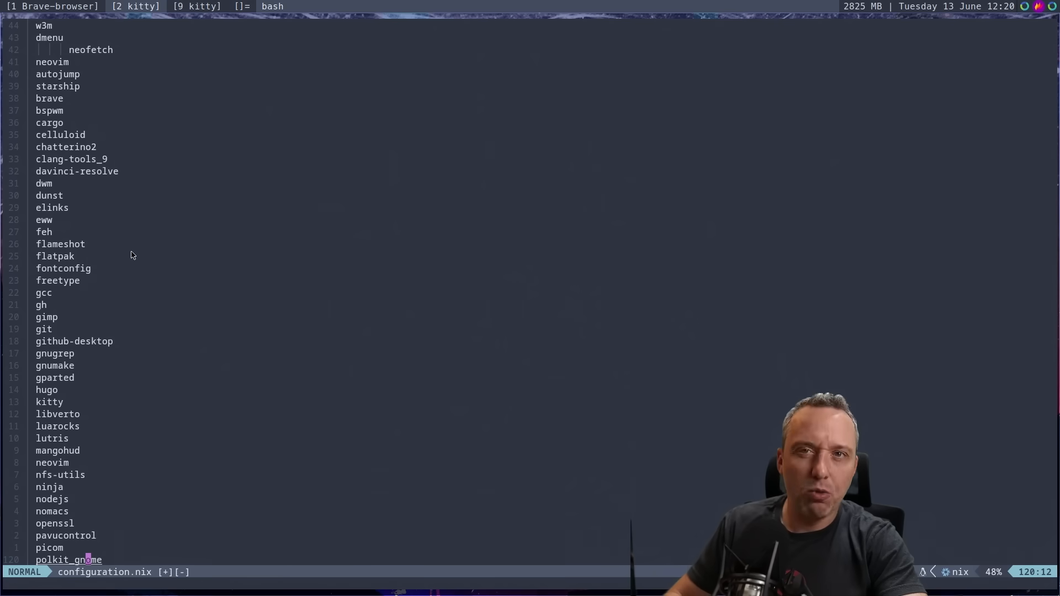
Scroll on through the package list to the lutris override and dwm overlay.
{"action": "scroll", "scroll_direction": "down", "scroll_amount": 3}
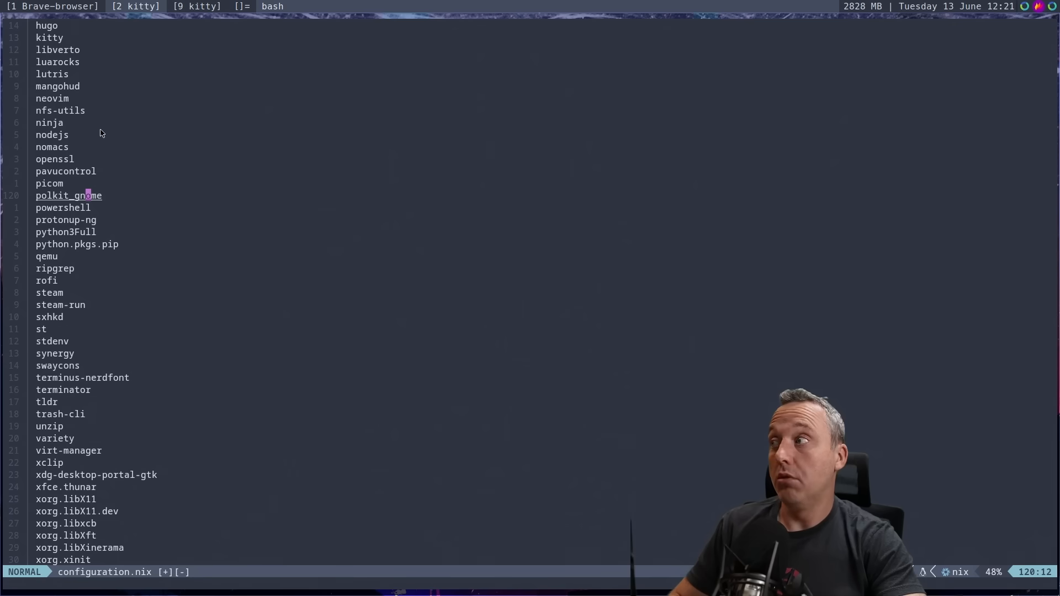
{"action": "scroll", "scroll_direction": "down", "scroll_amount": 3}
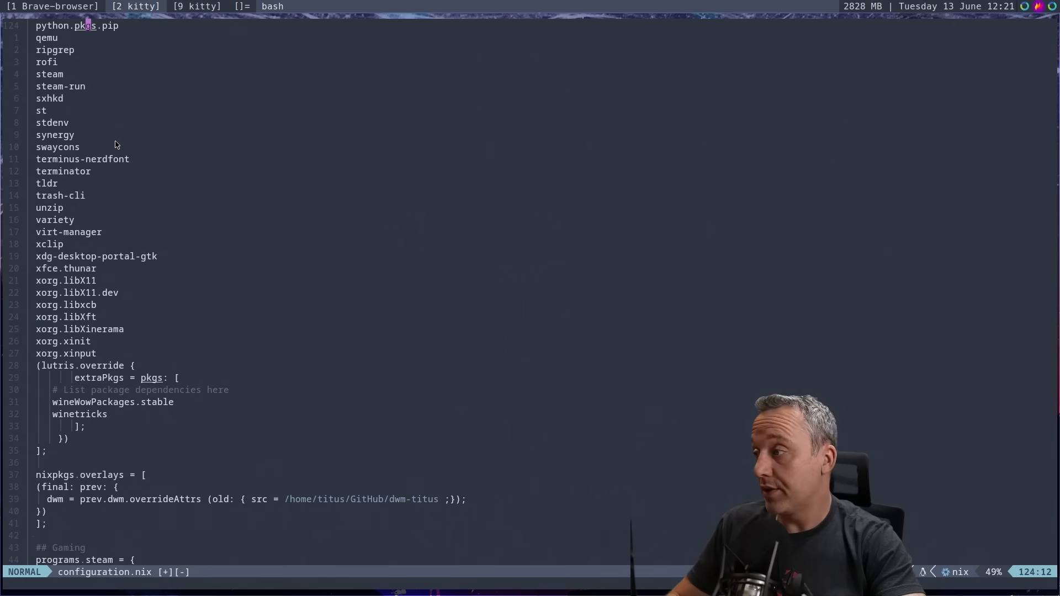
{"action": "mouse_move", "coordinate": [123, 289]}
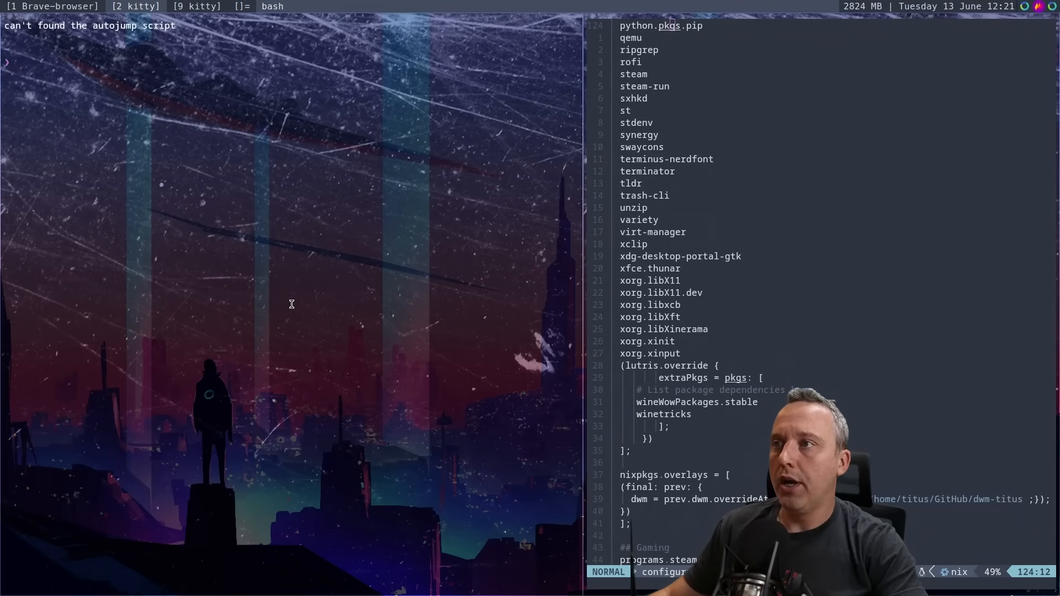
Show terminator is missing, then launch it from an ephemeral nix-shell -p terminator.
{"action": "type", "text": "terminator"}
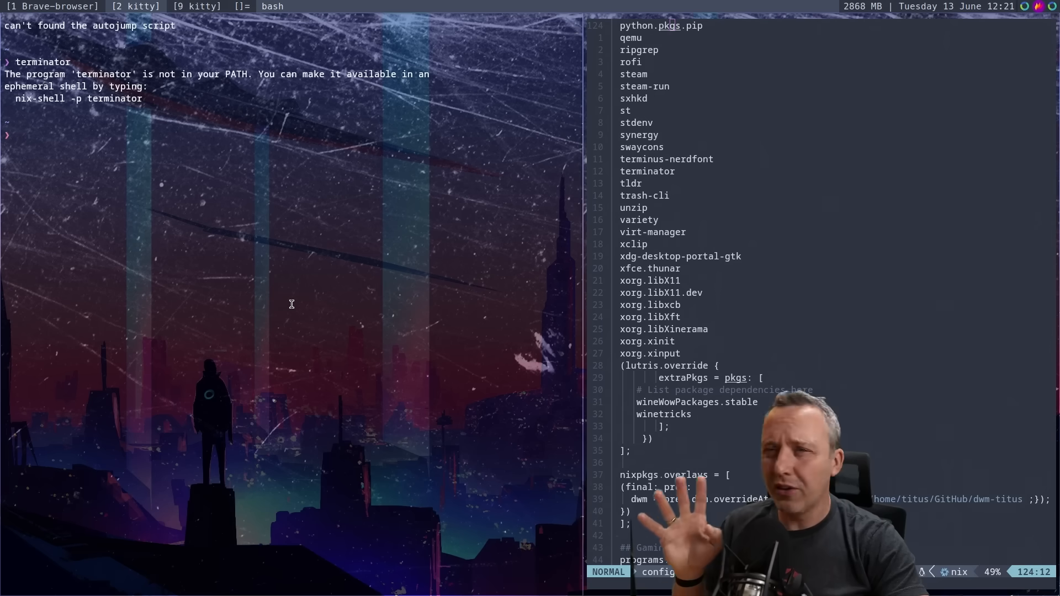
{"action": "type", "text": "nix-"}
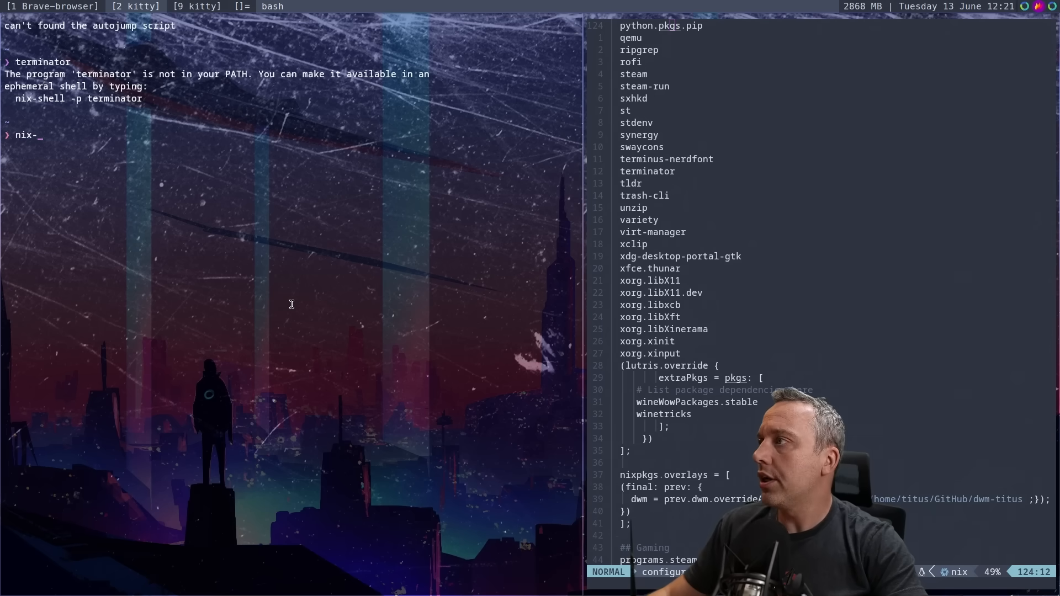
{"action": "type", "text": "shell -p terminator"}
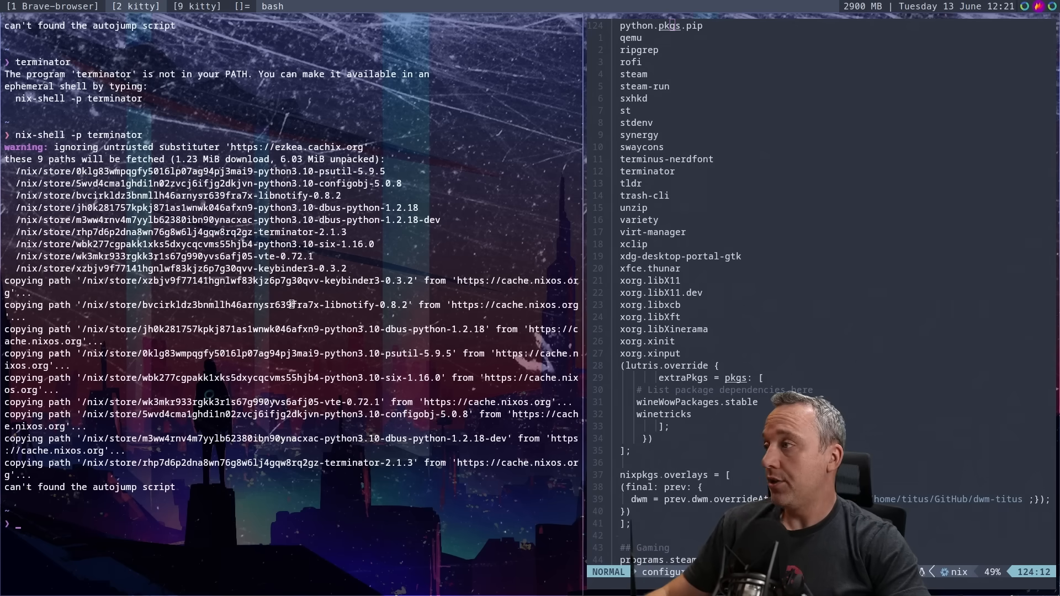
{"action": "type", "text": "terminator"}
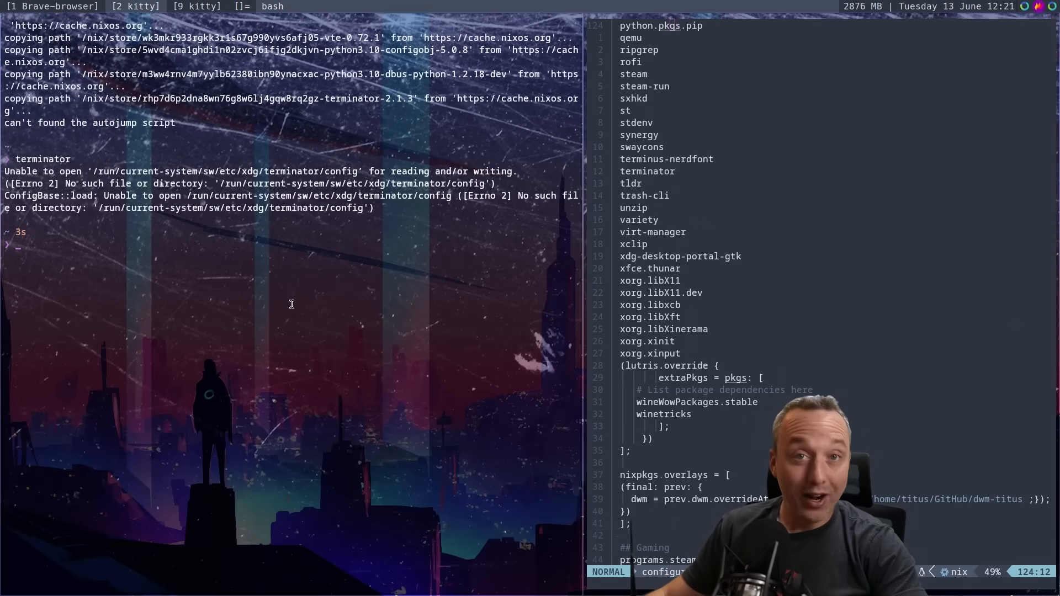
Exit the nix shell and confirm terminator is again not in PATH.
{"action": "type", "text": "exi"}
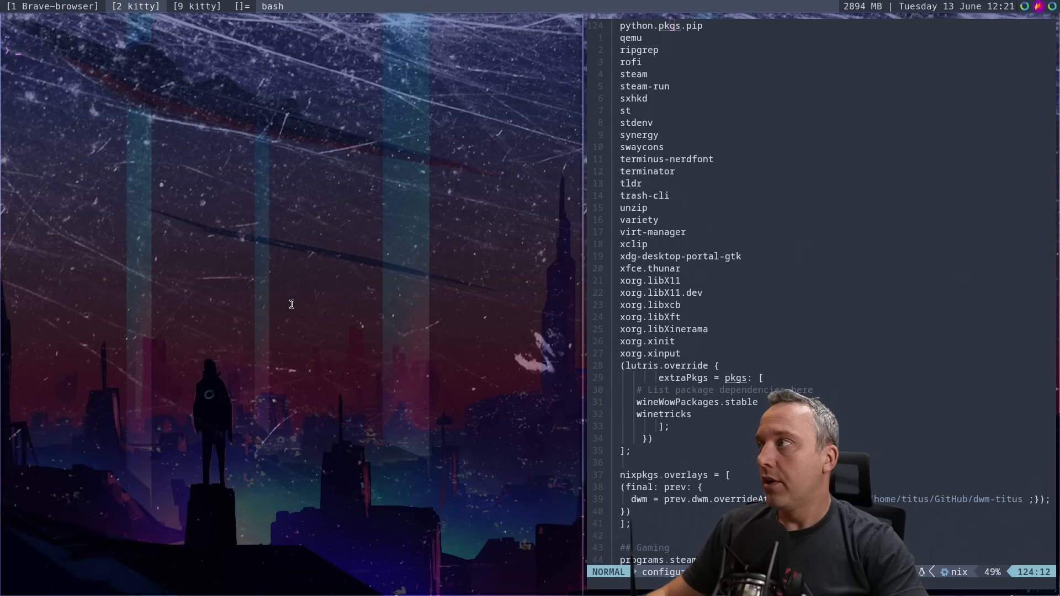
{"action": "type", "text": "terminator"}
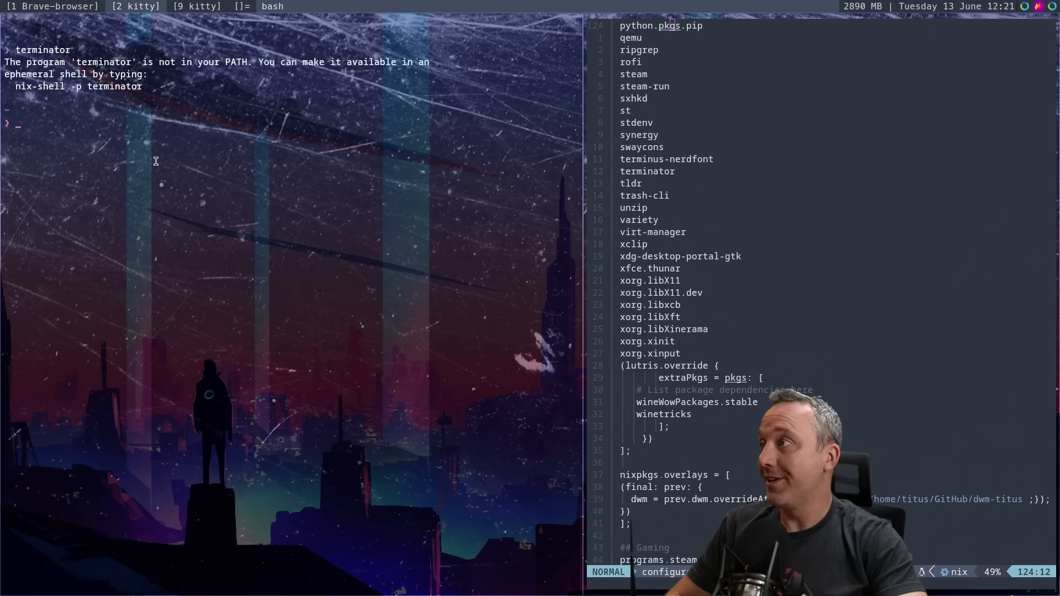
{"action": "mouse_move", "coordinate": [200, 185]}
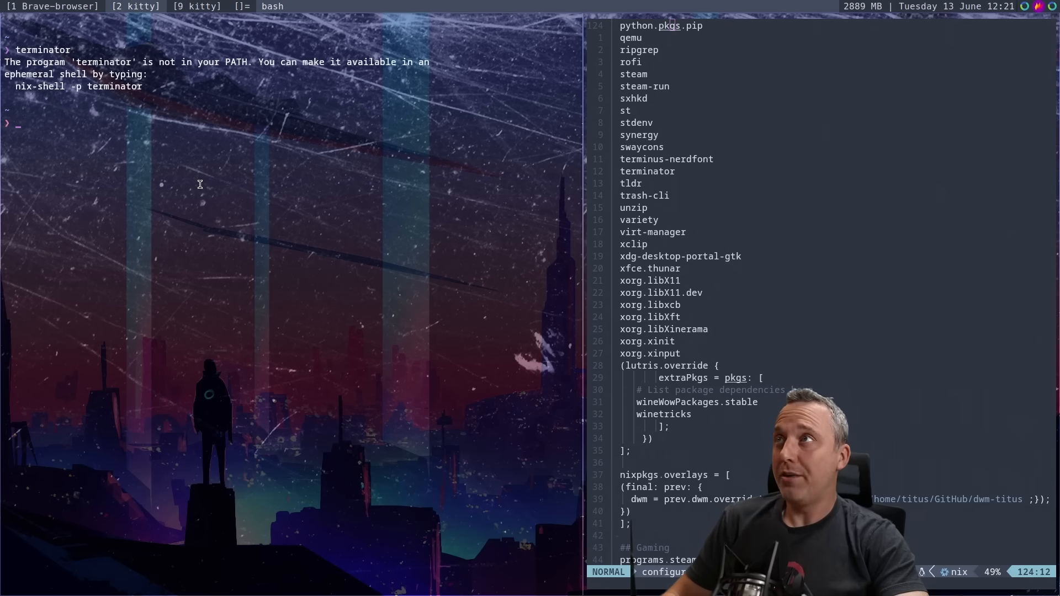
{"action": "mouse_move", "coordinate": [179, 135]}
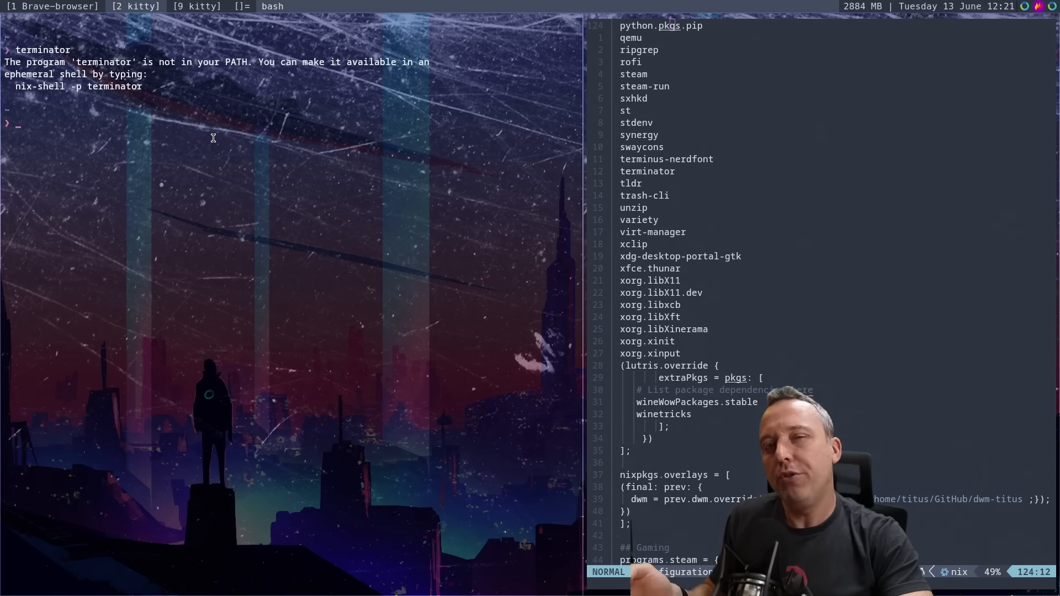
{"action": "mouse_move", "coordinate": [209, 182]}
{"action": "type", "text": "n"}
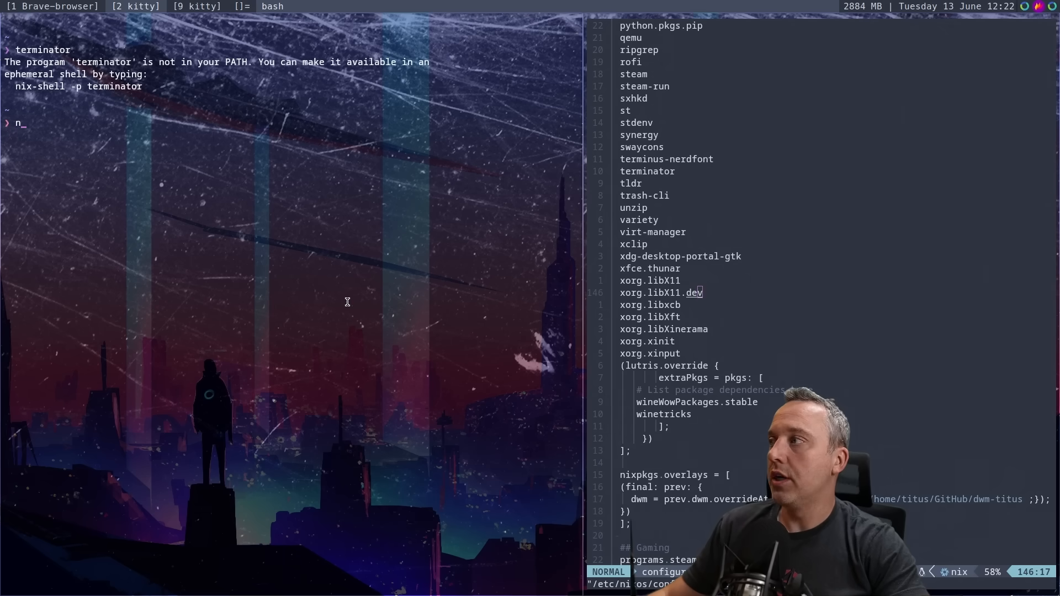
Run sudo nixos-rebuild switch with the password and watch the dwm build output.
{"action": "type", "text": "sudo nix-"}
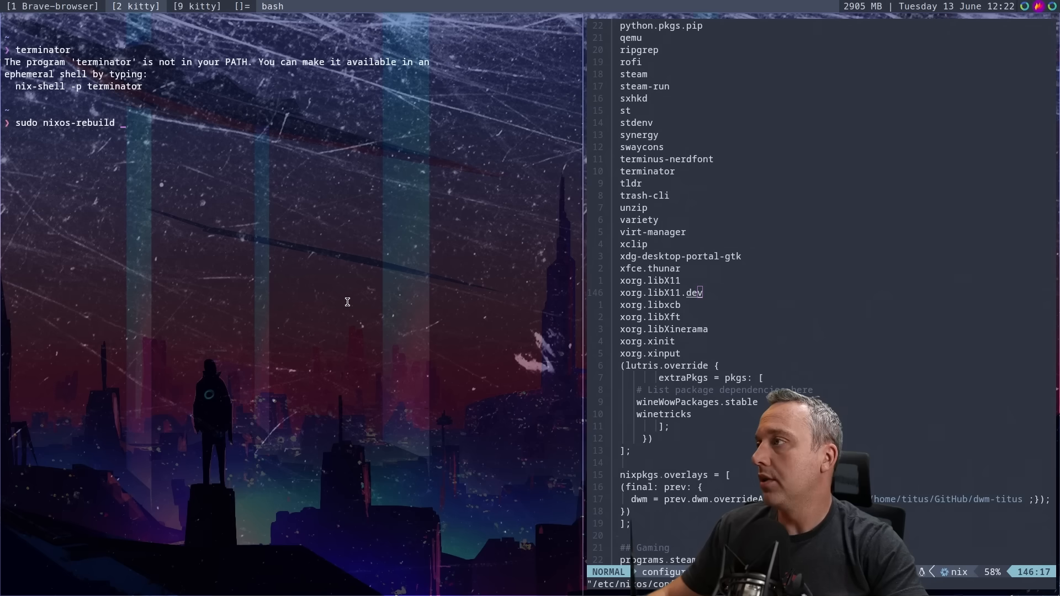
{"action": "type", "text": "switch"}
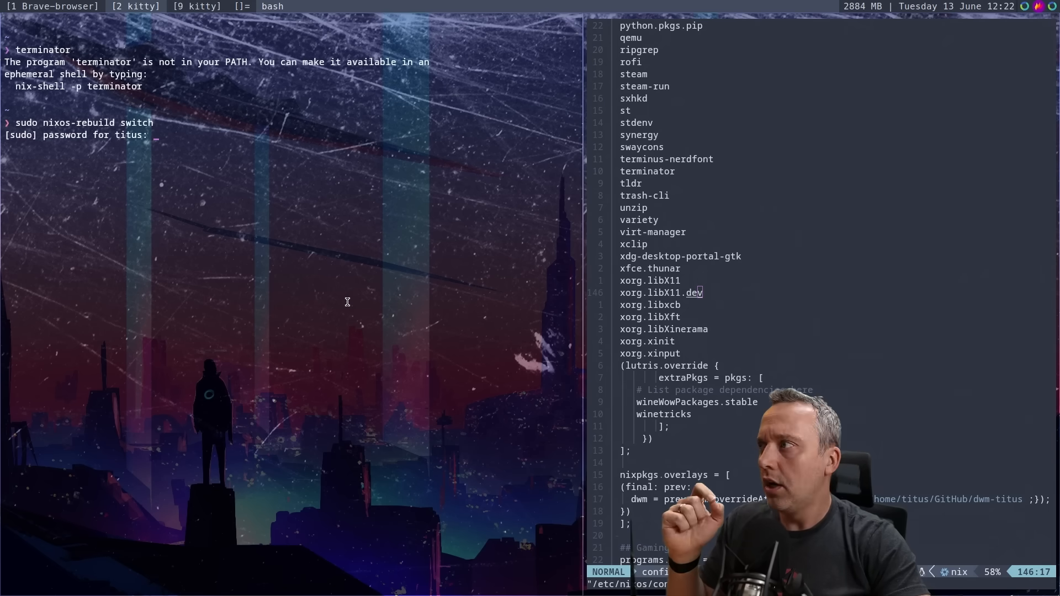
{"action": "key", "text": "Return"}
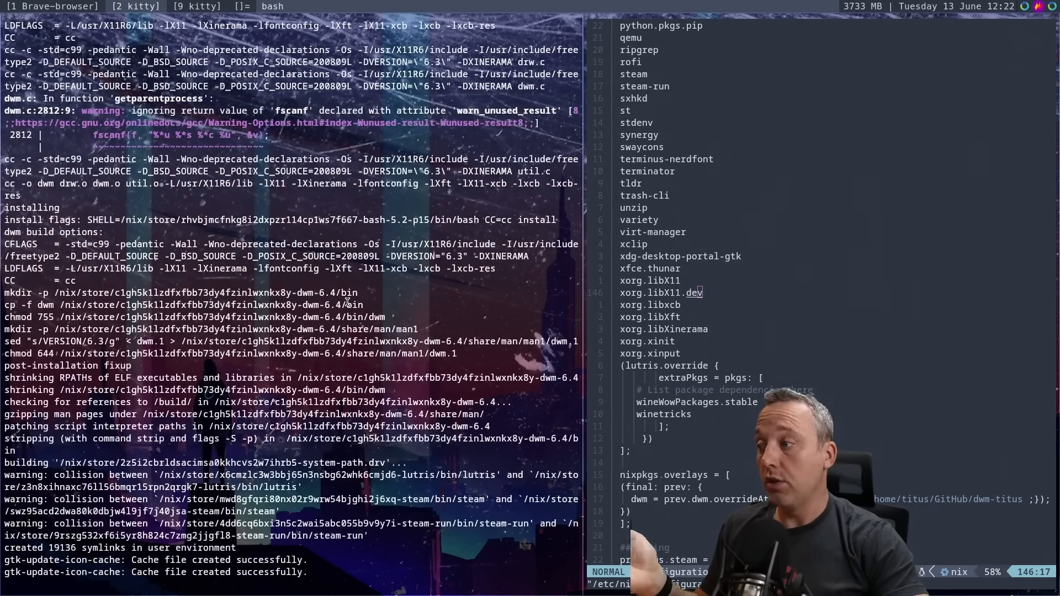
{"action": "scroll", "scroll_direction": "down", "scroll_amount": 3}
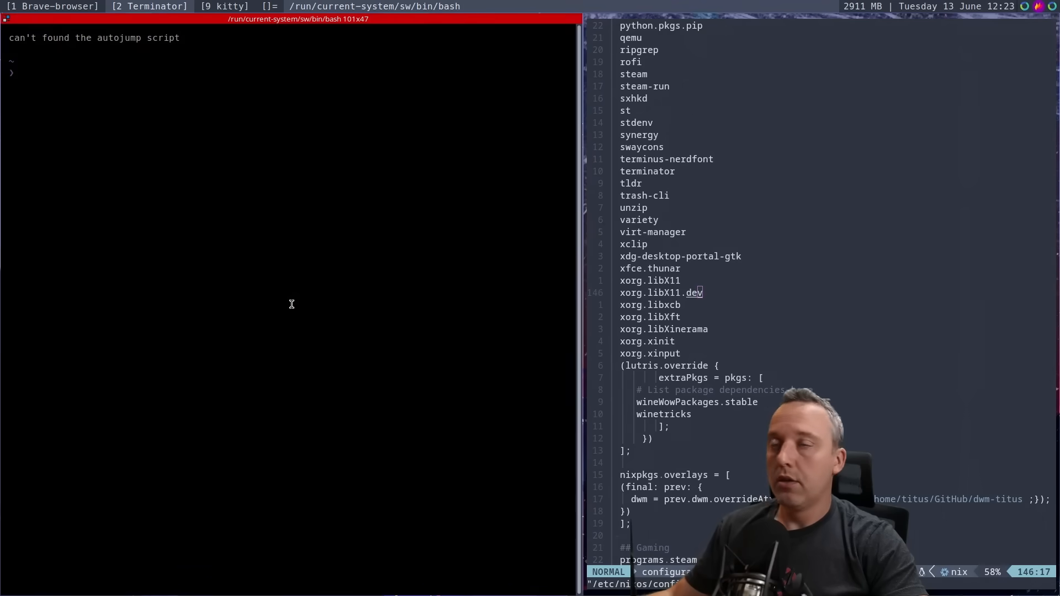
Exit the shell so the Terminator window closes and configuration.nix fills the screen.
{"action": "type", "text": "exit"}
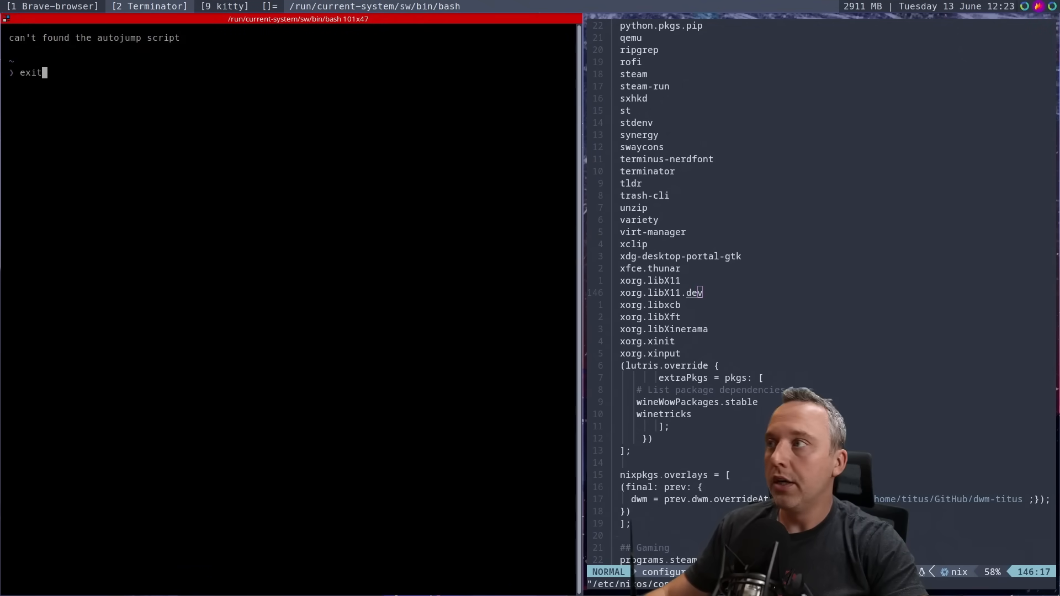
{"action": "key", "text": "Return"}
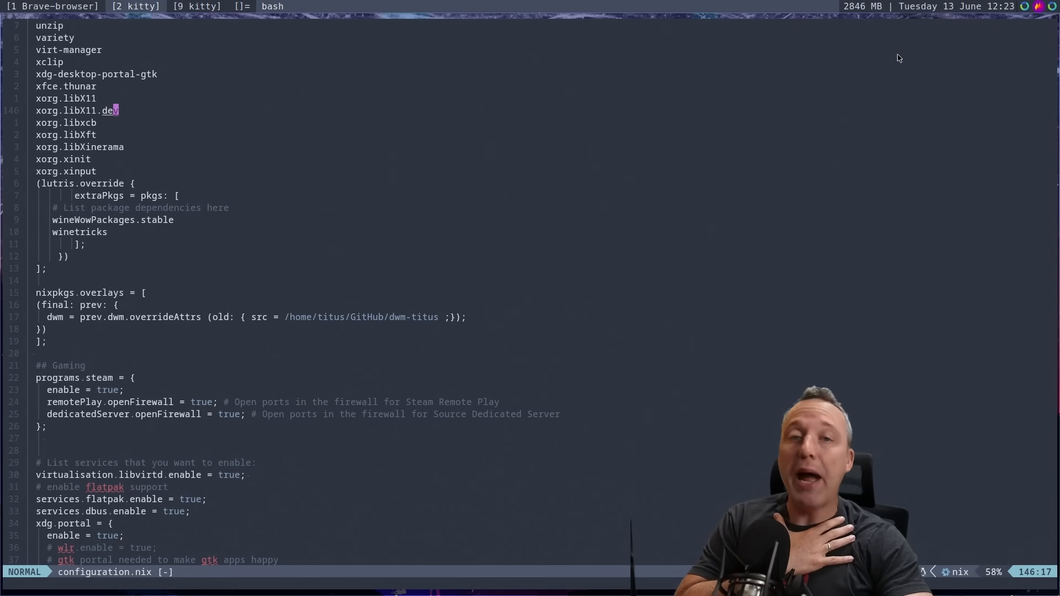
{"action": "mouse_move", "coordinate": [921, 34]}
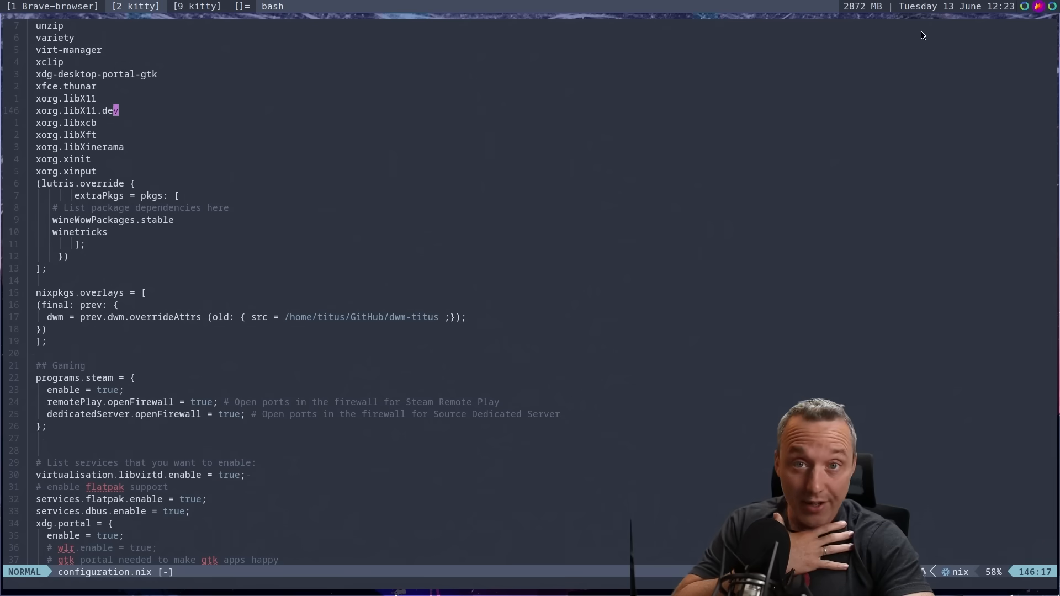
{"action": "mouse_move", "coordinate": [895, 67]}
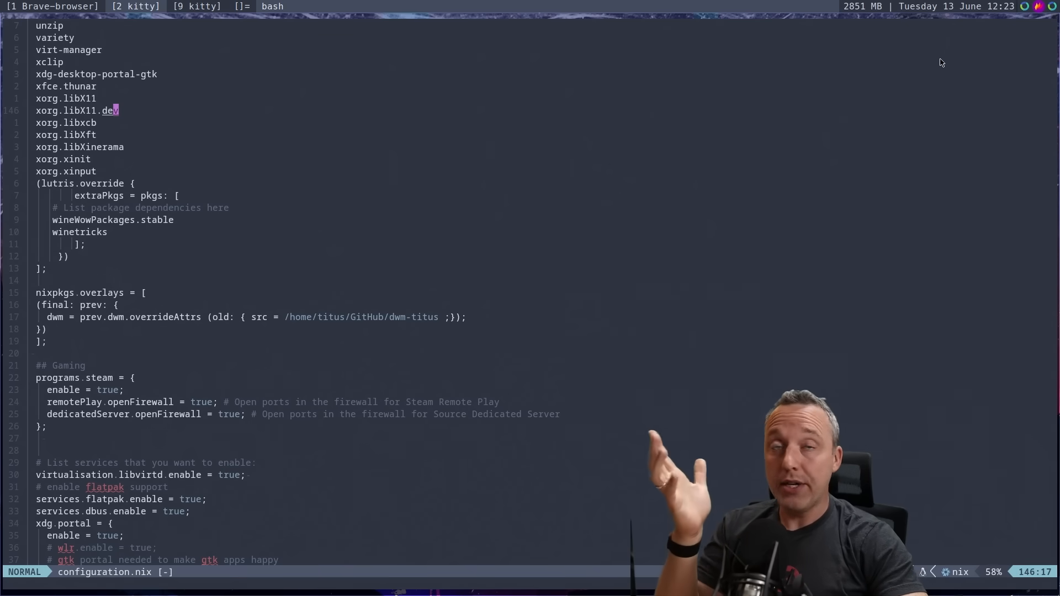
{"action": "mouse_move", "coordinate": [956, 41]}
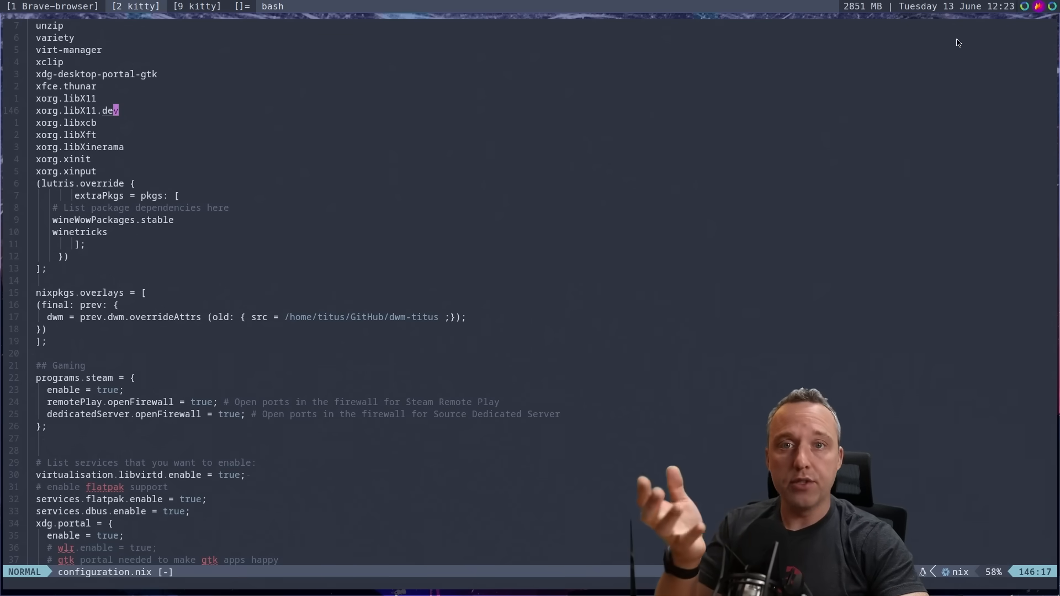
{"action": "mouse_move", "coordinate": [967, 68]}
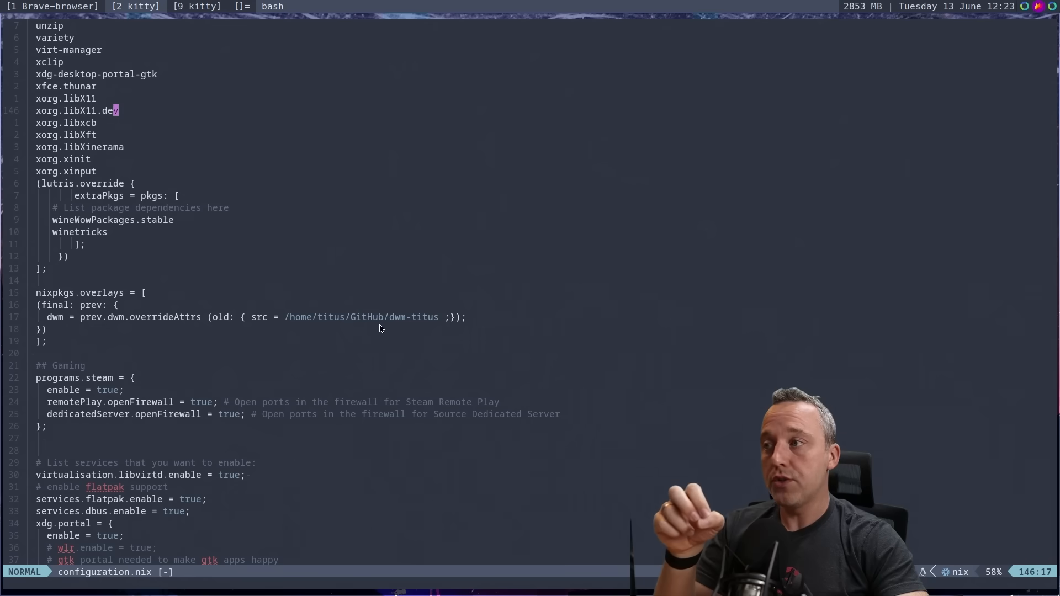
{"action": "mouse_move", "coordinate": [413, 332]}
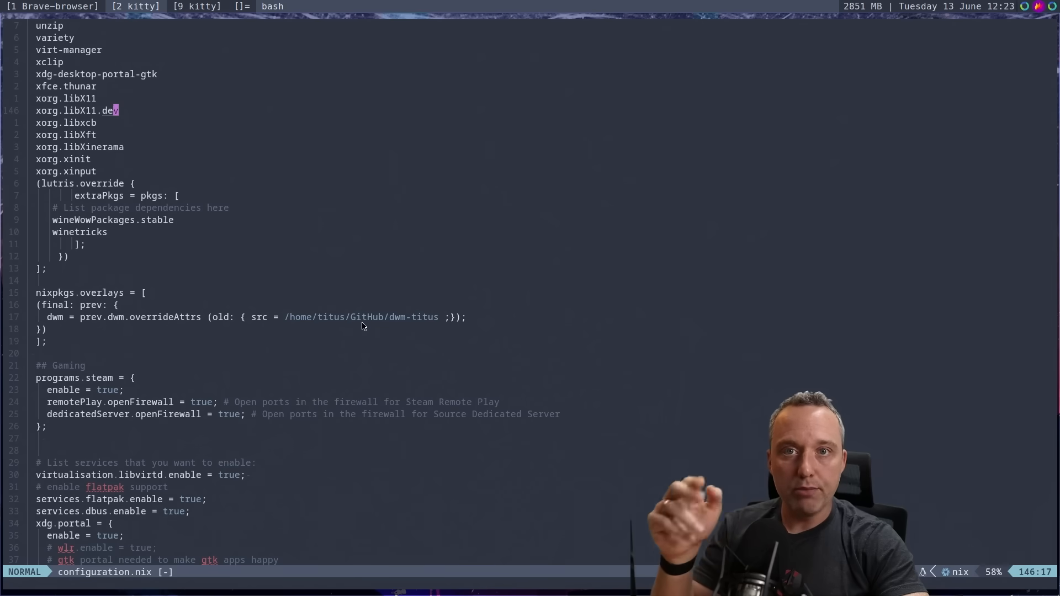
{"action": "mouse_move", "coordinate": [386, 300]}
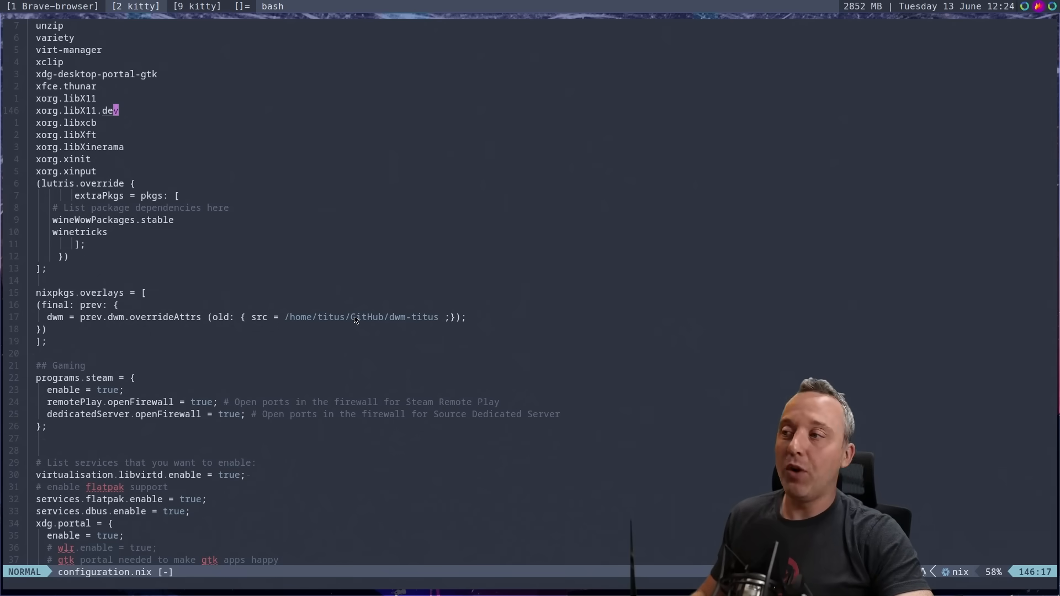
{"action": "mouse_move", "coordinate": [398, 318]}
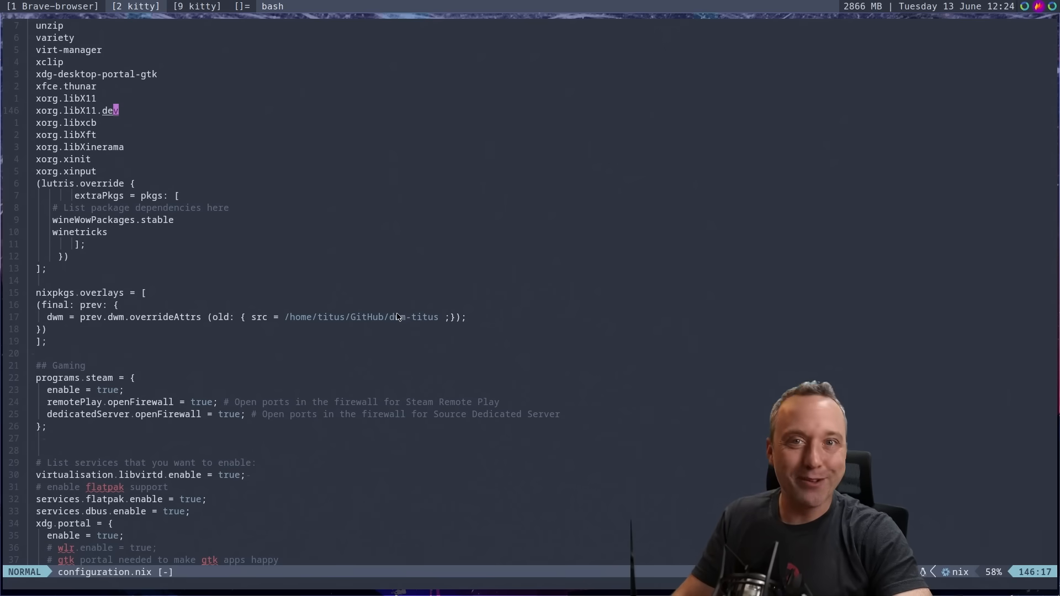
{"action": "mouse_move", "coordinate": [385, 339]}
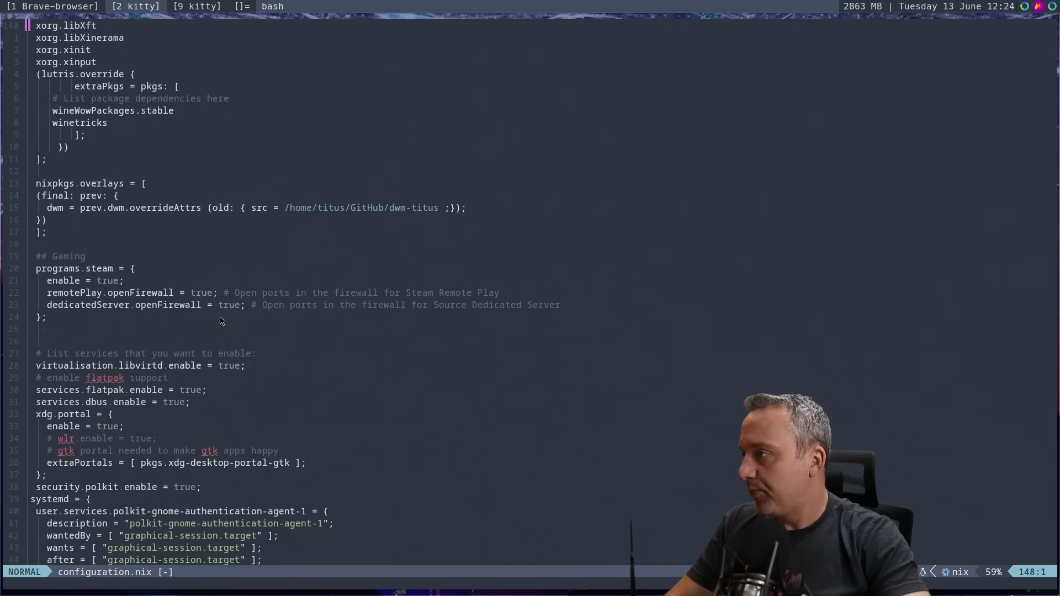
{"action": "scroll", "scroll_direction": "down", "scroll_amount": 3}
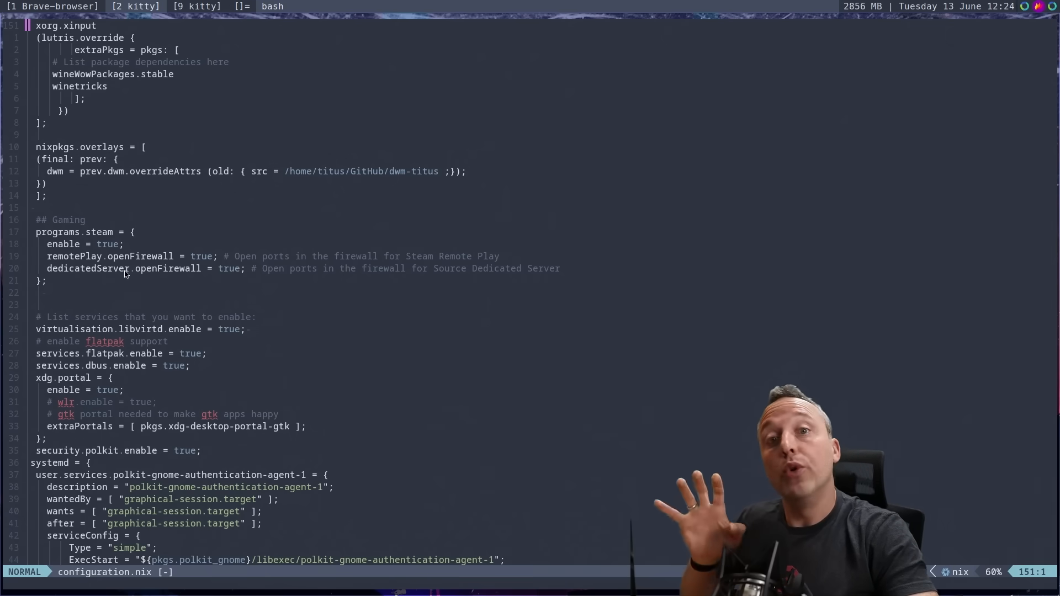
{"action": "mouse_move", "coordinate": [125, 225]}
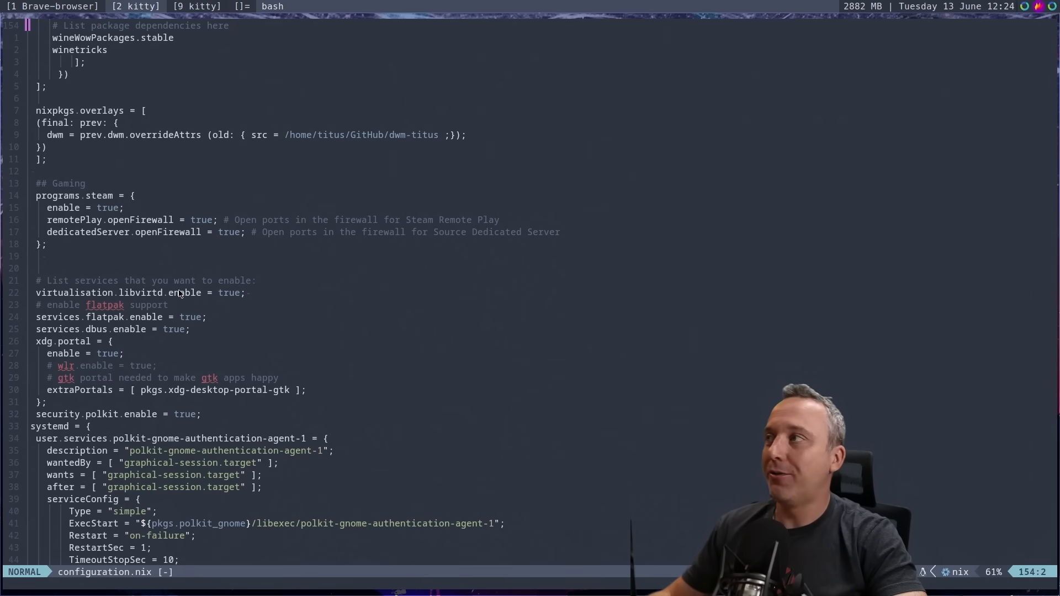
Launch virt-manager showing its QEMU/KVM connection, then switch back to the Vim tag.
{"action": "left_click", "coordinate": [214, 6]}
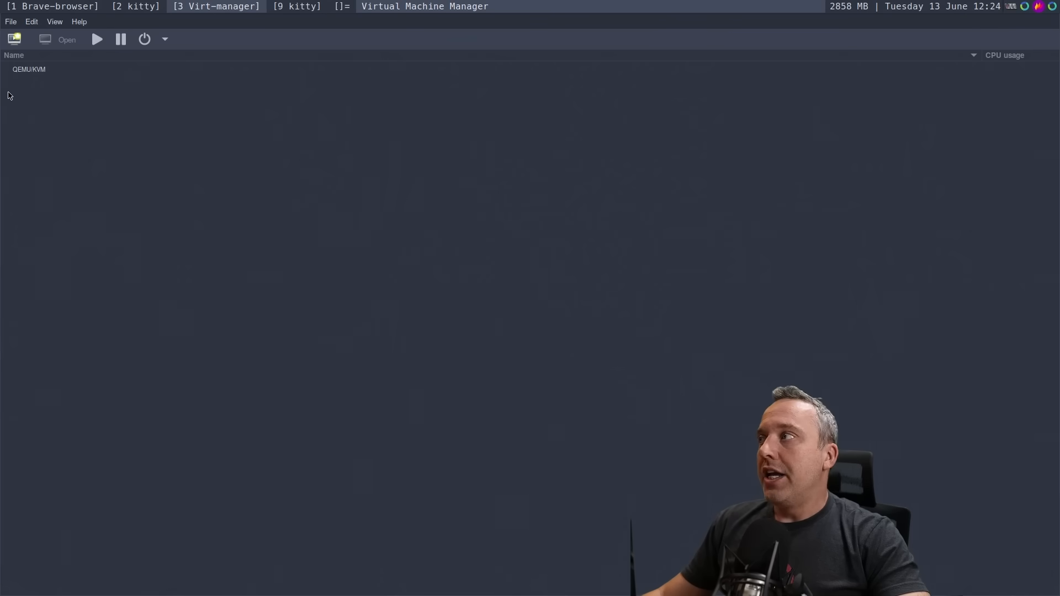
{"action": "left_click", "coordinate": [17, 40]}
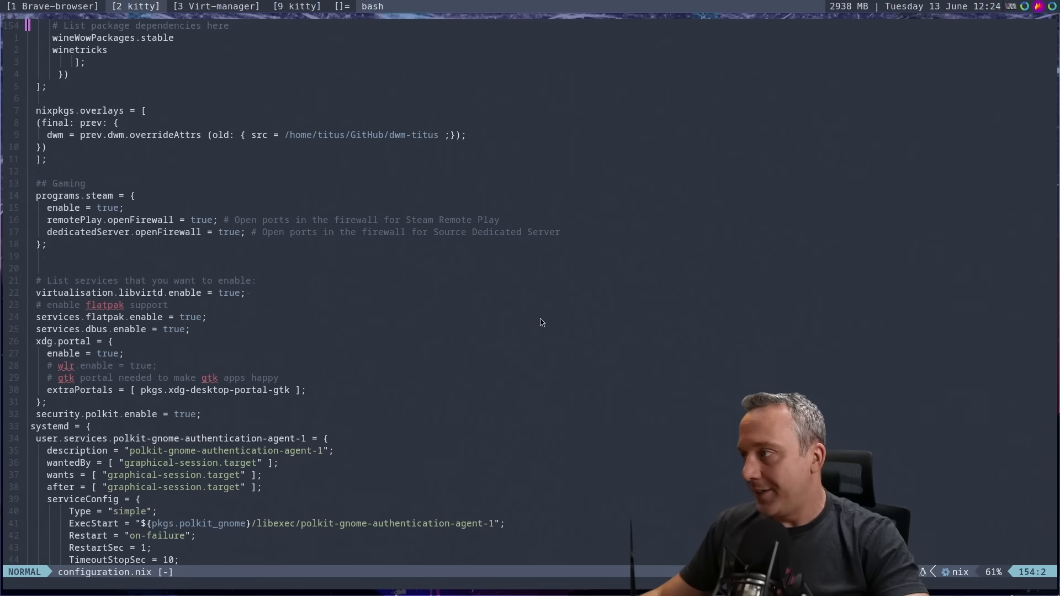
{"action": "mouse_move", "coordinate": [149, 336]}
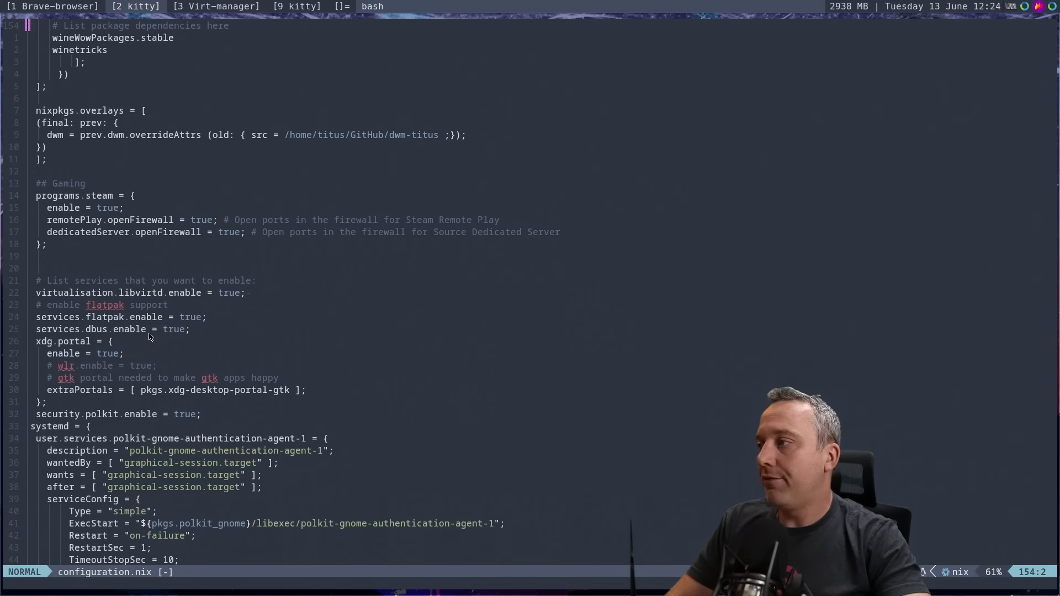
{"action": "mouse_move", "coordinate": [190, 369]}
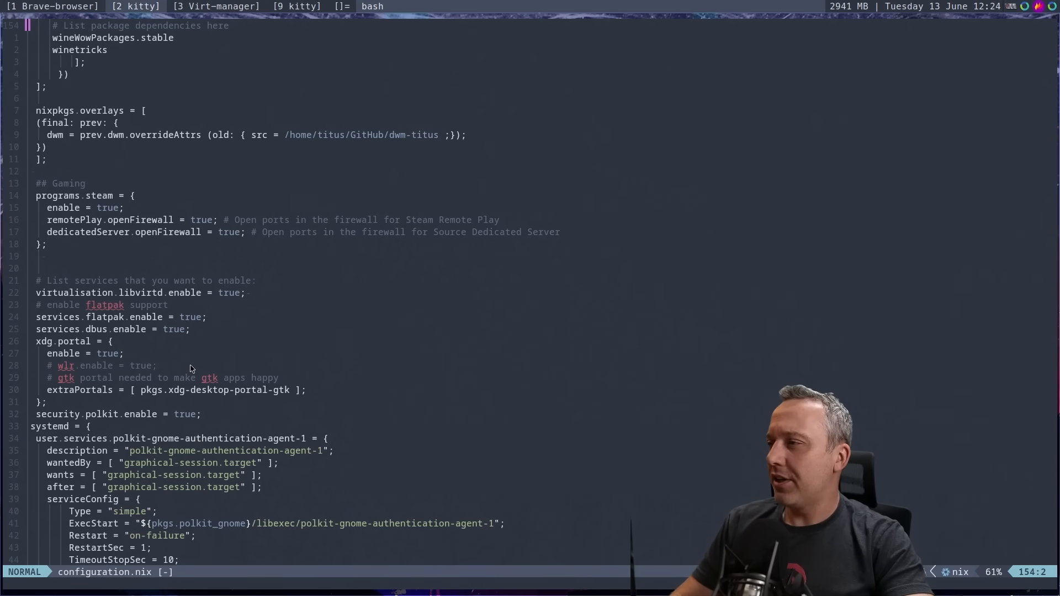
{"action": "mouse_move", "coordinate": [201, 389]}
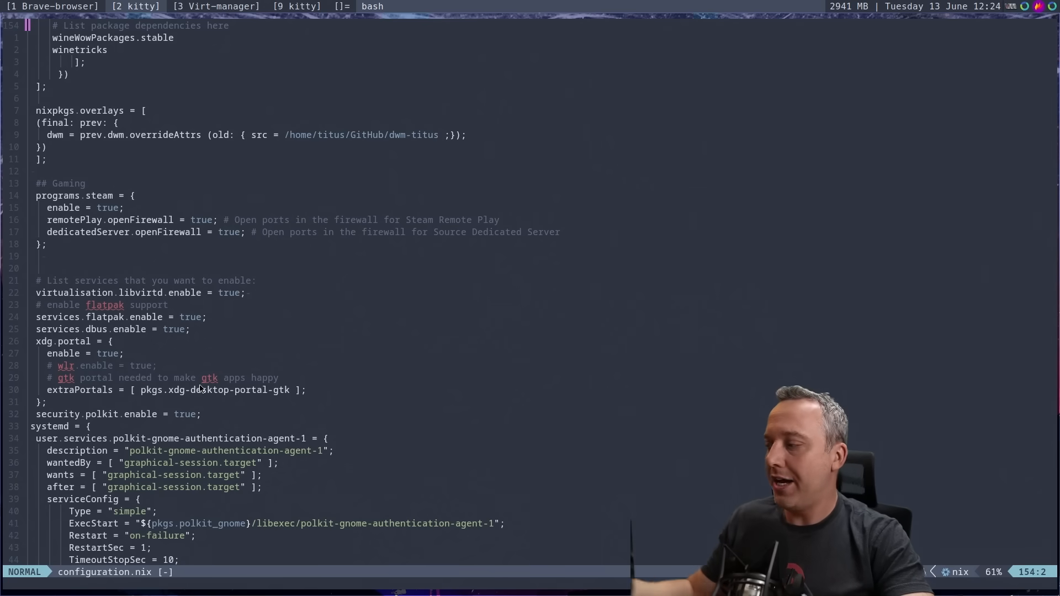
{"action": "mouse_move", "coordinate": [483, 253]}
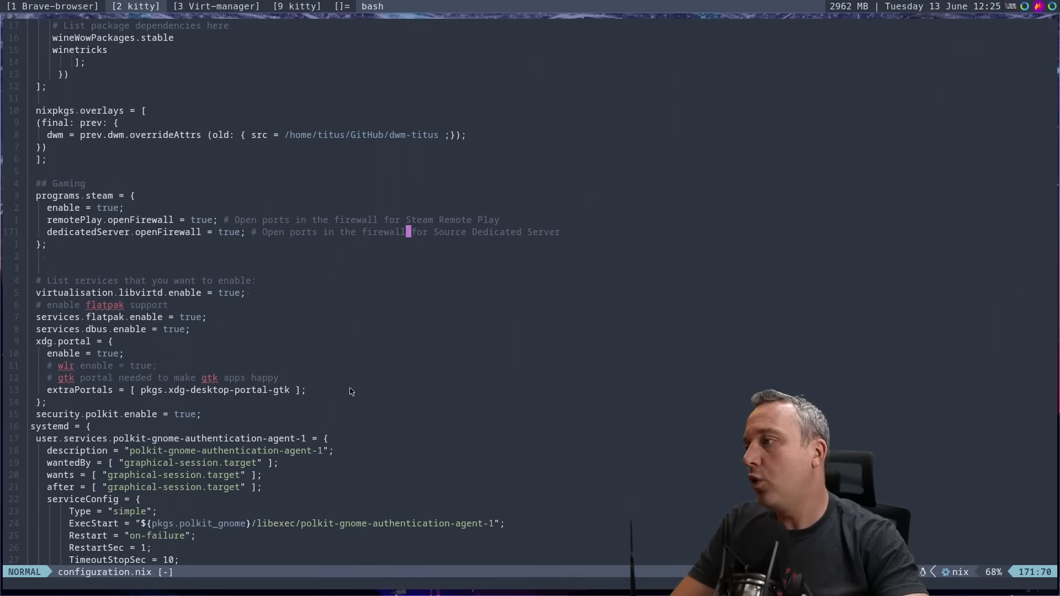
{"action": "scroll", "scroll_direction": "down", "scroll_amount": 3}
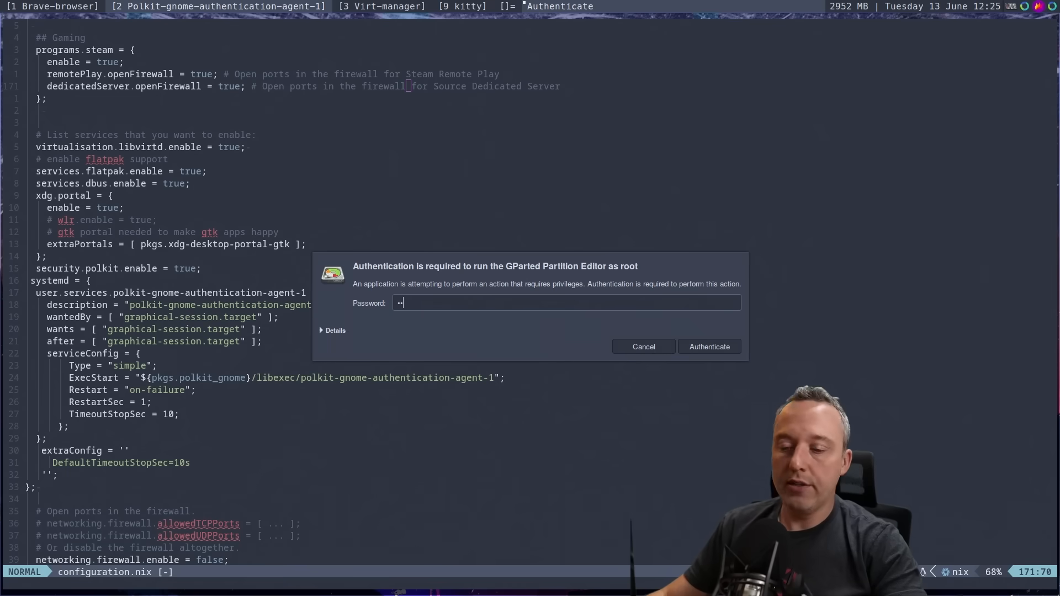
{"action": "left_click", "coordinate": [708, 347]}
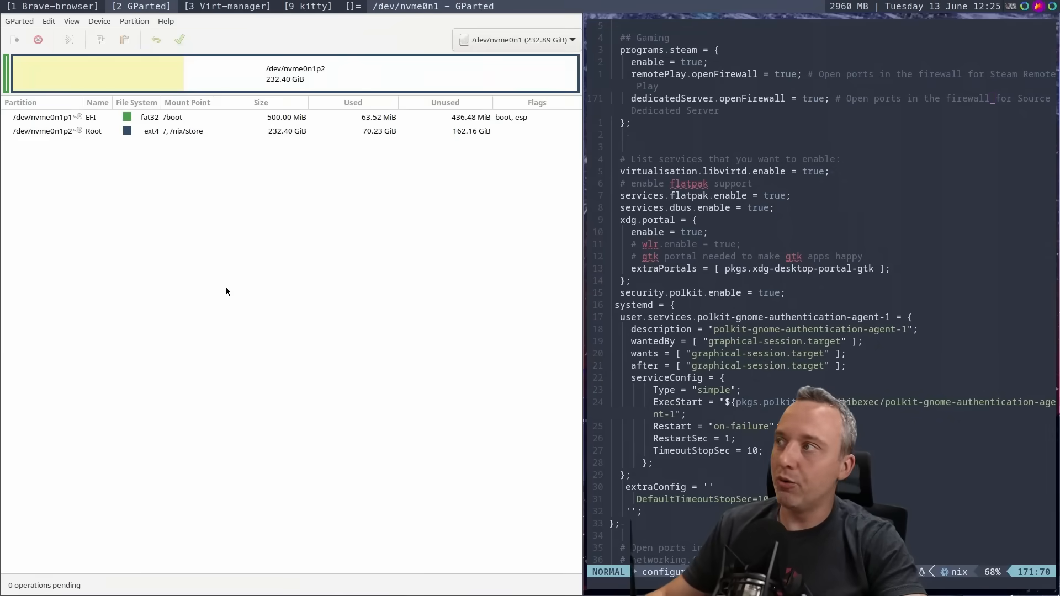
{"action": "left_click", "coordinate": [44, 117]}
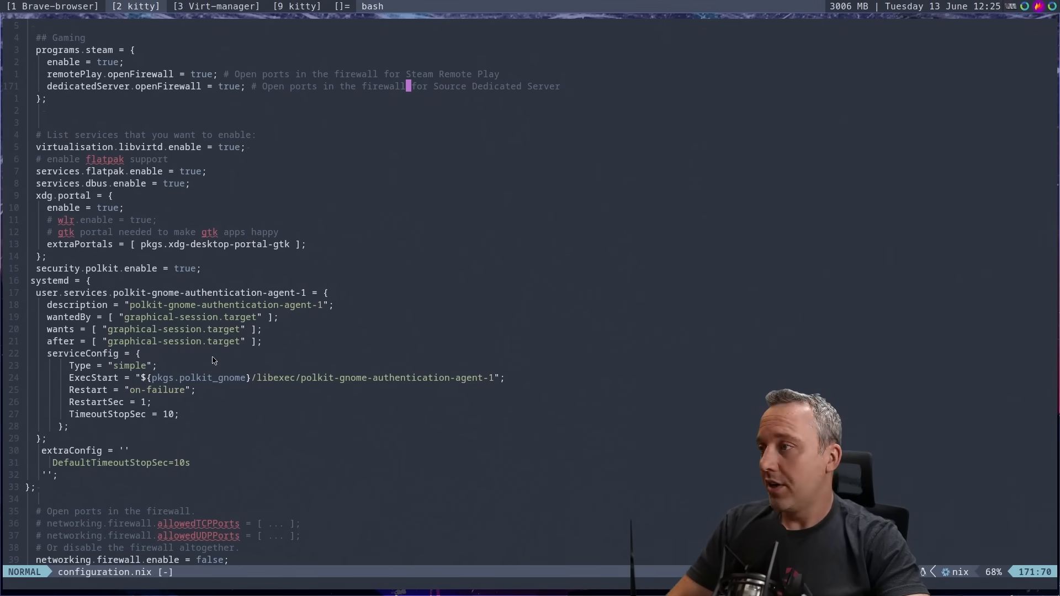
{"action": "mouse_move", "coordinate": [244, 381]}
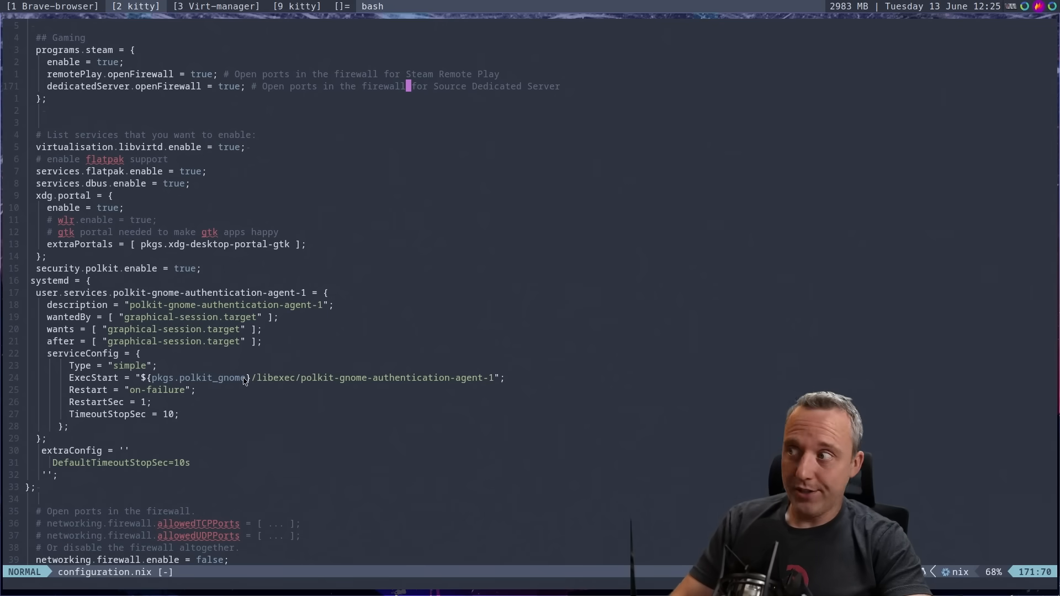
{"action": "mouse_move", "coordinate": [234, 354]}
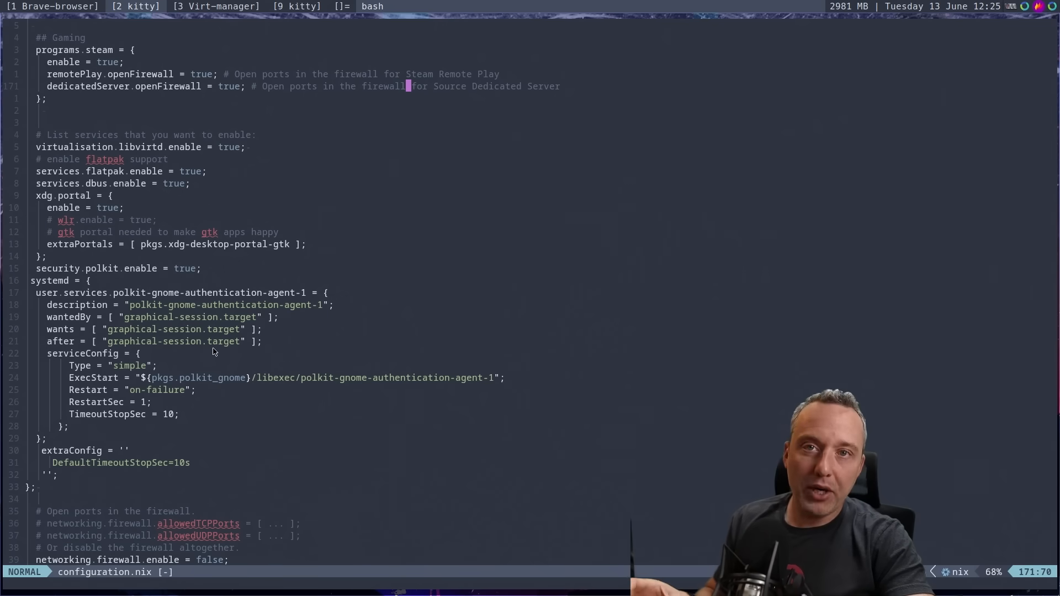
Scroll configuration.nix down through the fonts, firewall, auto-upgrade and stateVersion settings.
{"action": "scroll", "scroll_direction": "down", "scroll_amount": 3}
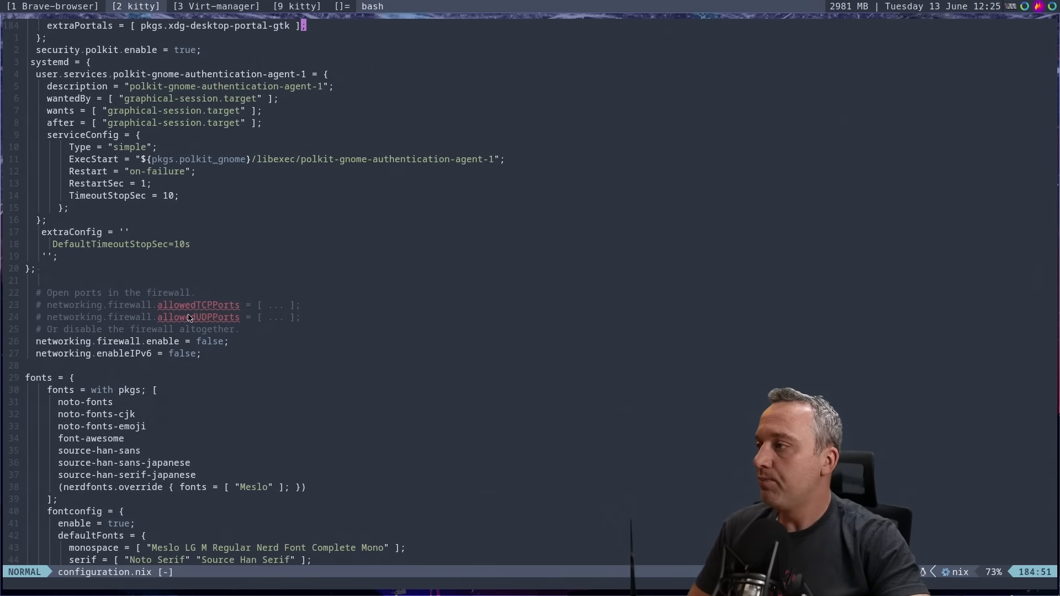
{"action": "scroll", "scroll_direction": "down", "scroll_amount": 3}
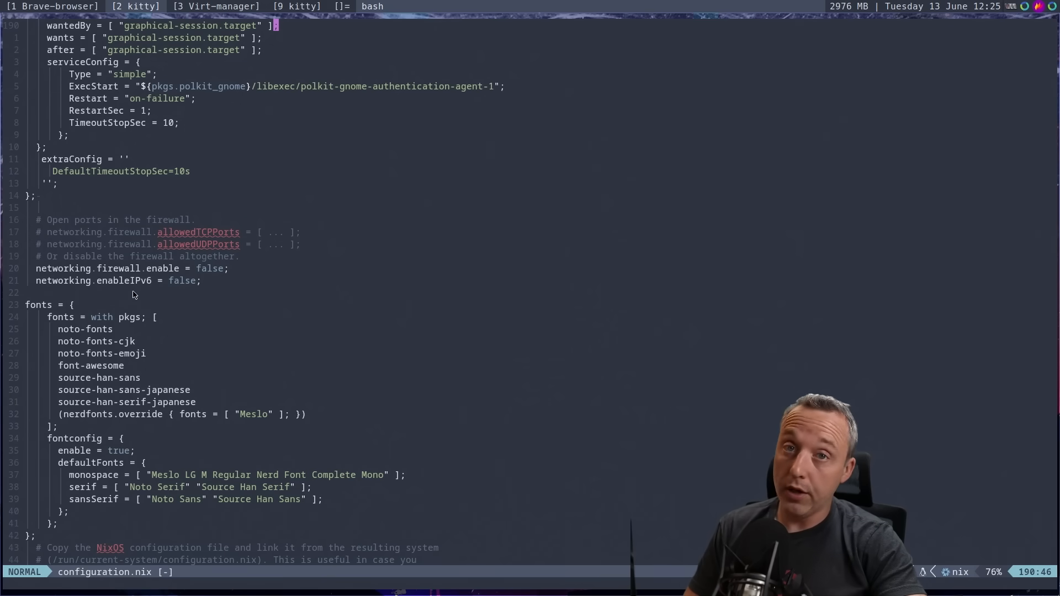
{"action": "mouse_move", "coordinate": [149, 290]}
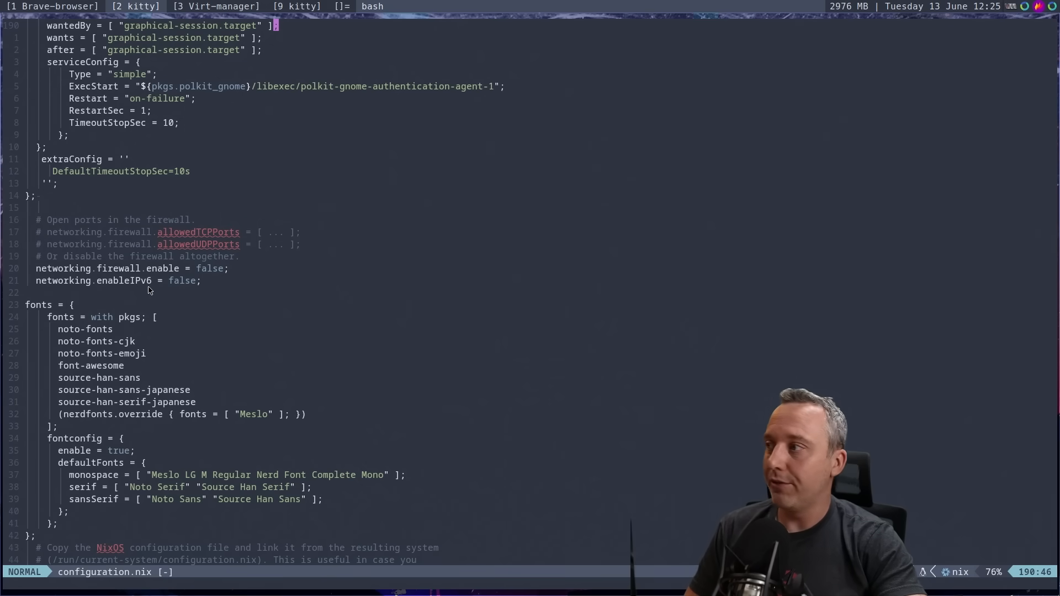
{"action": "mouse_move", "coordinate": [80, 345]}
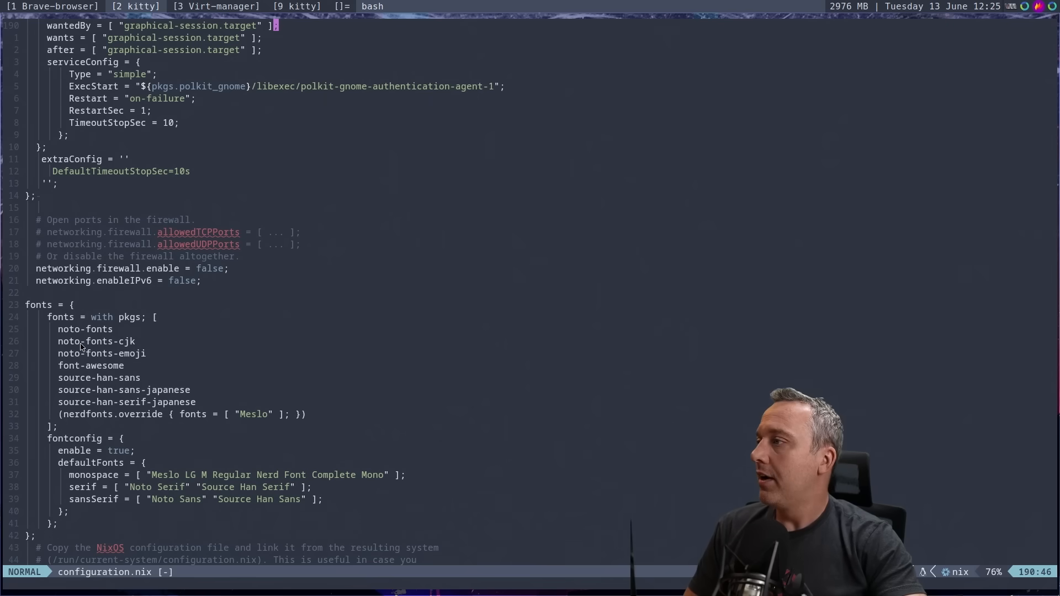
{"action": "scroll", "scroll_direction": "down", "scroll_amount": 3}
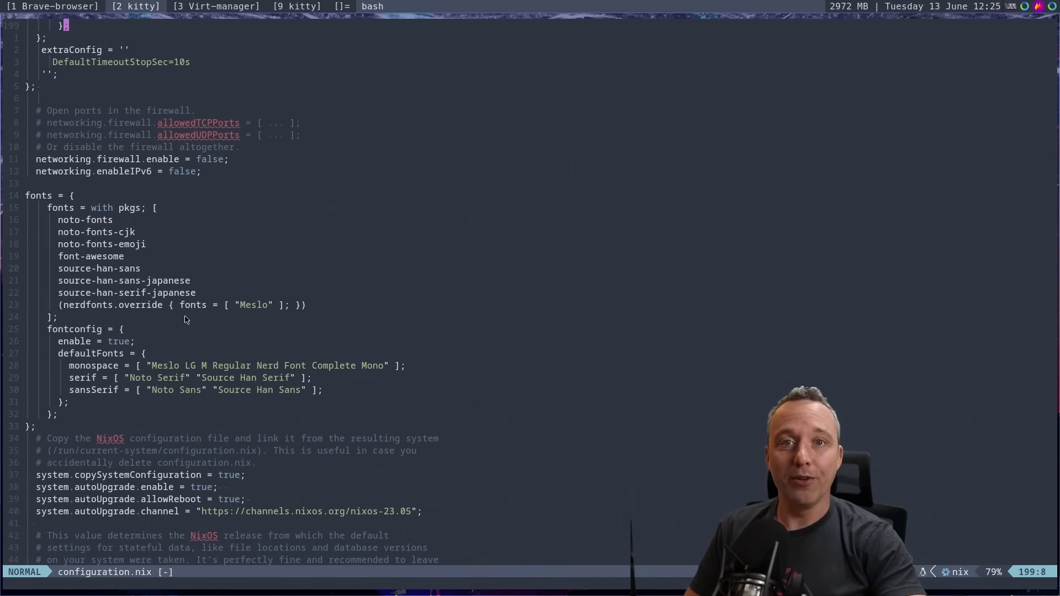
{"action": "mouse_move", "coordinate": [292, 354]}
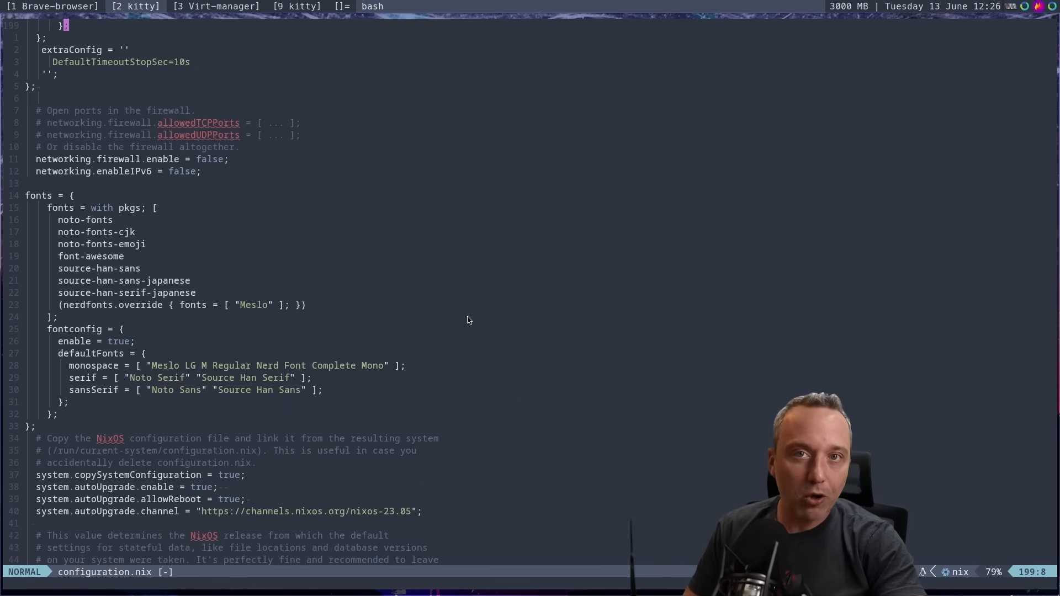
{"action": "mouse_move", "coordinate": [303, 327]}
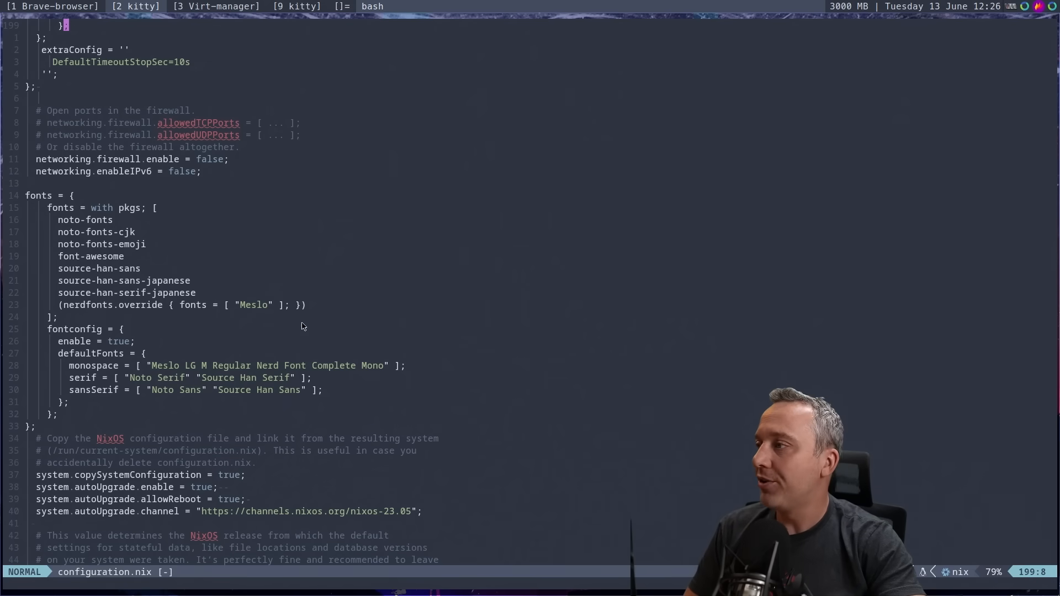
{"action": "mouse_move", "coordinate": [219, 335]}
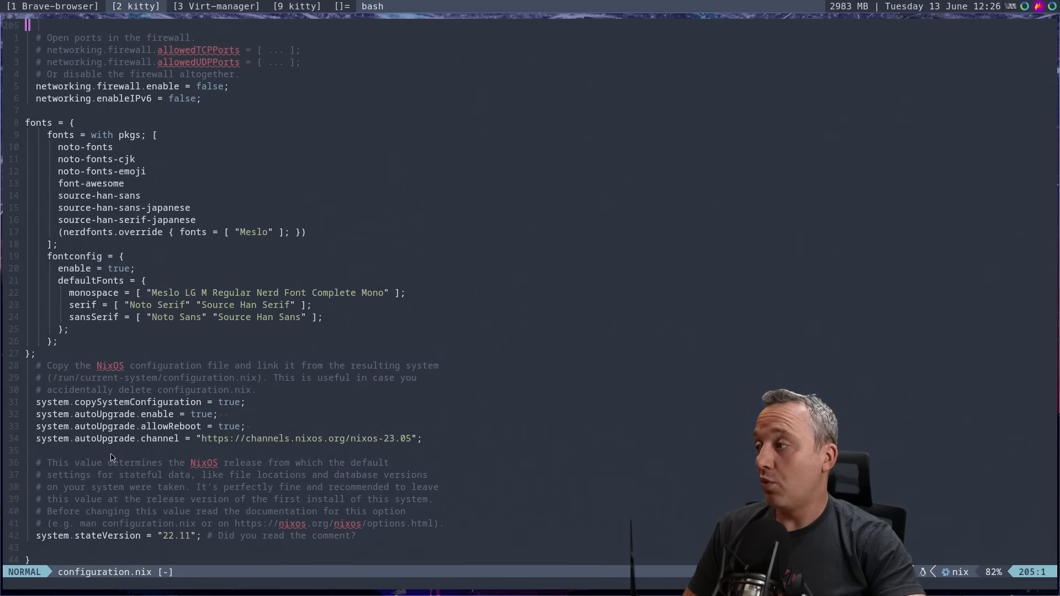
{"action": "mouse_move", "coordinate": [161, 473]}
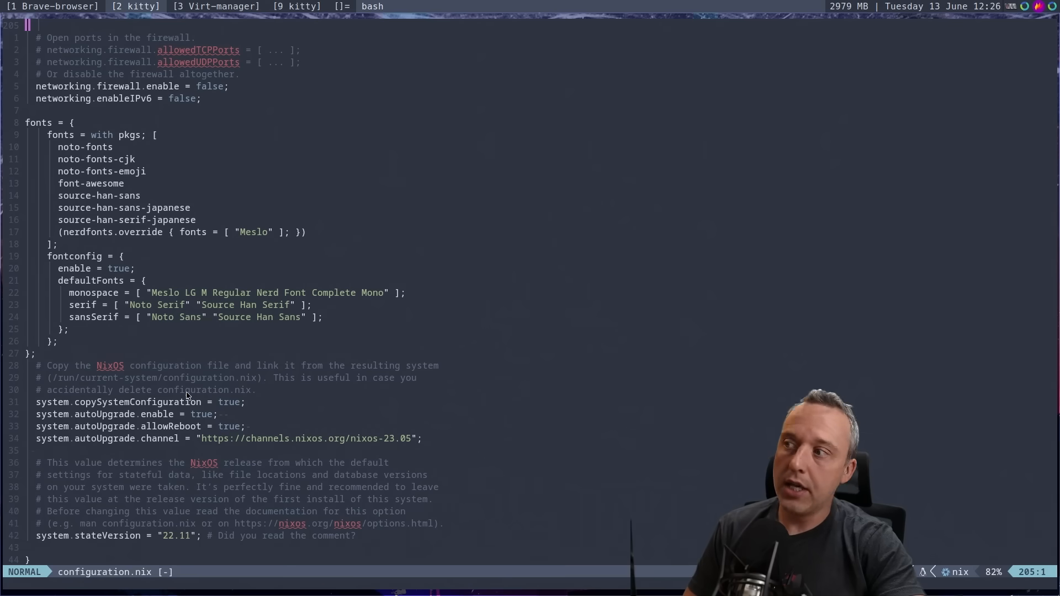
{"action": "mouse_move", "coordinate": [190, 409]}
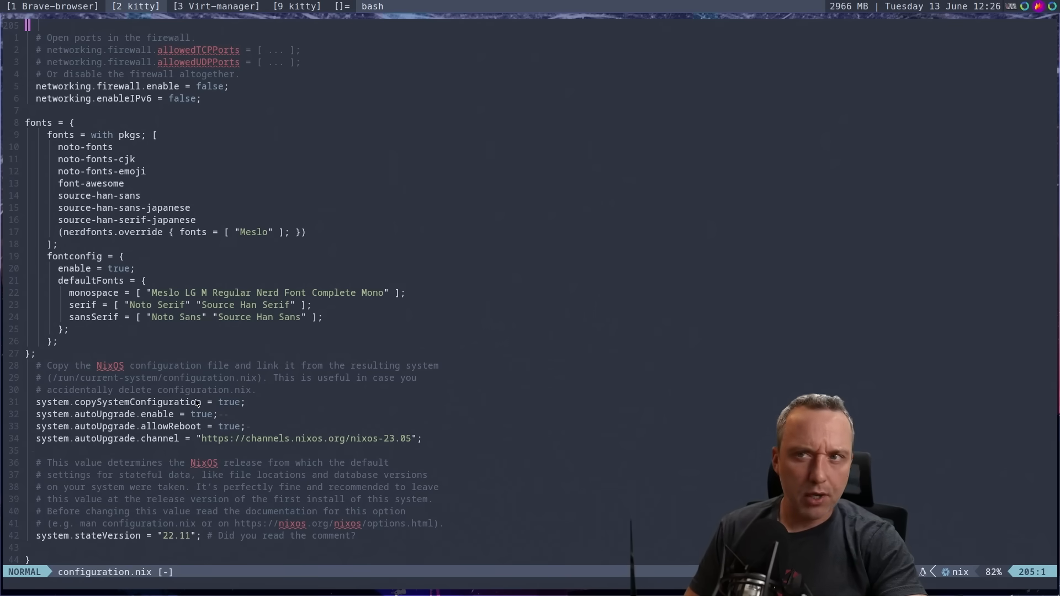
{"action": "mouse_move", "coordinate": [227, 452]}
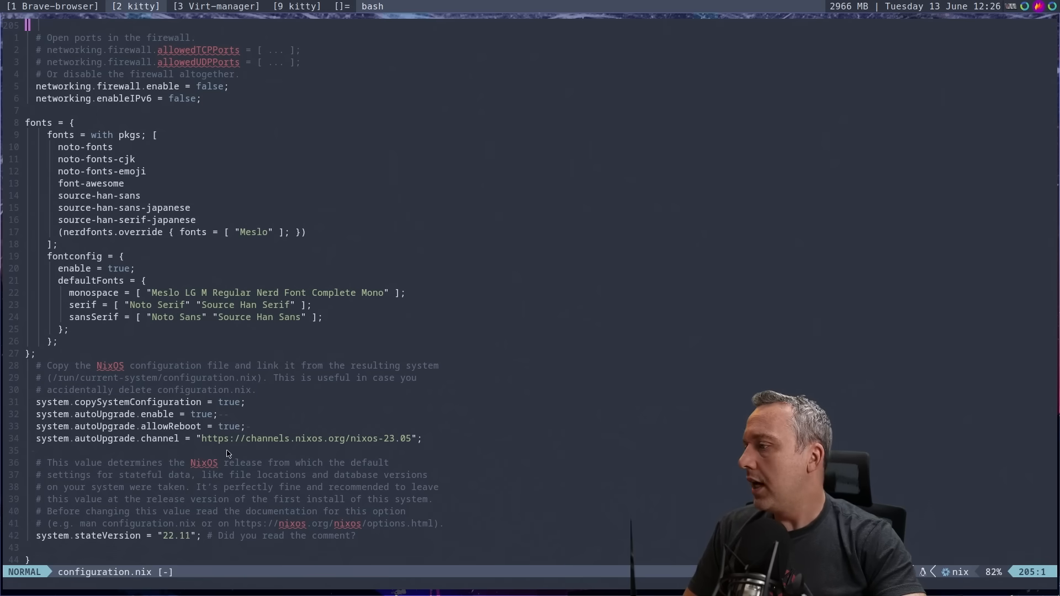
{"action": "mouse_move", "coordinate": [142, 434]}
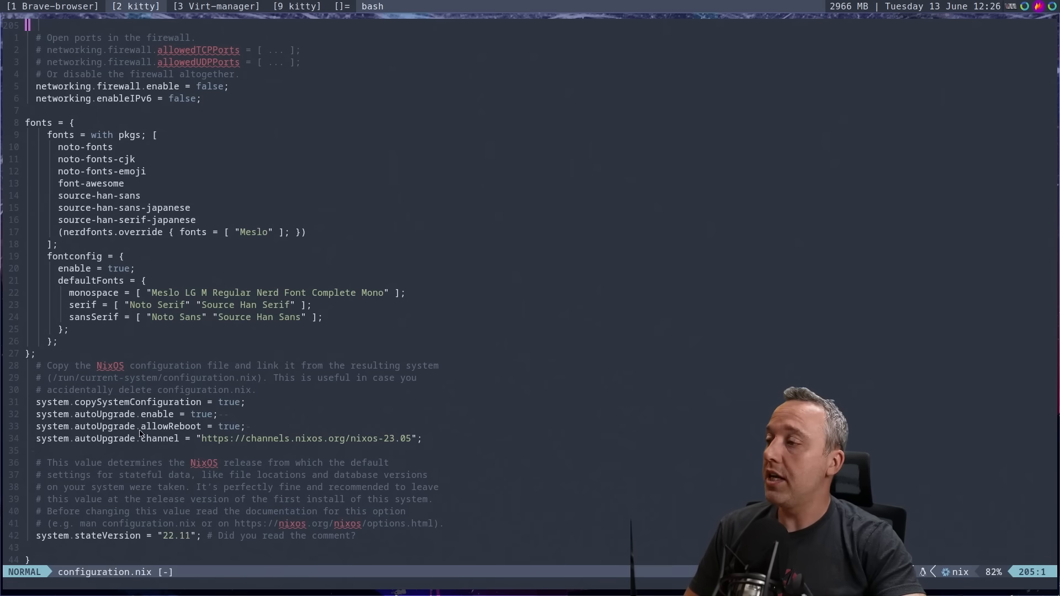
{"action": "mouse_move", "coordinate": [145, 471]}
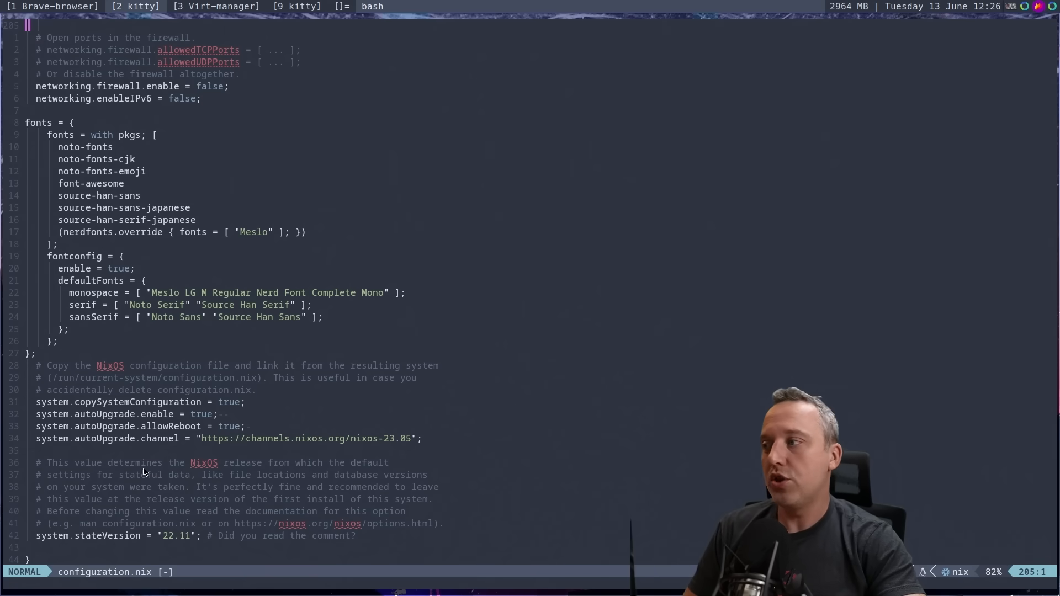
{"action": "mouse_move", "coordinate": [267, 499]}
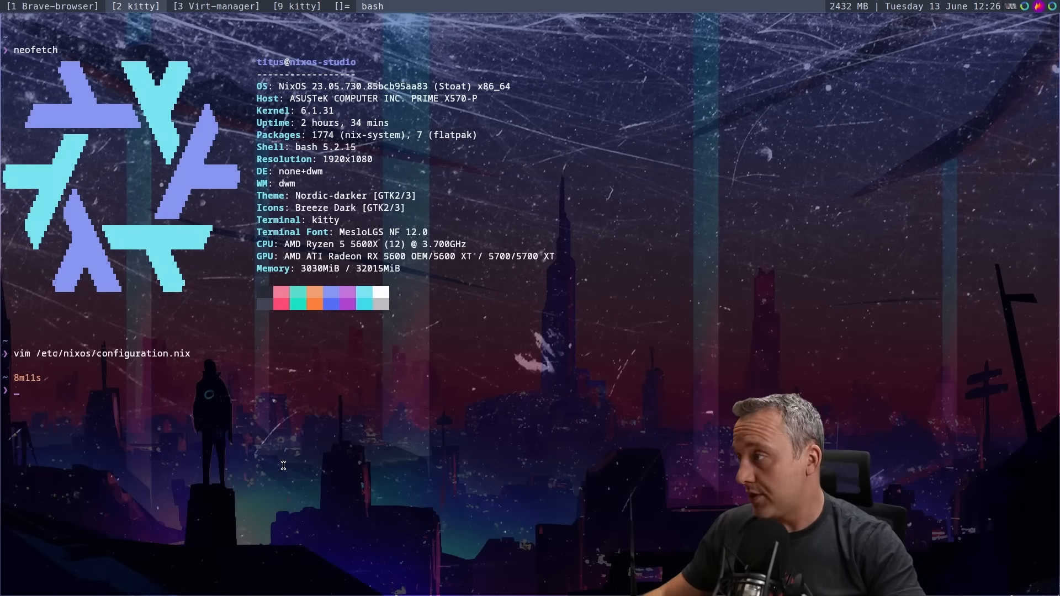
From the shell, run vim on /etc/nixos to bring up hardware-configuration.nix.
{"action": "type", "text": "vim /etc/nixos/con"}
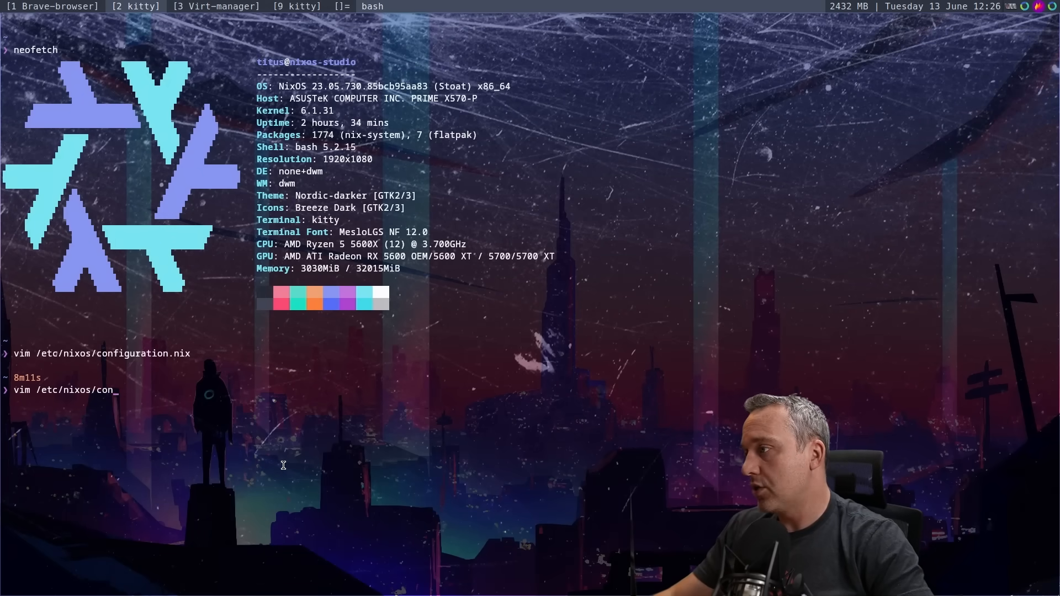
{"action": "key", "text": "Return"}
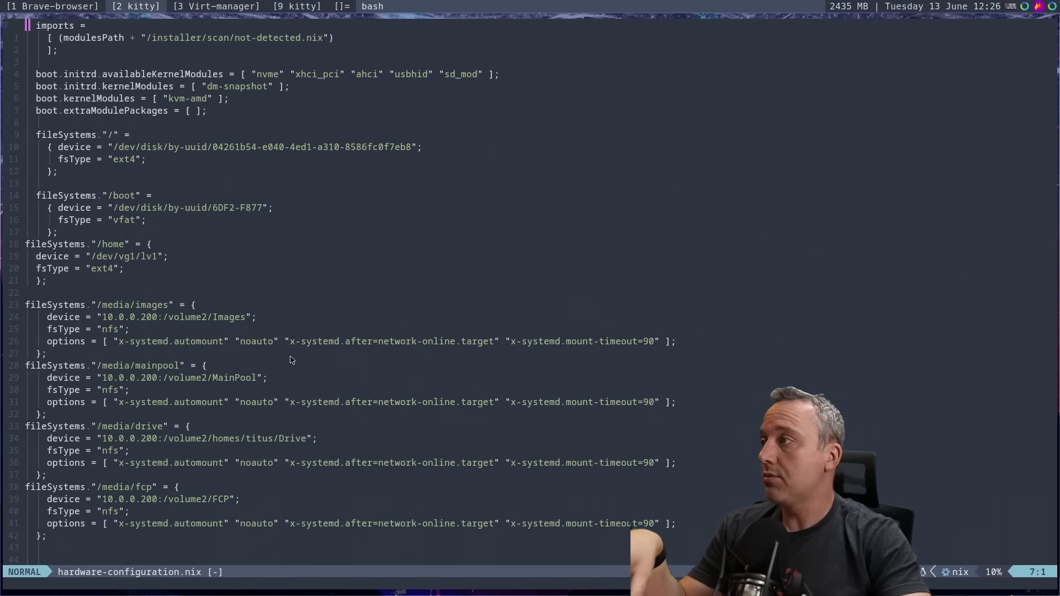
{"action": "mouse_move", "coordinate": [127, 267]}
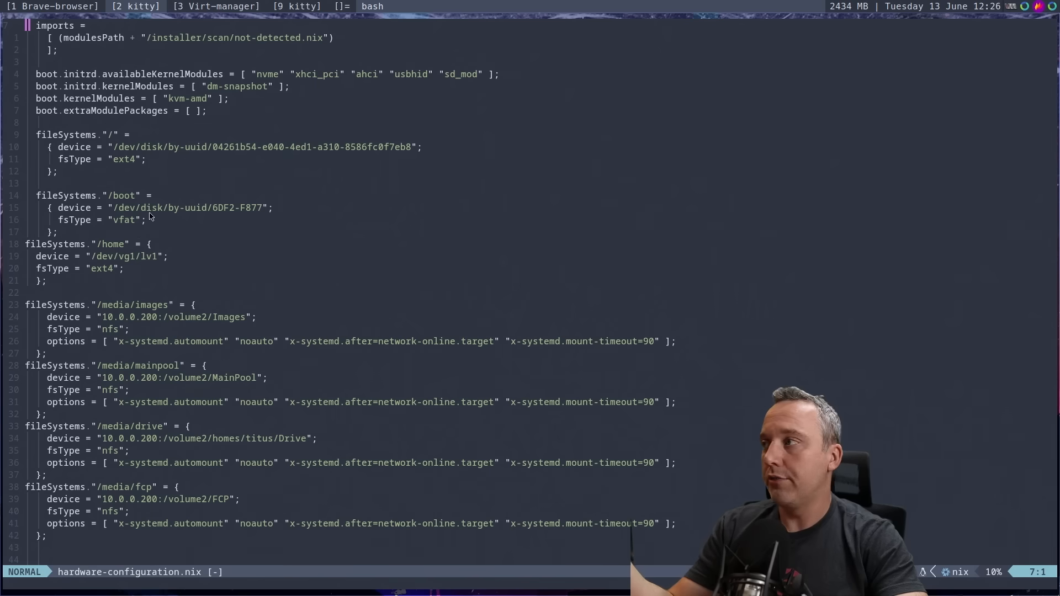
{"action": "mouse_move", "coordinate": [193, 382]}
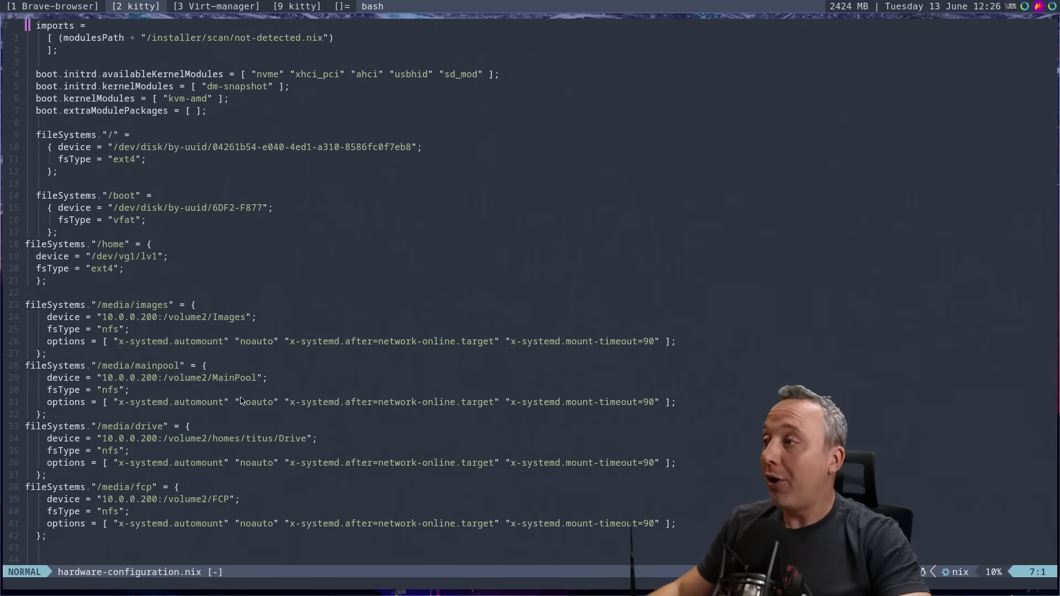
{"action": "mouse_move", "coordinate": [317, 393]}
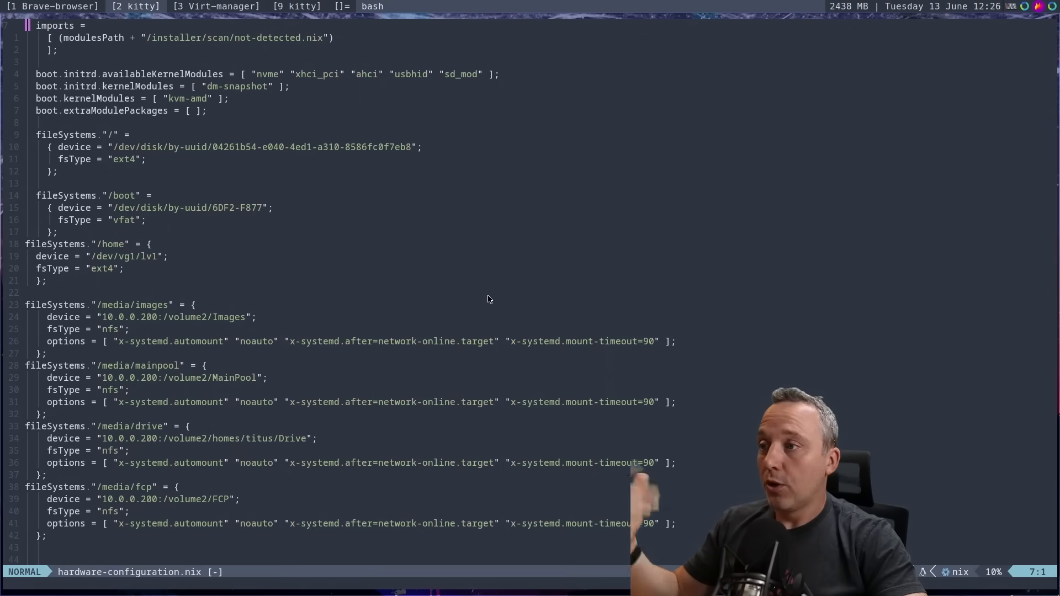
{"action": "mouse_move", "coordinate": [464, 285]}
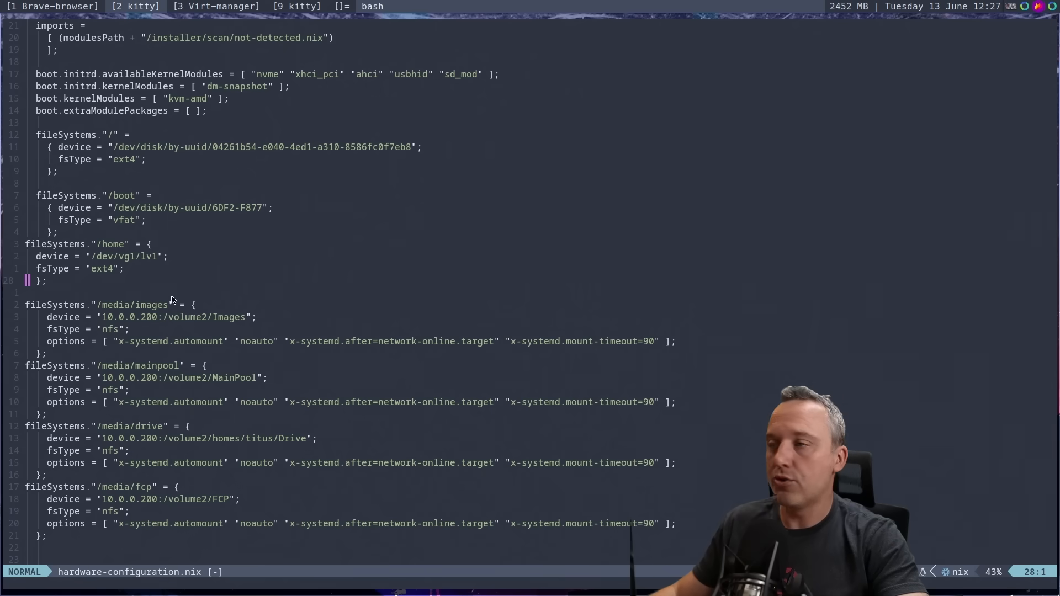
{"action": "mouse_move", "coordinate": [194, 214]}
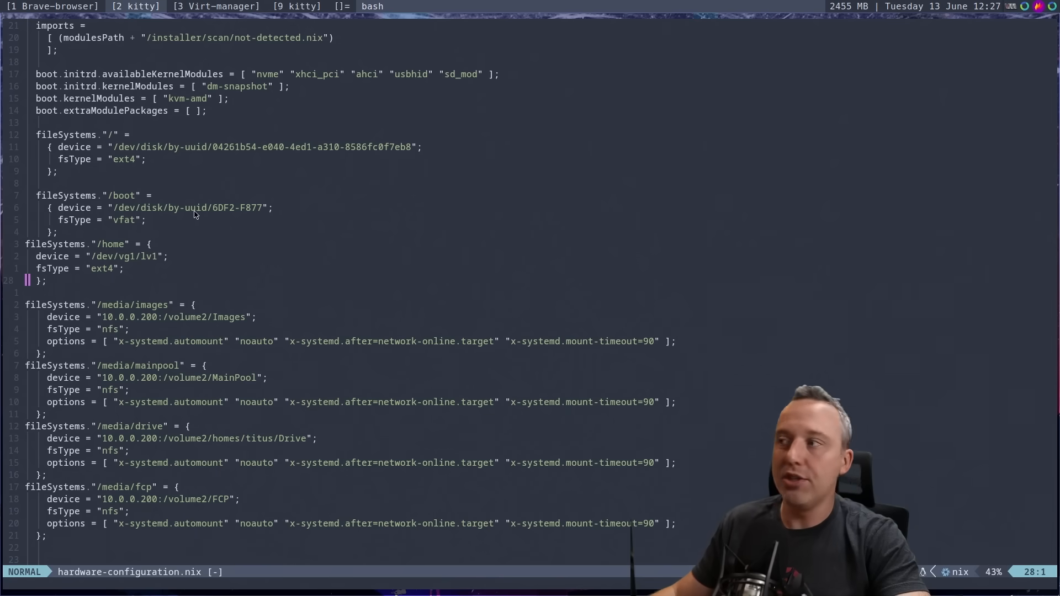
{"action": "mouse_move", "coordinate": [149, 272]}
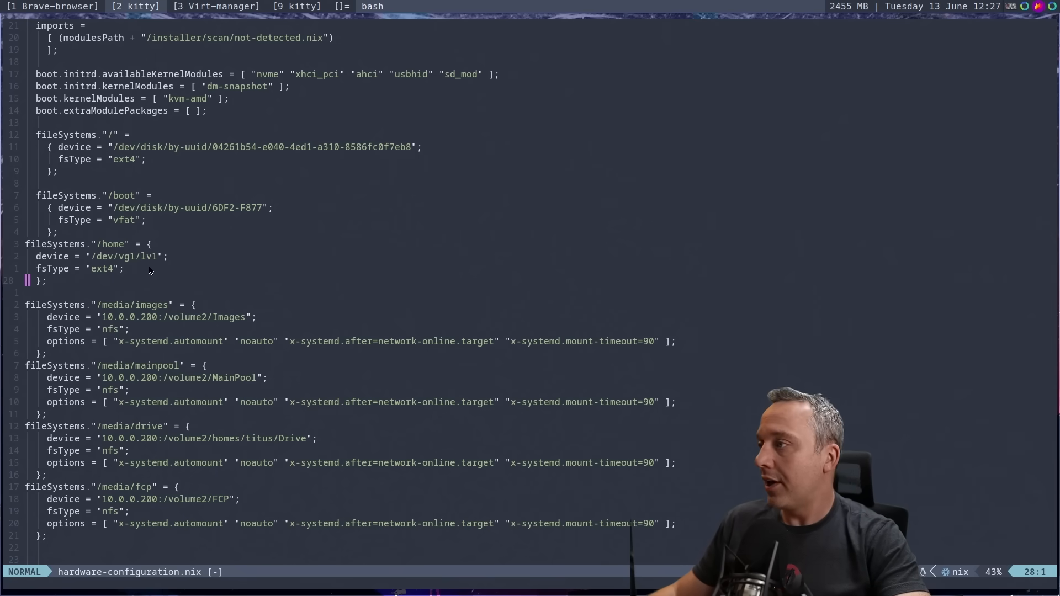
{"action": "mouse_move", "coordinate": [182, 173]}
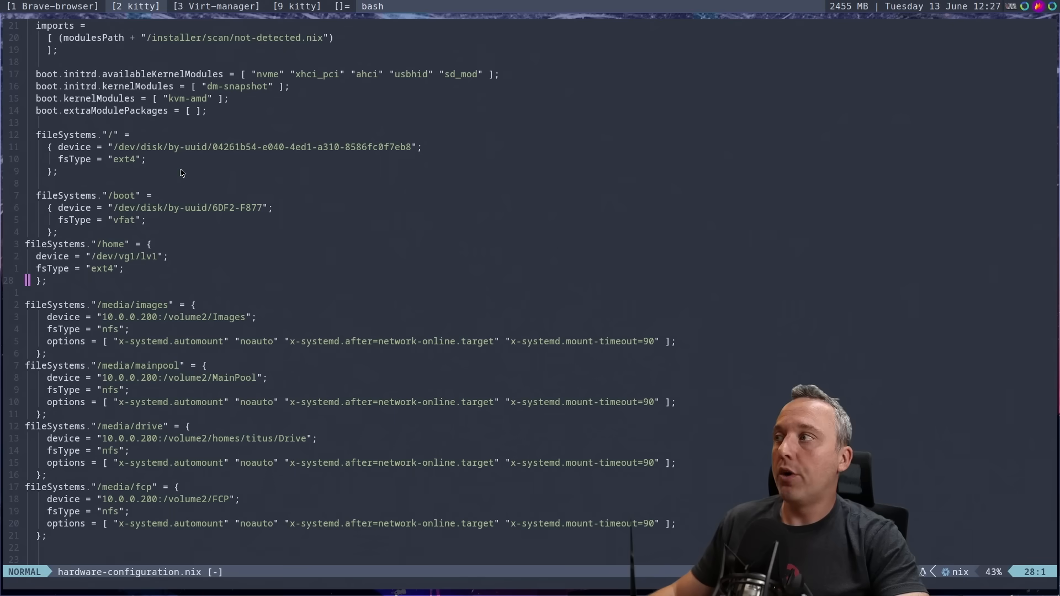
{"action": "mouse_move", "coordinate": [33, 309]}
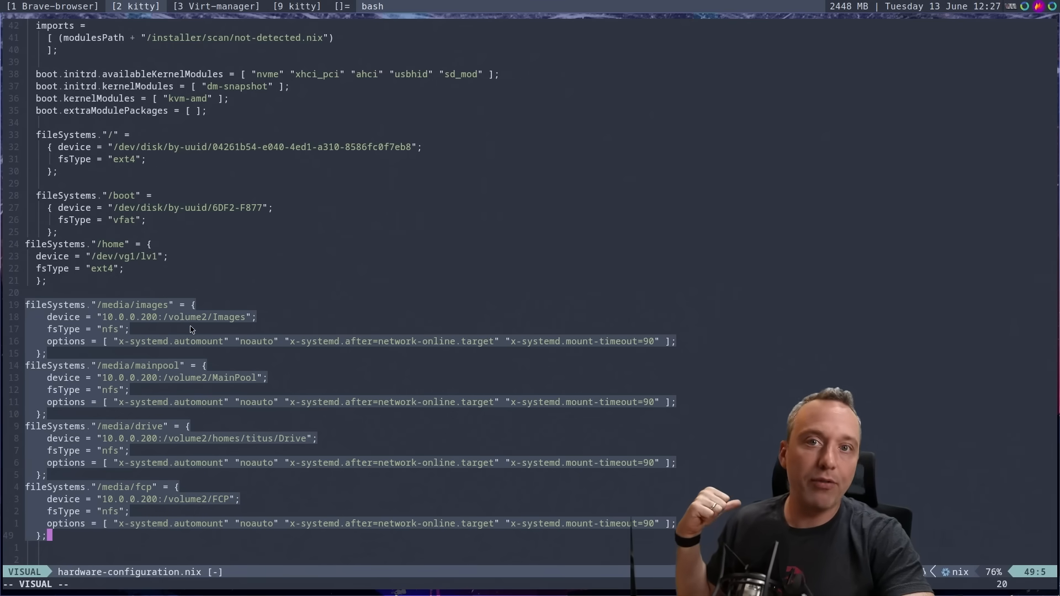
{"action": "mouse_move", "coordinate": [183, 334]}
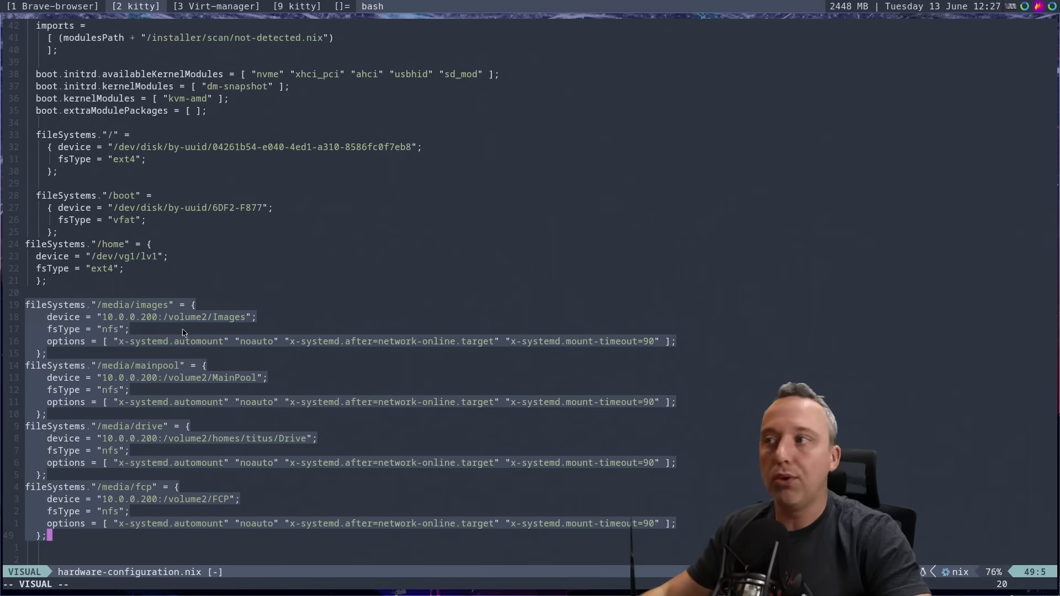
{"action": "mouse_move", "coordinate": [262, 336]}
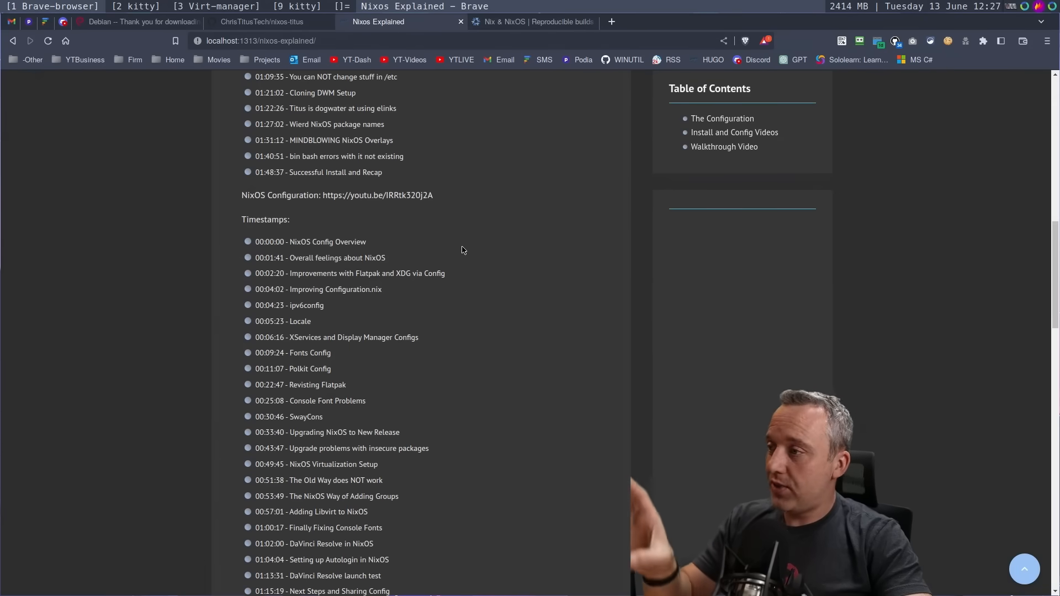
Scroll the Nixos Explained article, then switch to the nixos-titus GitHub repository tab.
{"action": "scroll", "scroll_direction": "down", "scroll_amount": 3}
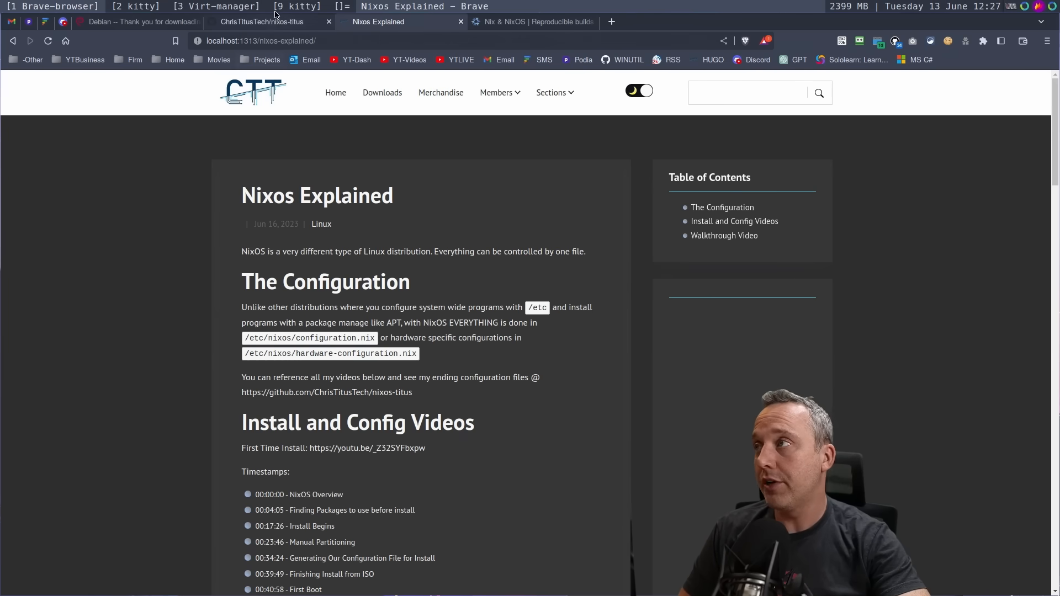
{"action": "left_click", "coordinate": [260, 22]}
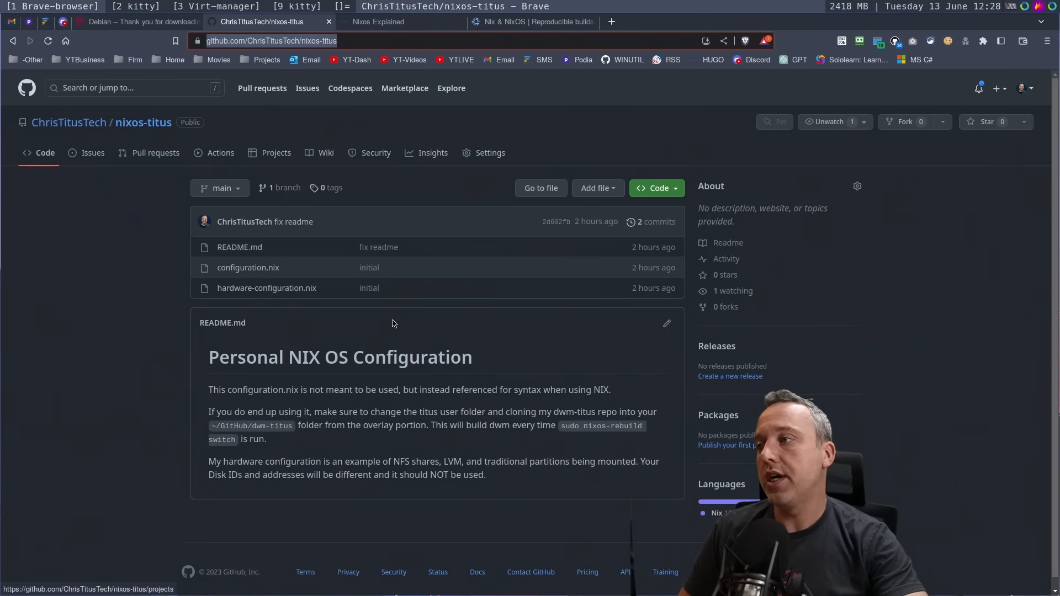
{"action": "mouse_move", "coordinate": [396, 455]}
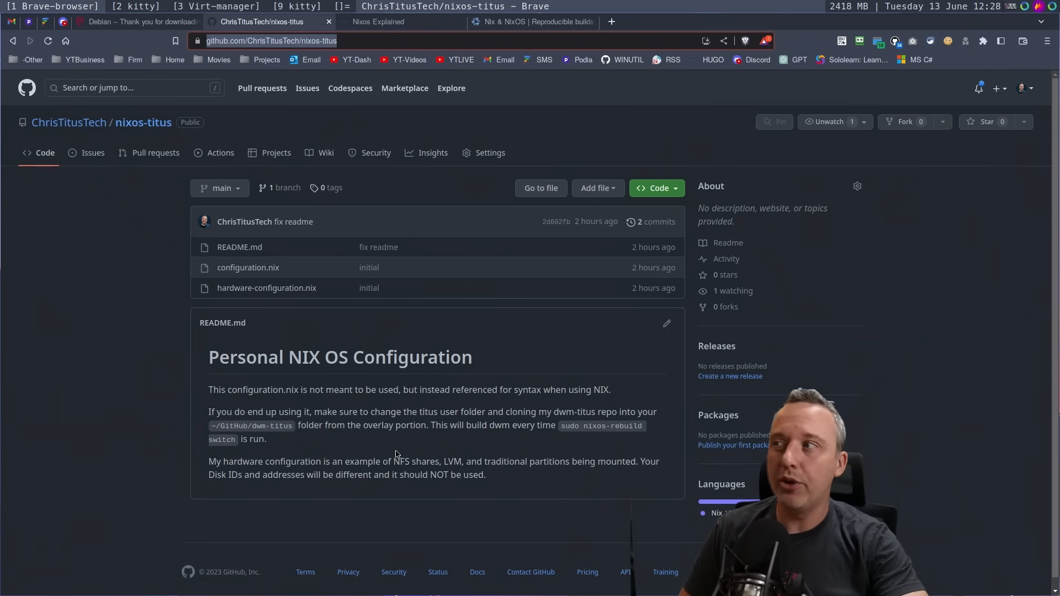
{"action": "mouse_move", "coordinate": [241, 273]}
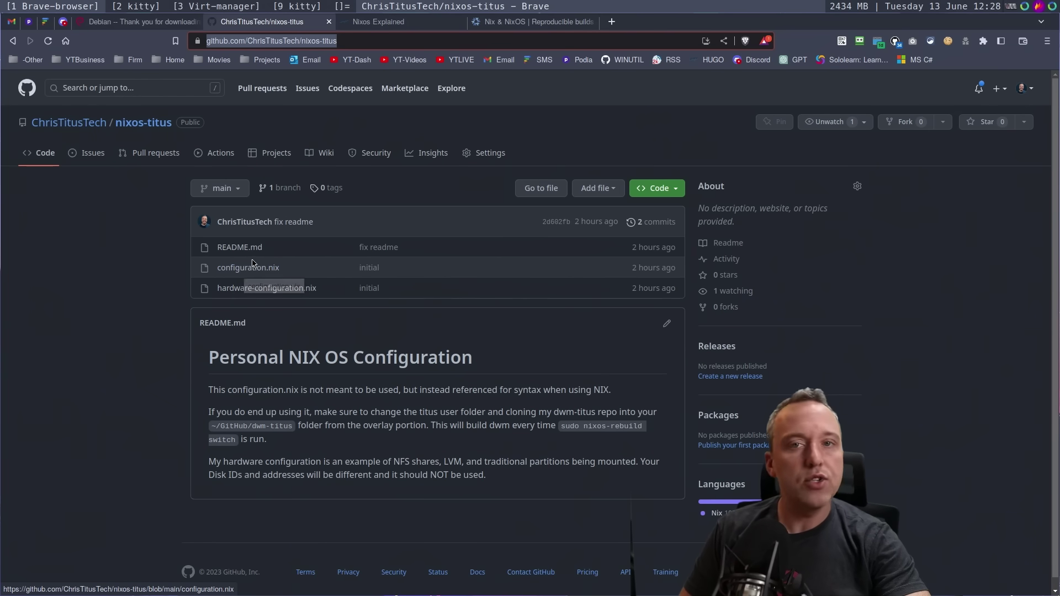
{"action": "mouse_move", "coordinate": [256, 265]}
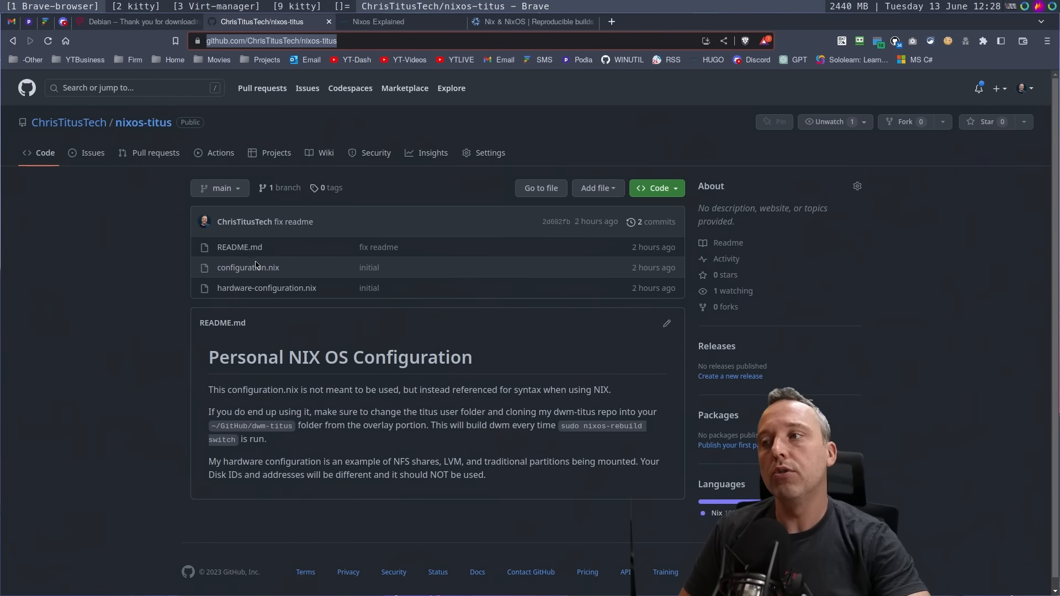
{"action": "mouse_move", "coordinate": [376, 362]}
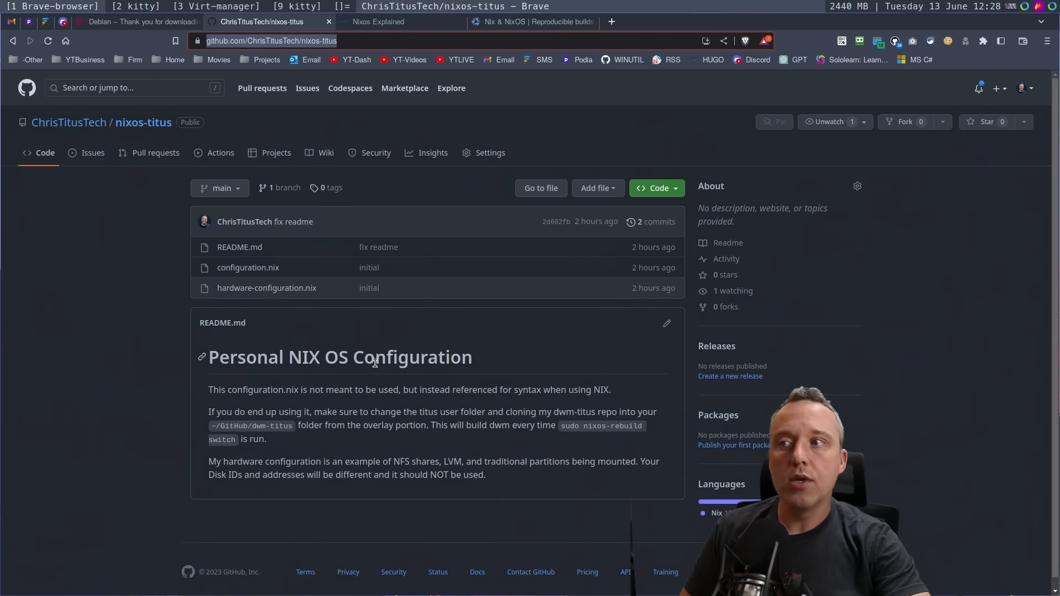
{"action": "mouse_move", "coordinate": [317, 381]}
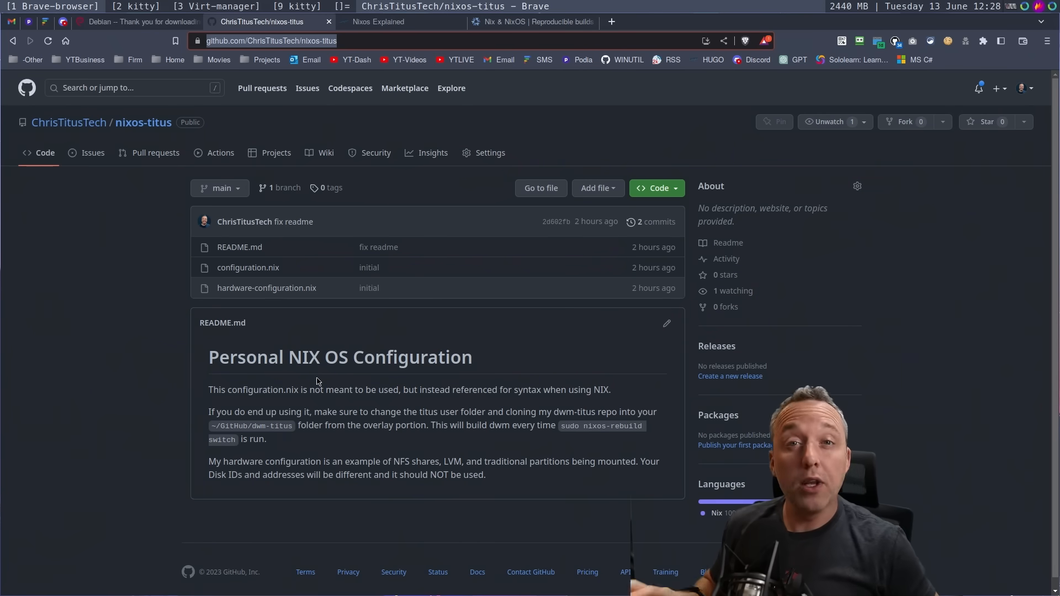